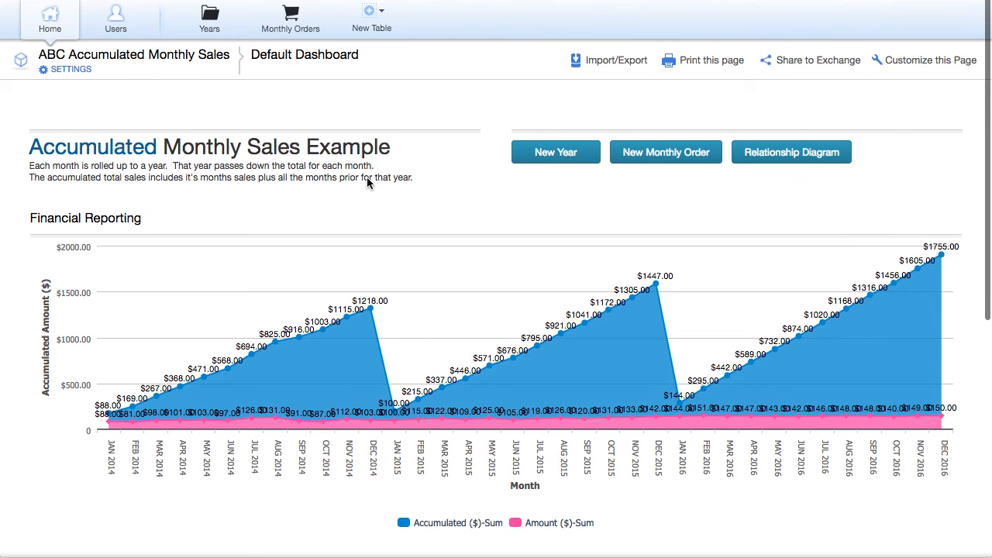
Step: Scroll the dashboard and bring up the Years–Monthly Orders relationship diagram
scroll("down", 3)
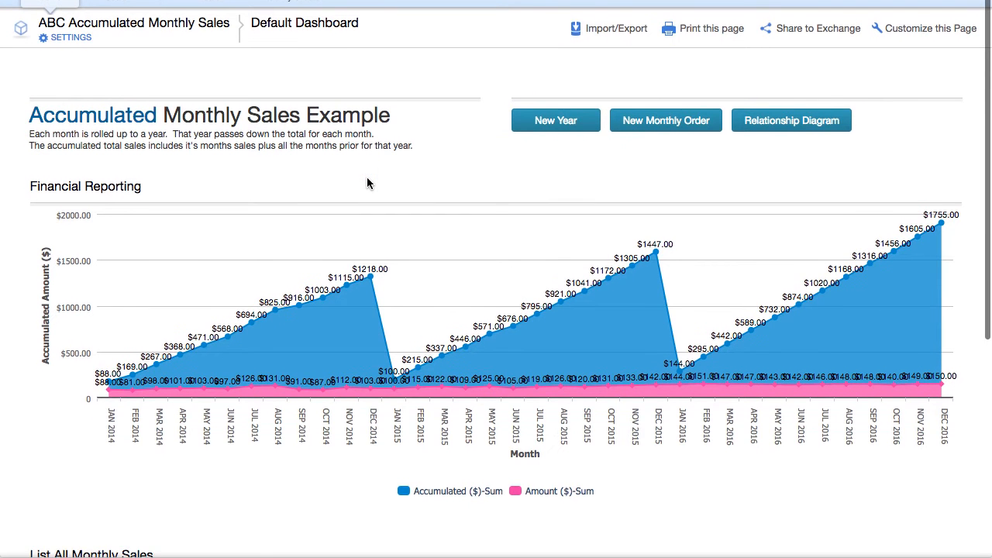
scroll("down", 3)
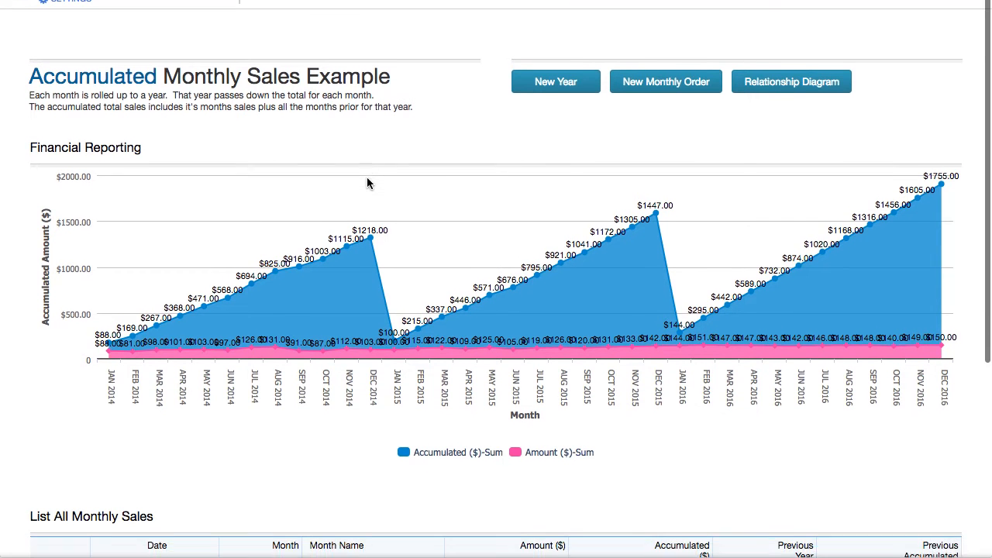
scroll("down", 3)
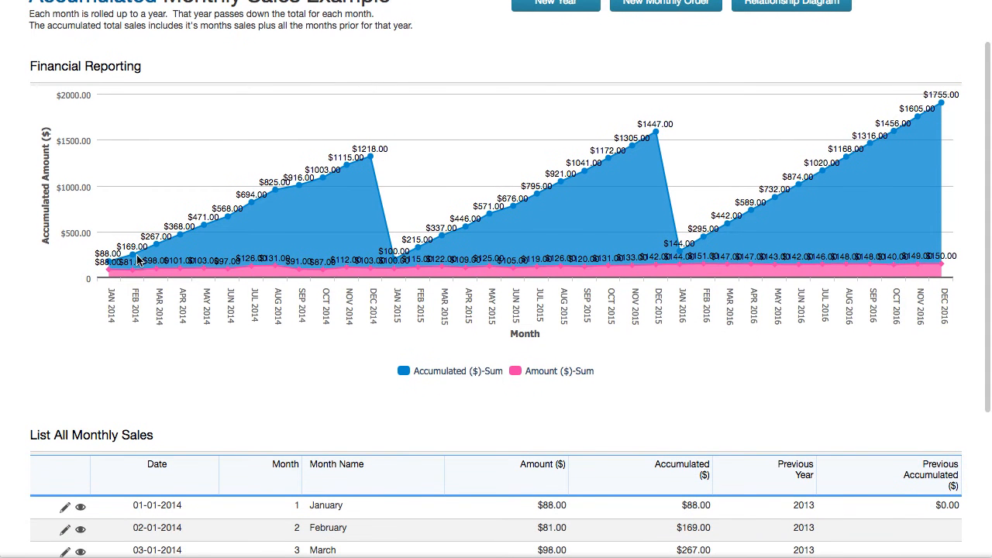
mouse_move(341, 269)
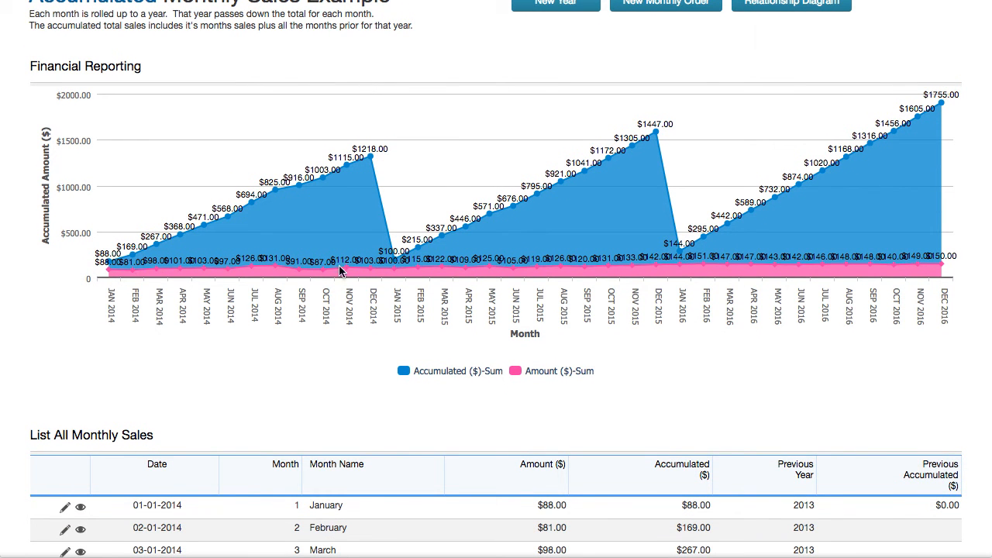
mouse_move(726, 269)
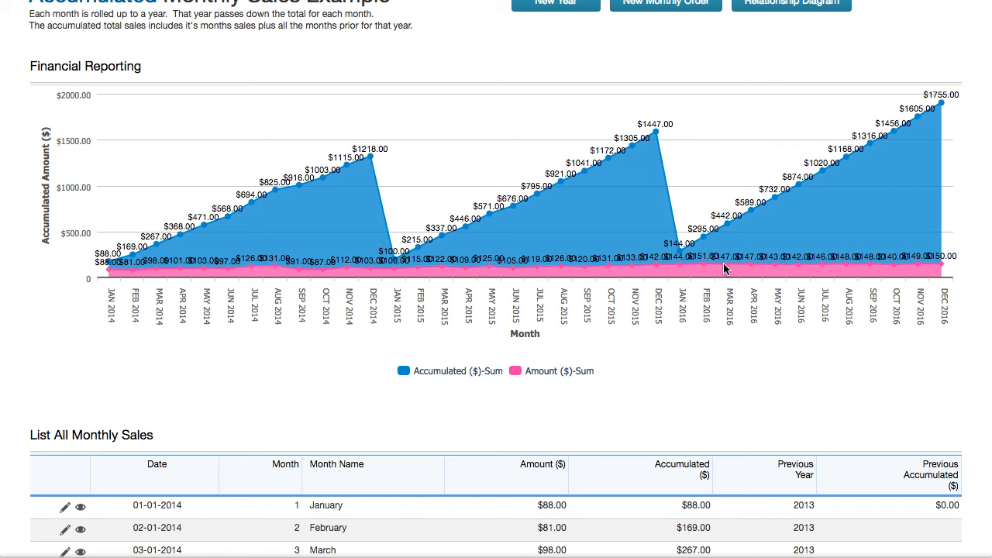
mouse_move(111, 263)
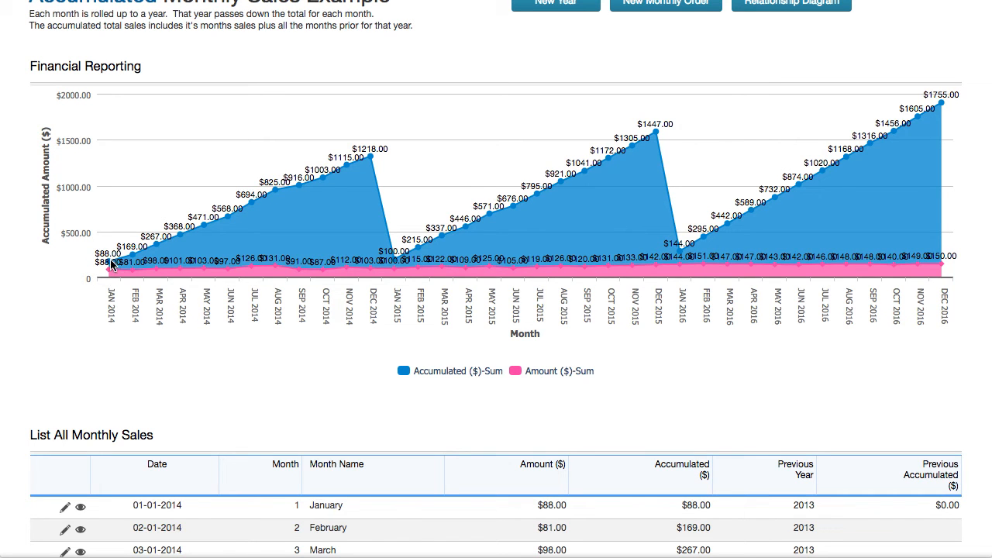
mouse_move(133, 258)
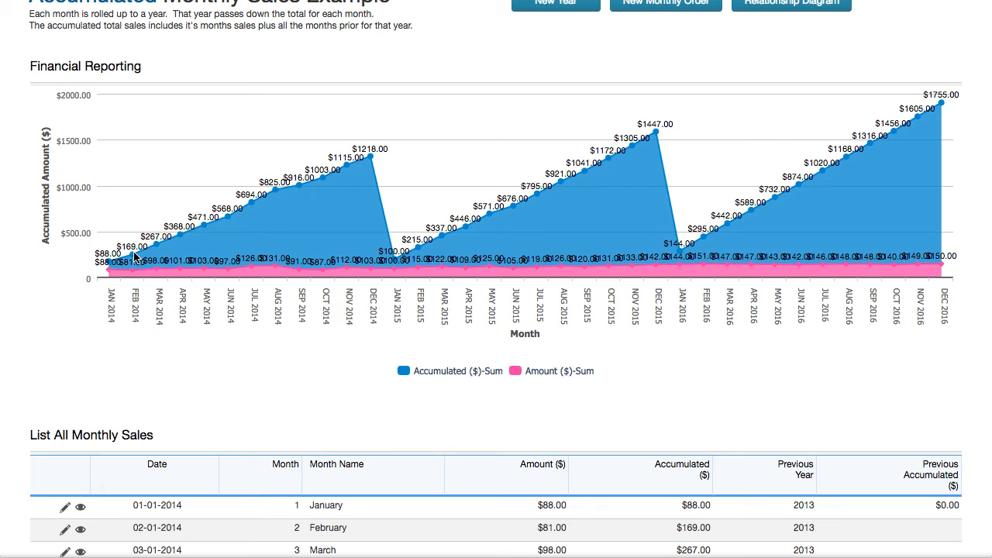
mouse_move(257, 207)
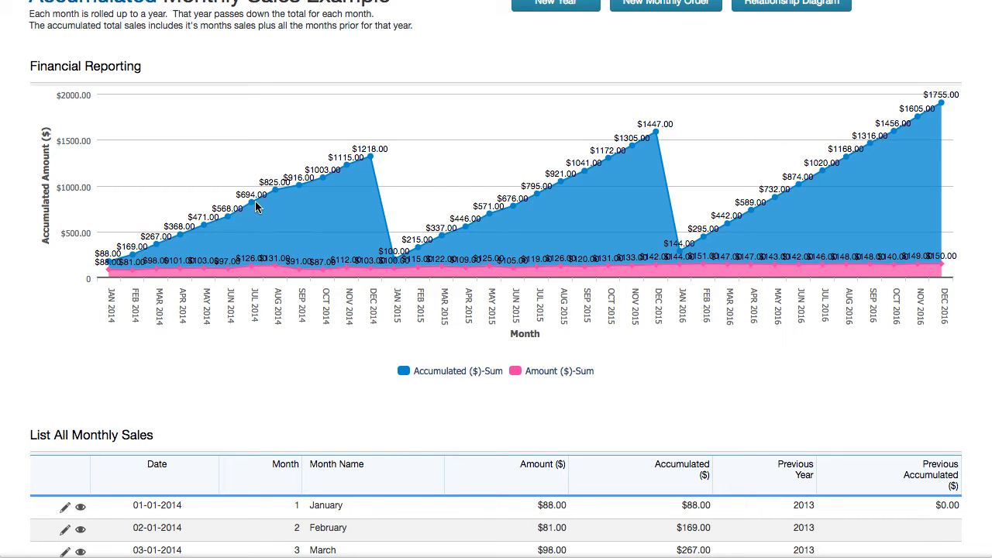
mouse_move(369, 158)
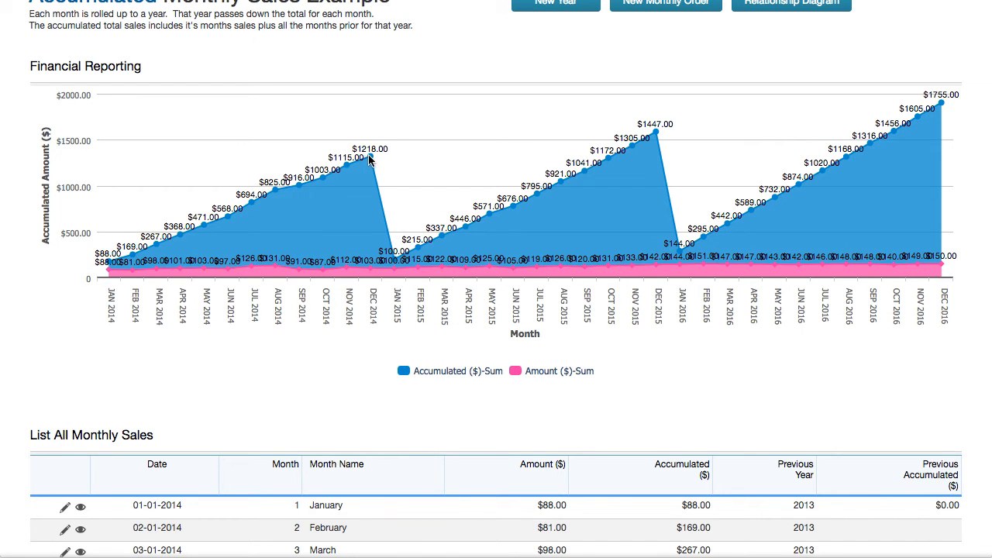
mouse_move(400, 167)
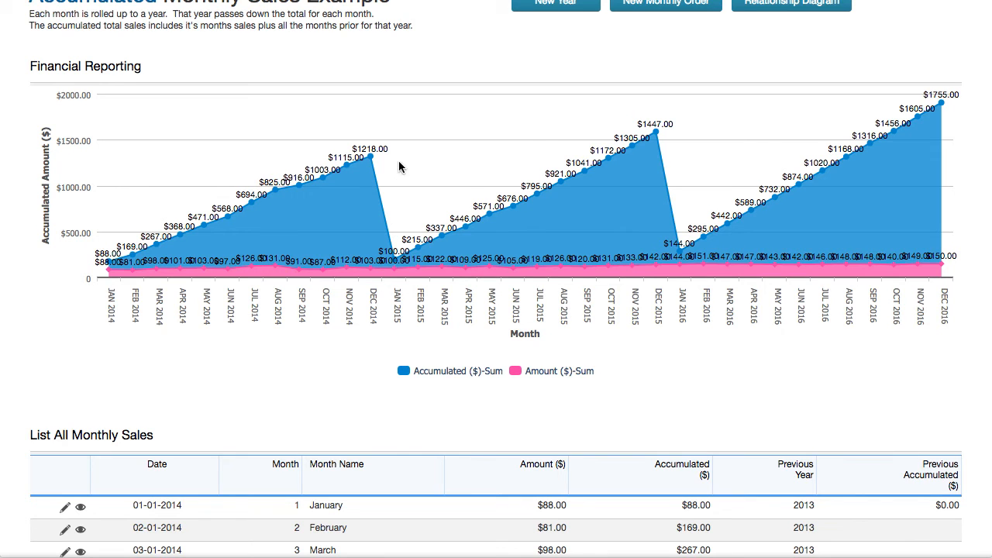
scroll("down", 3)
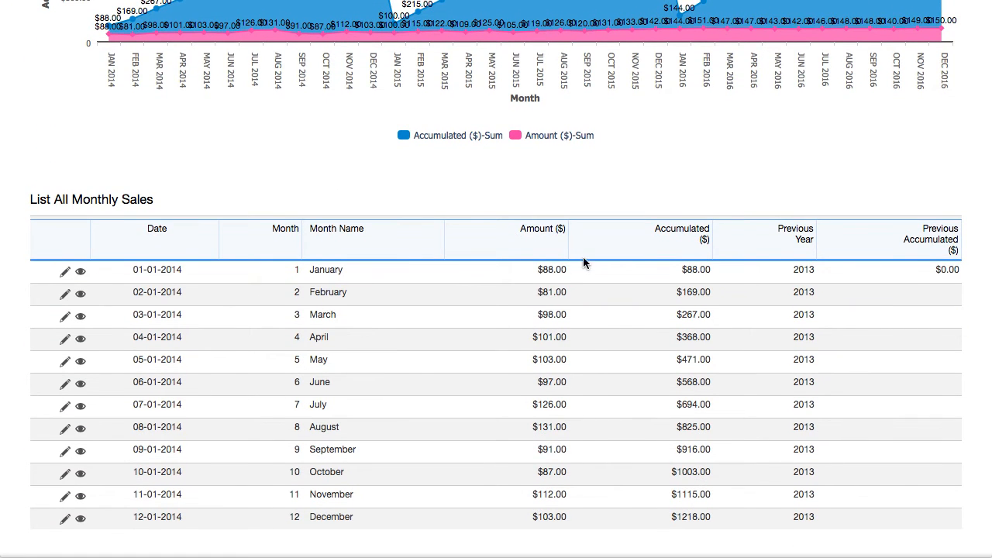
mouse_move(557, 302)
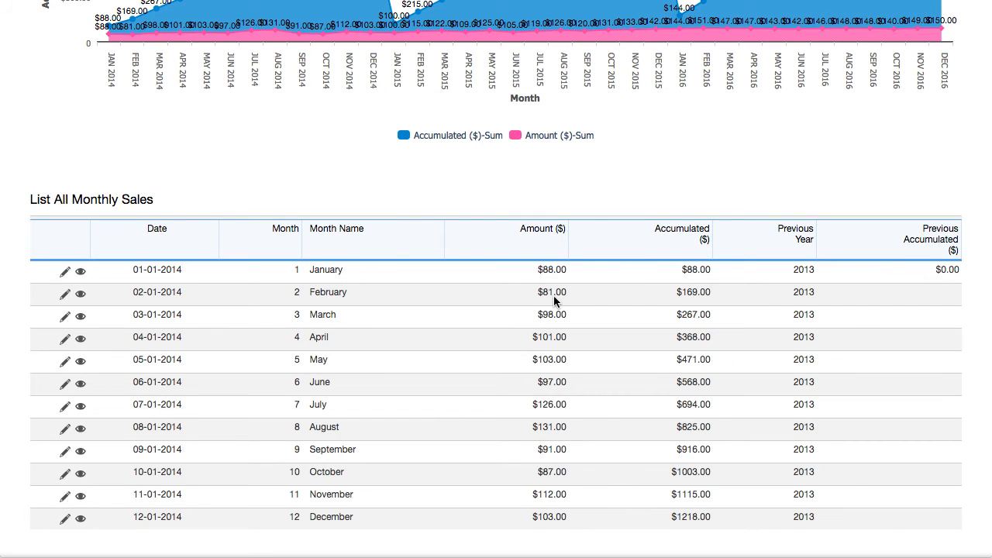
mouse_move(703, 272)
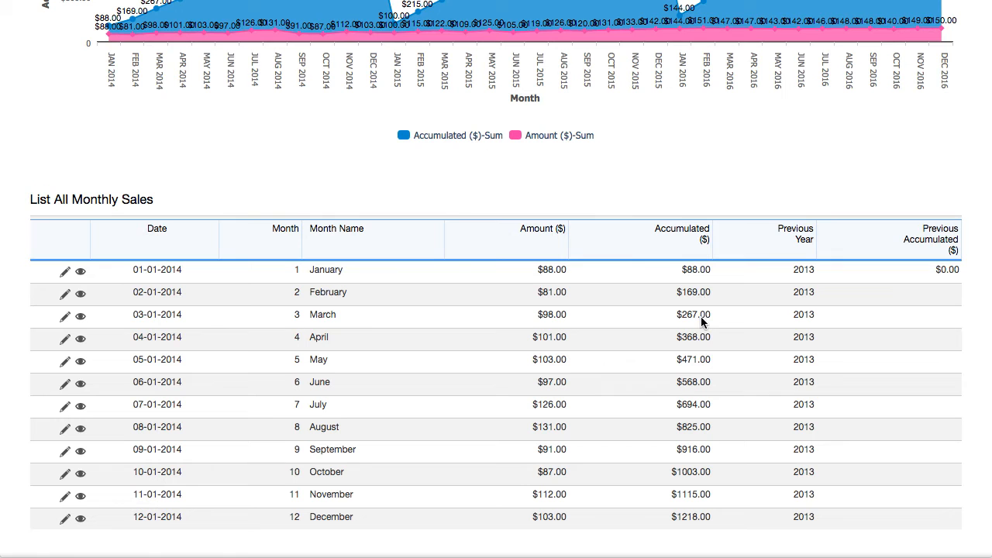
mouse_move(691, 389)
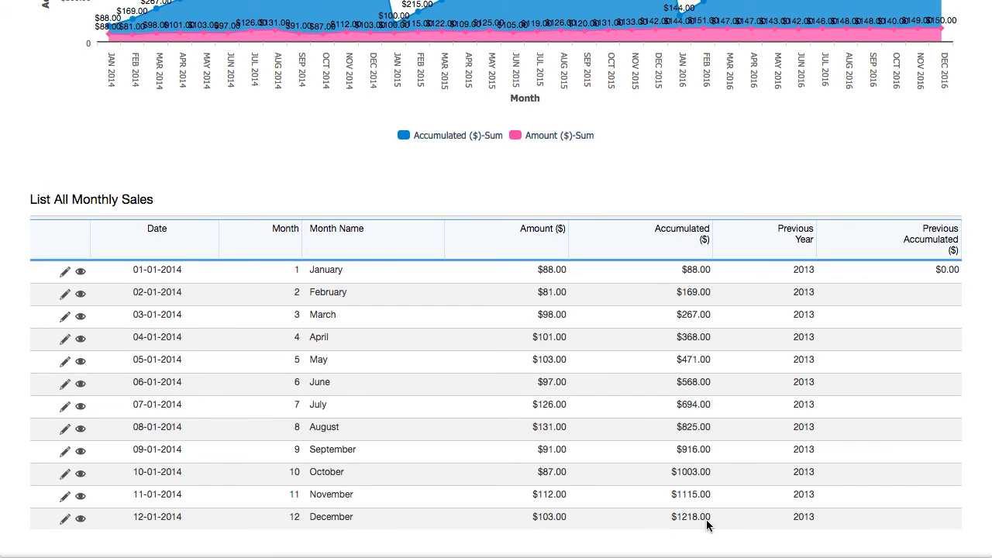
scroll("up", 3)
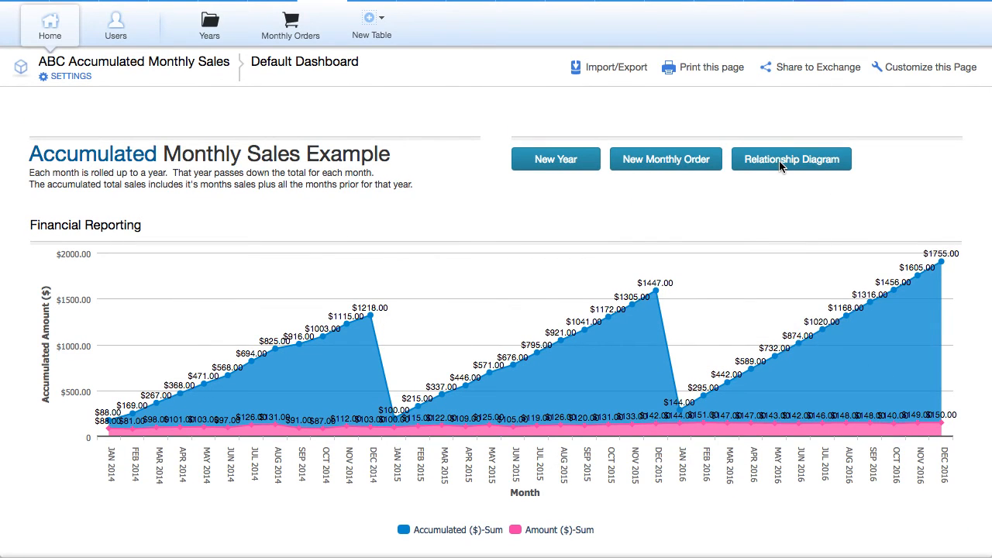
left_click(791, 159)
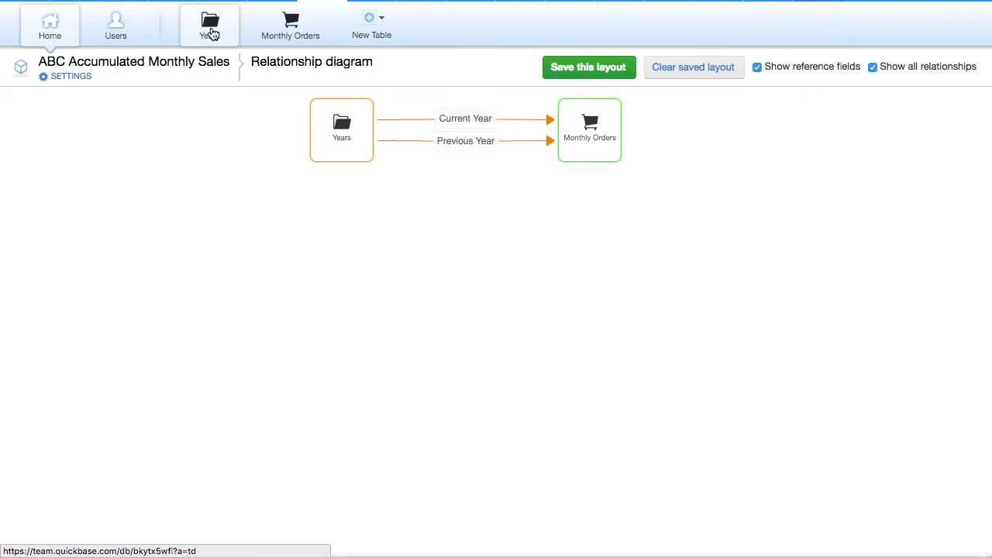
Step: Open the 2014 record in the Years table to see monthly amounts and running totals
left_click(207, 25)
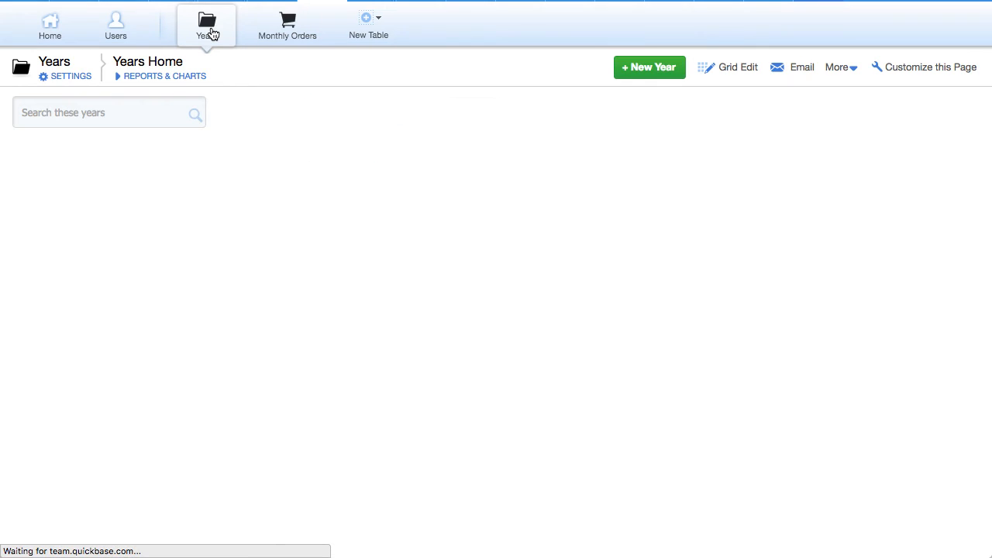
left_click(204, 23)
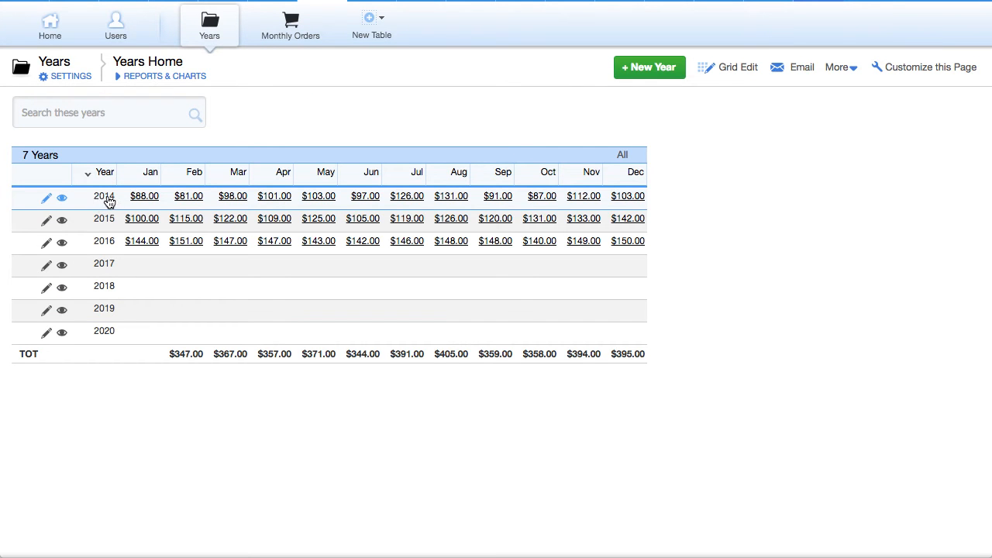
mouse_move(111, 222)
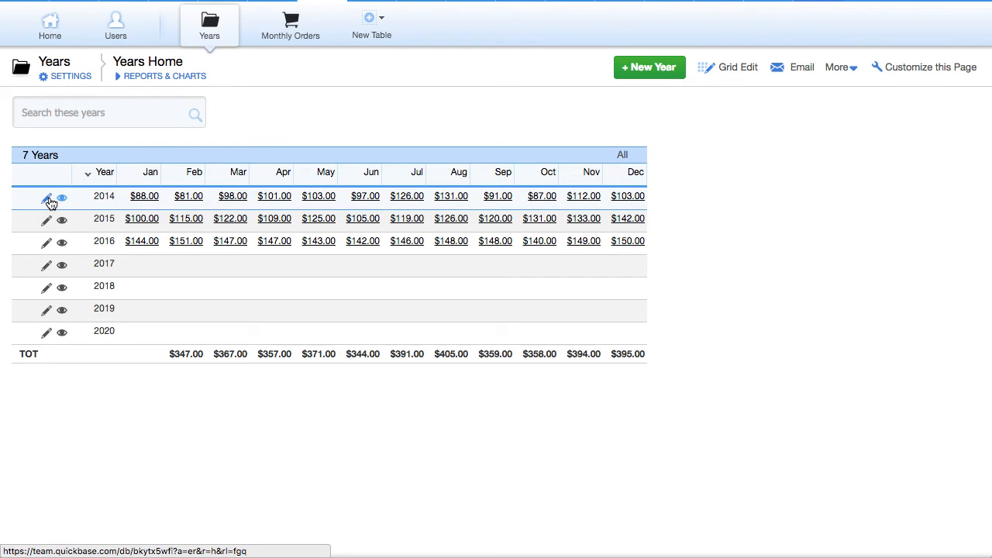
left_click(44, 196)
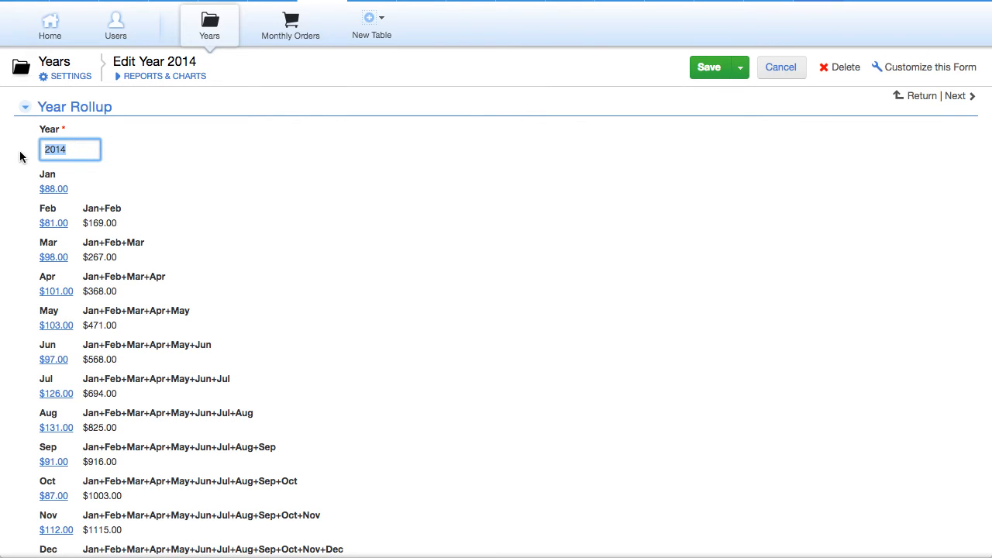
mouse_move(209, 35)
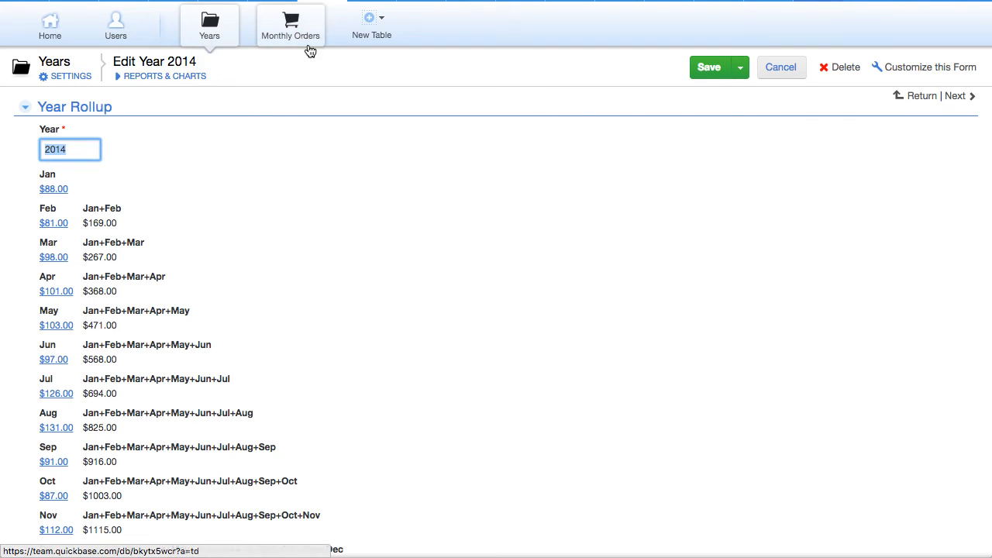
mouse_move(302, 27)
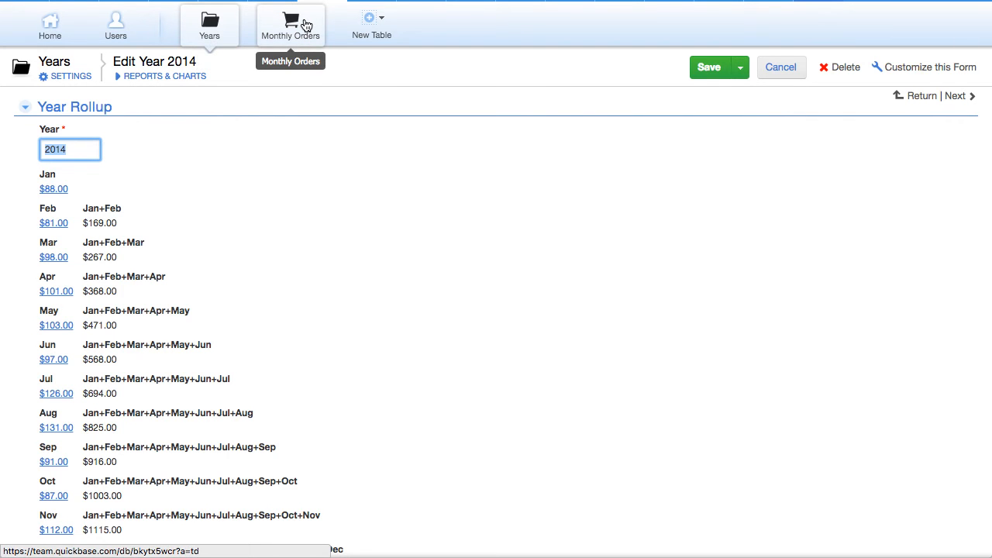
mouse_move(216, 42)
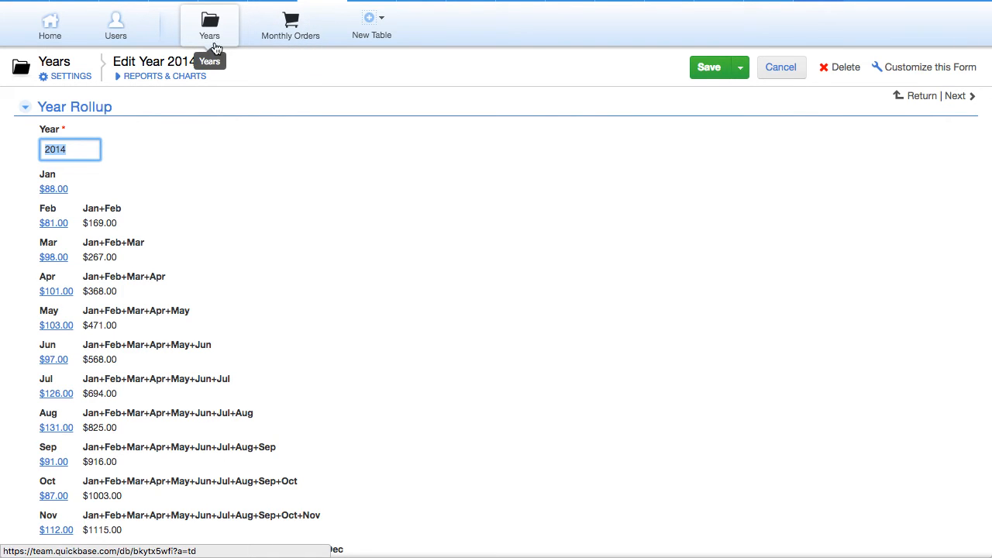
mouse_move(295, 38)
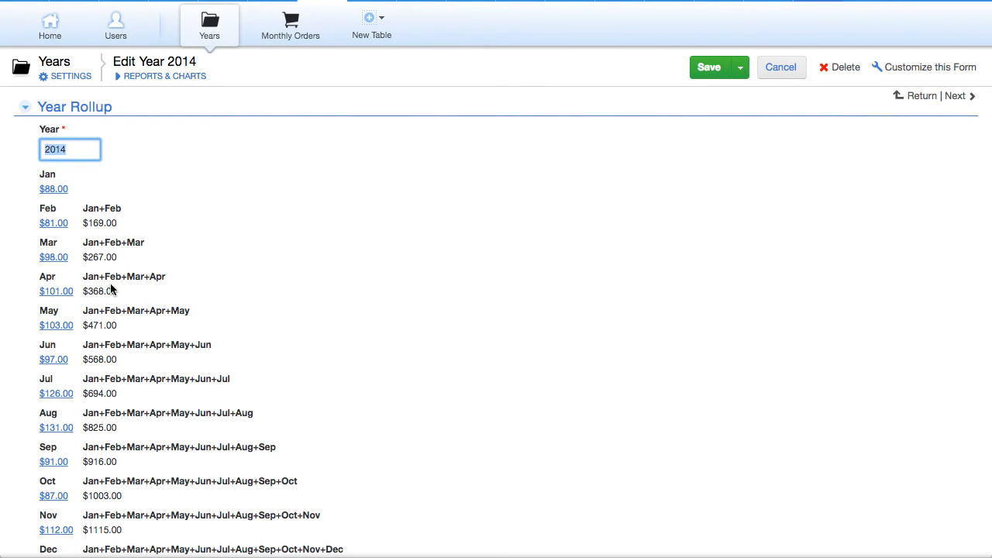
left_click(321, 292)
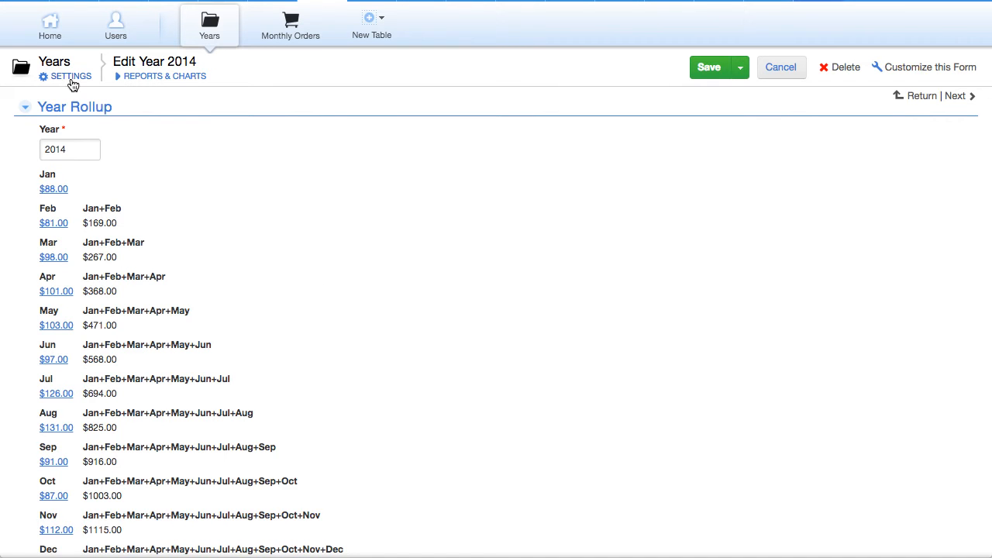
Step: Show the Current Year relationship details from the Years table settings
left_click(70, 76)
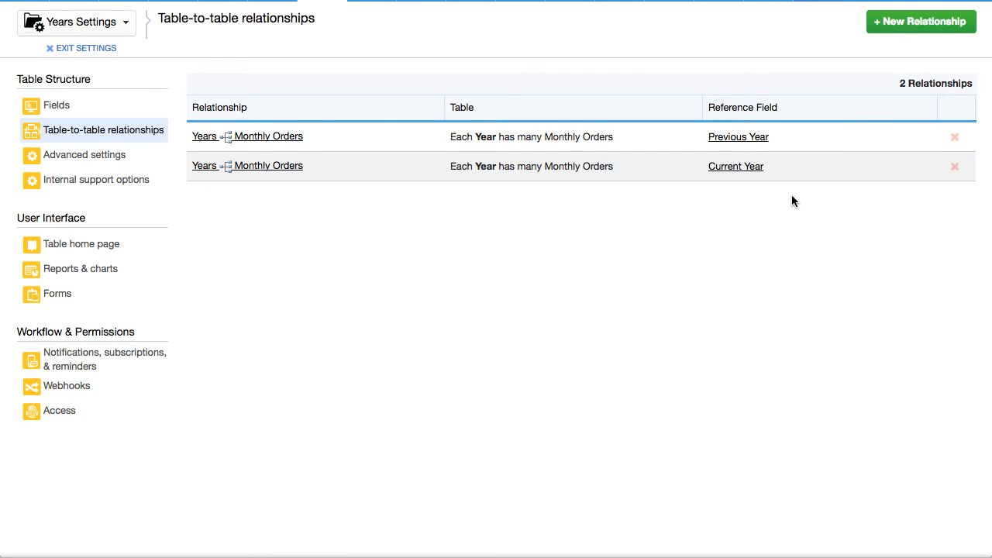
mouse_move(236, 168)
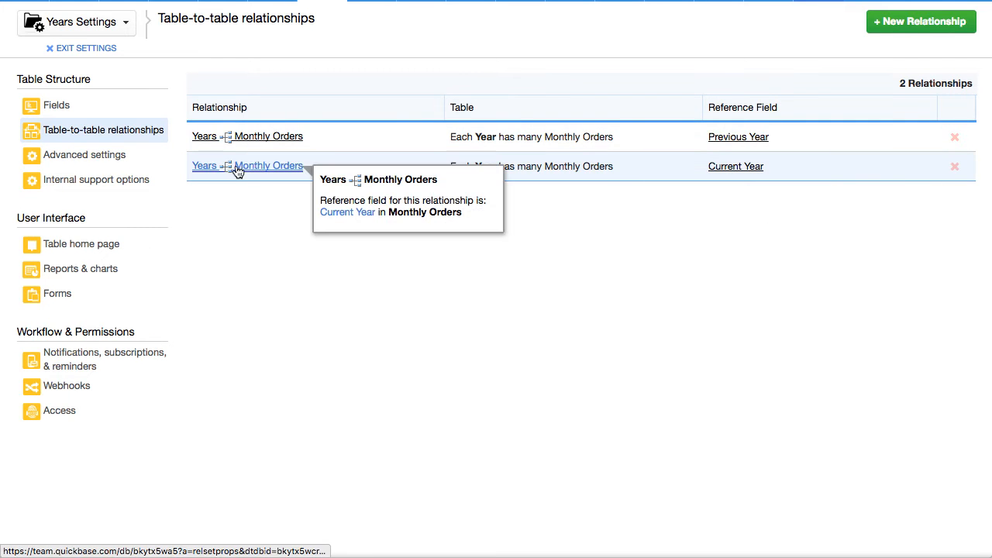
left_click(269, 165)
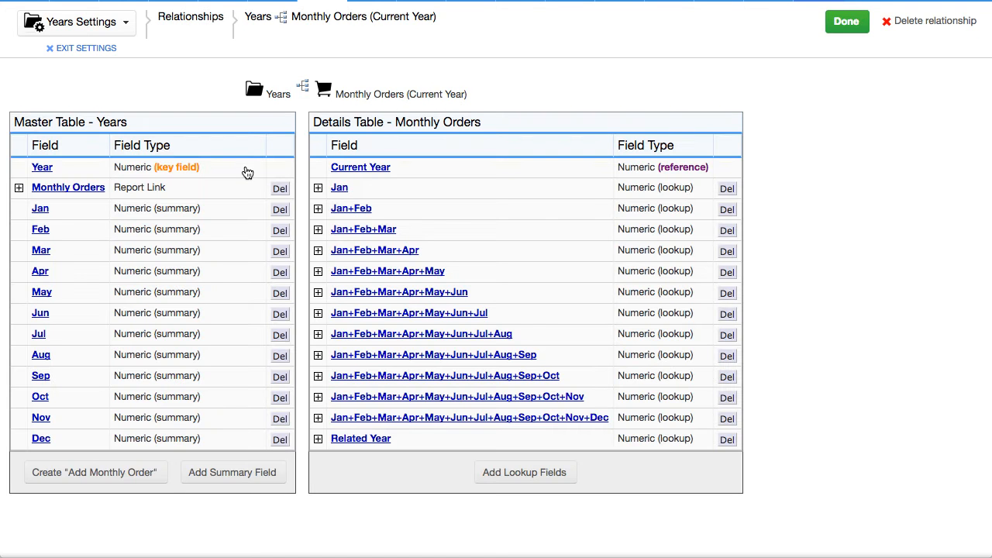
mouse_move(304, 100)
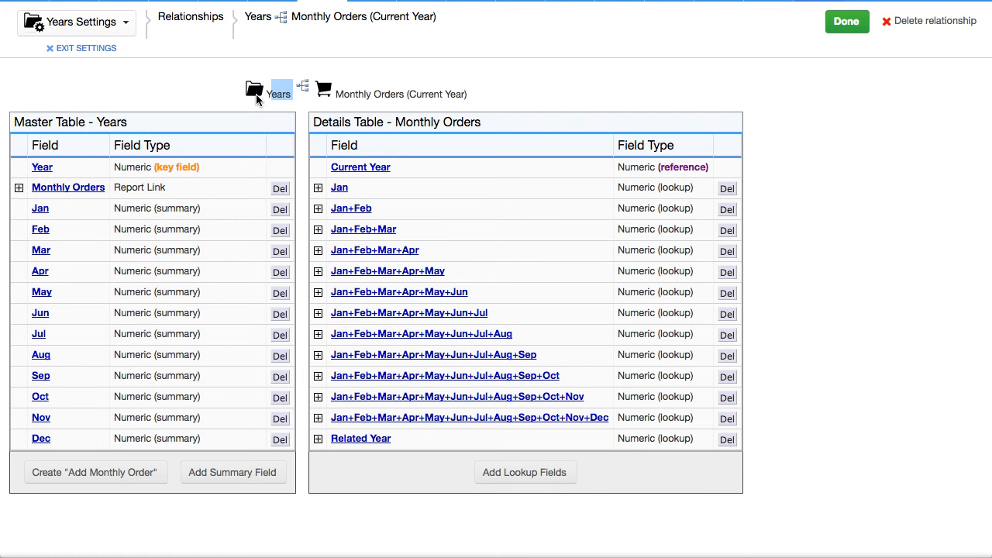
mouse_move(42, 173)
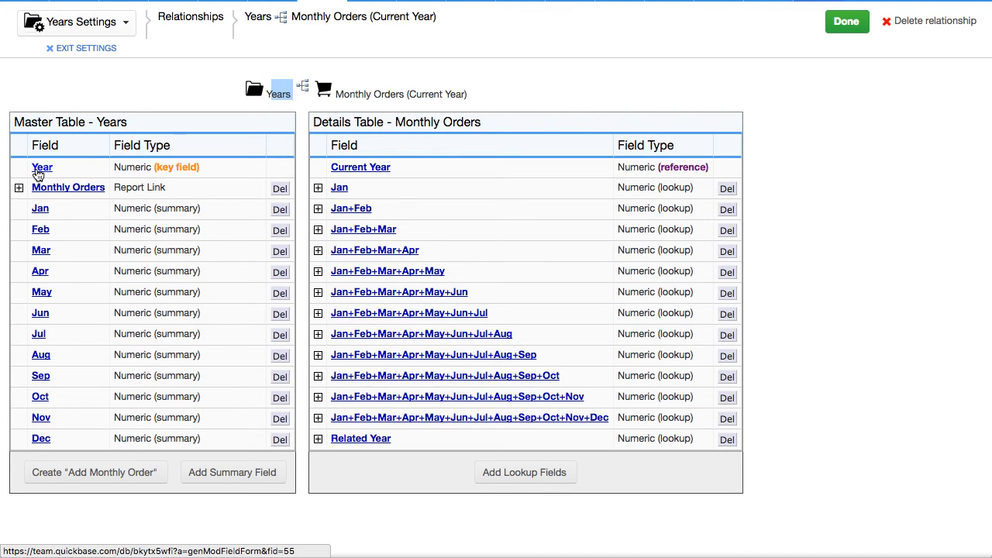
mouse_move(244, 173)
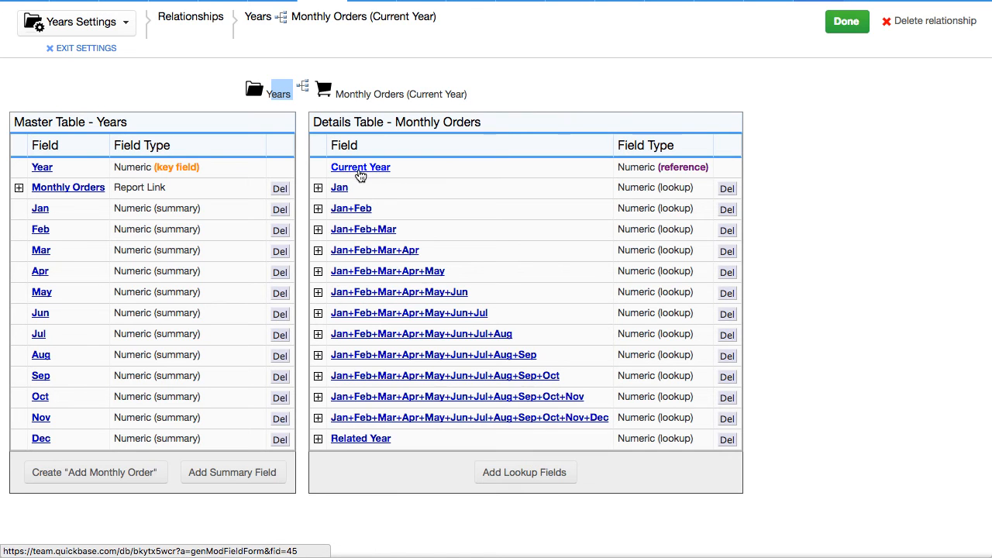
mouse_move(369, 171)
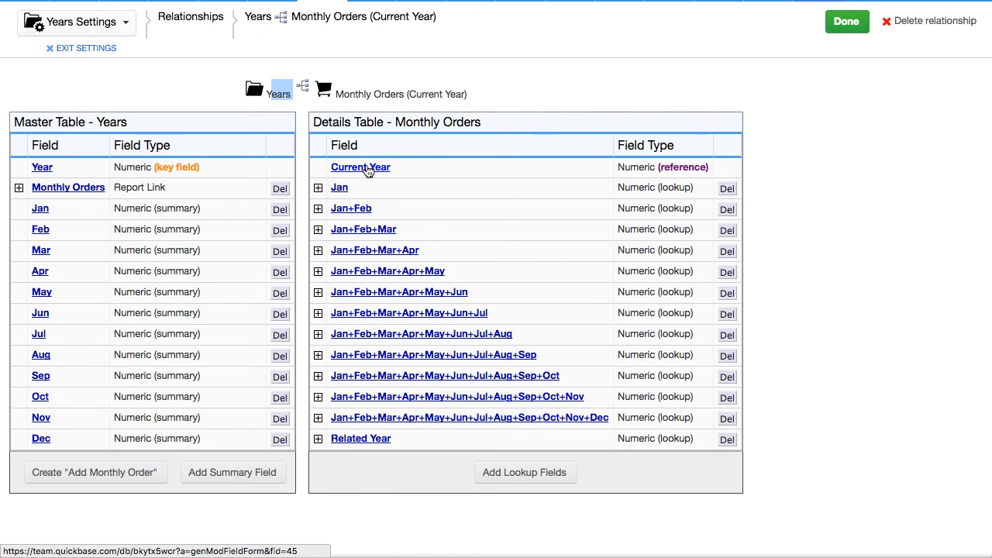
mouse_move(361, 175)
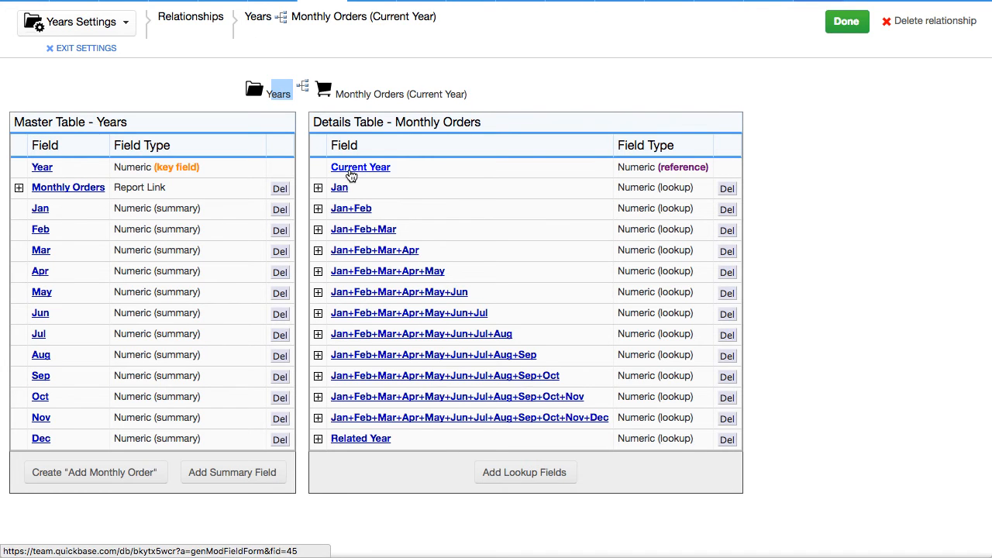
Step: View the Current Year field's Year([Date]) formula and return to the 2014 record
left_click(360, 166)
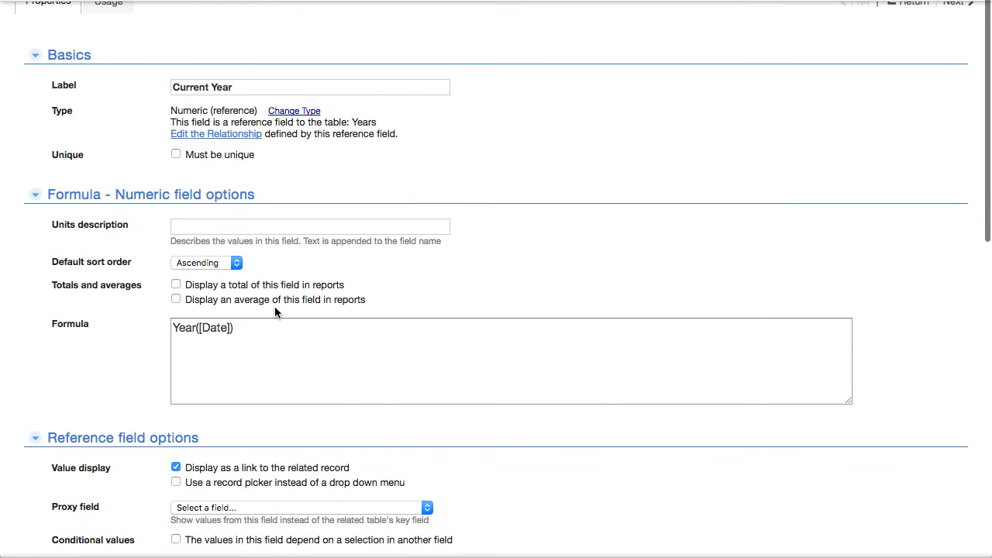
left_click(209, 328)
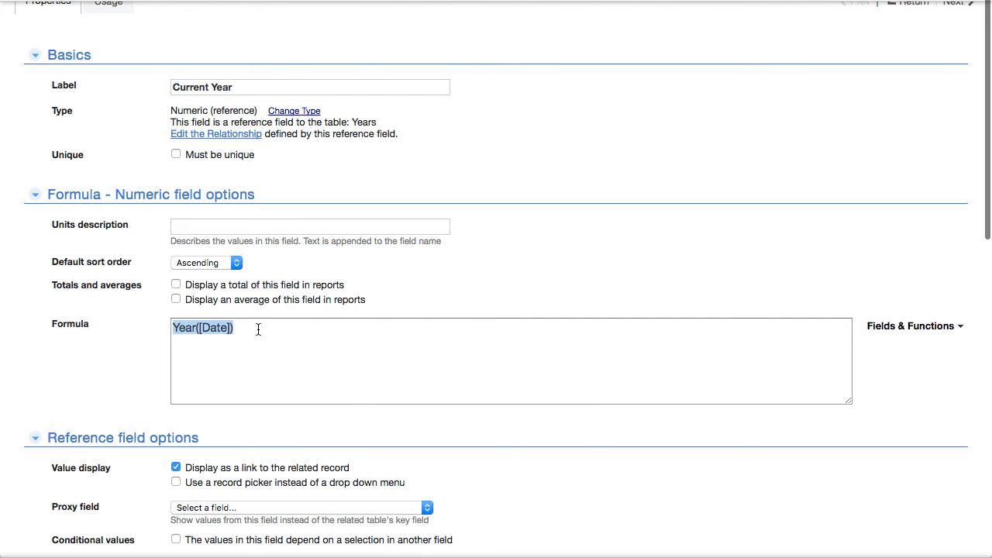
left_click(258, 328)
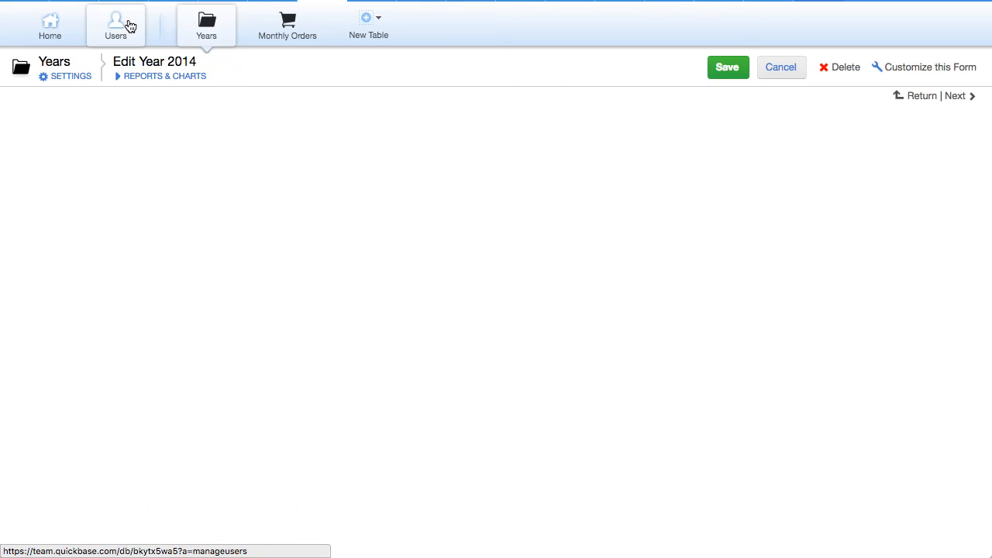
Step: Open Monthly Order #25 for January 2014 and highlight its Month label
left_click(203, 25)
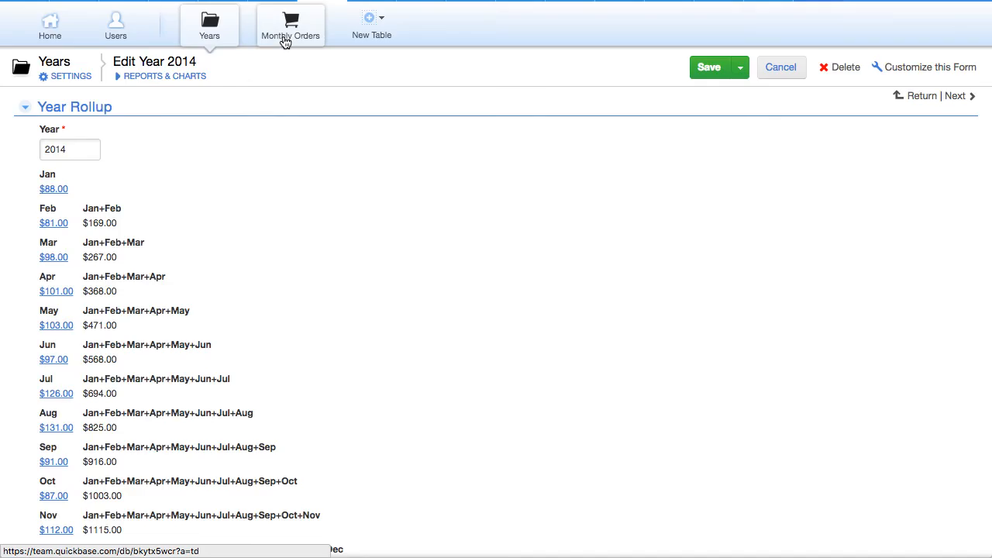
left_click(290, 25)
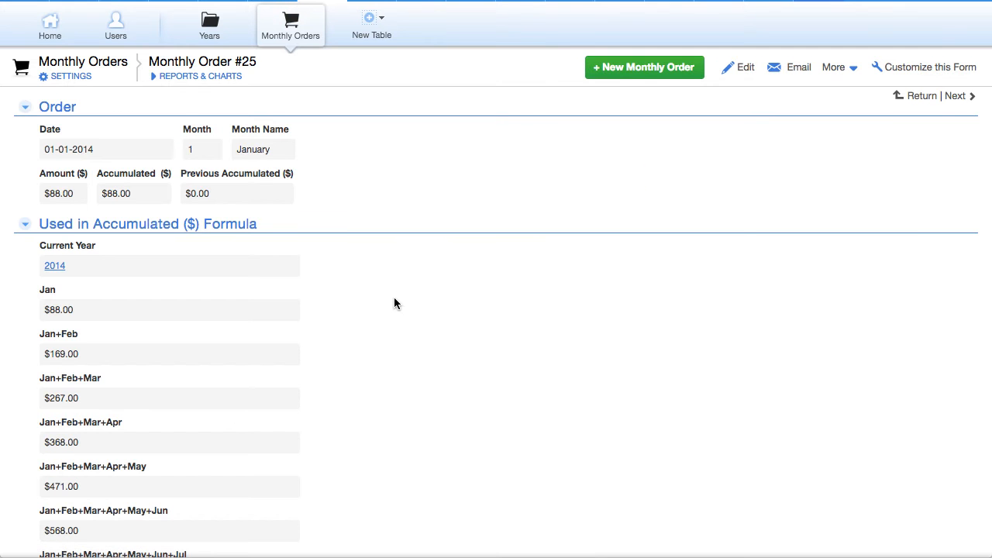
scroll("down", 3)
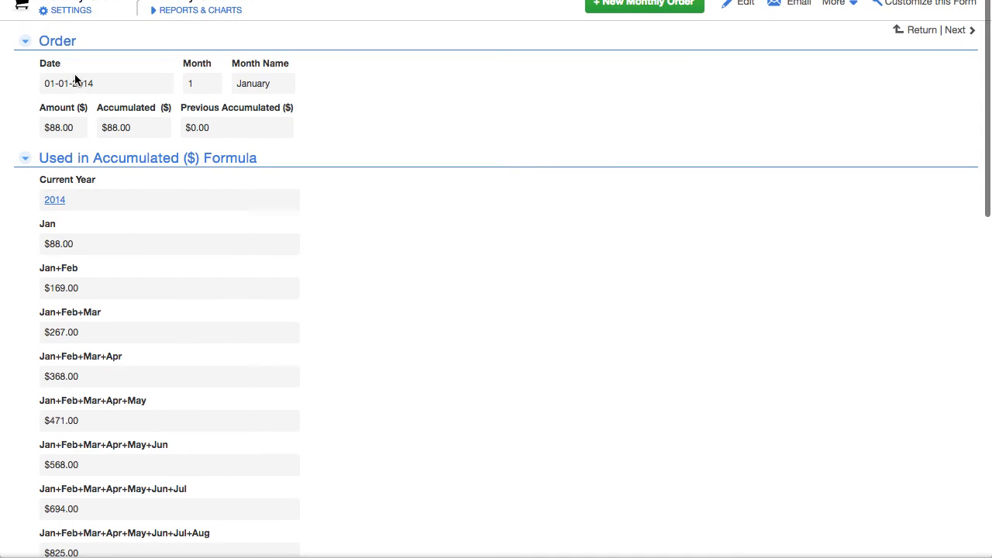
double_click(68, 82)
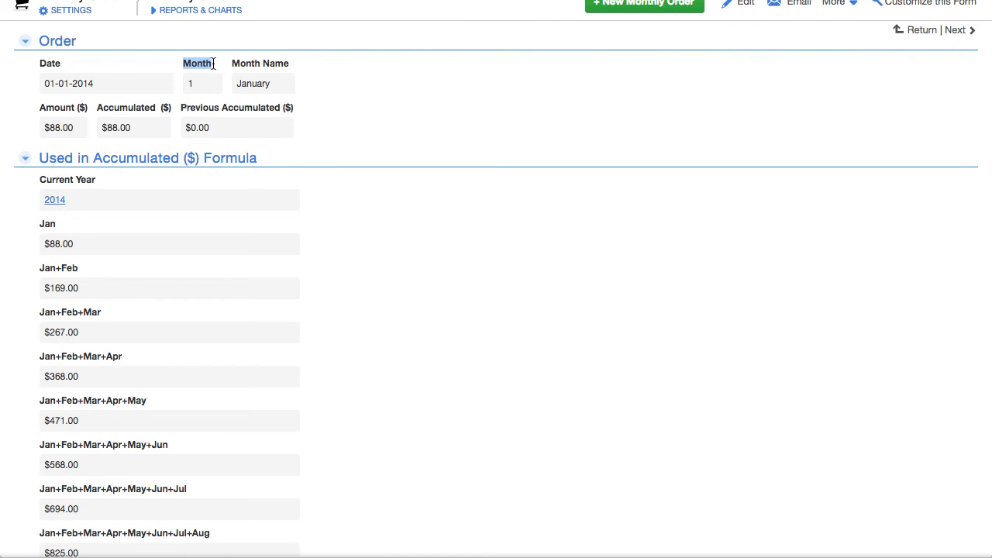
mouse_move(198, 69)
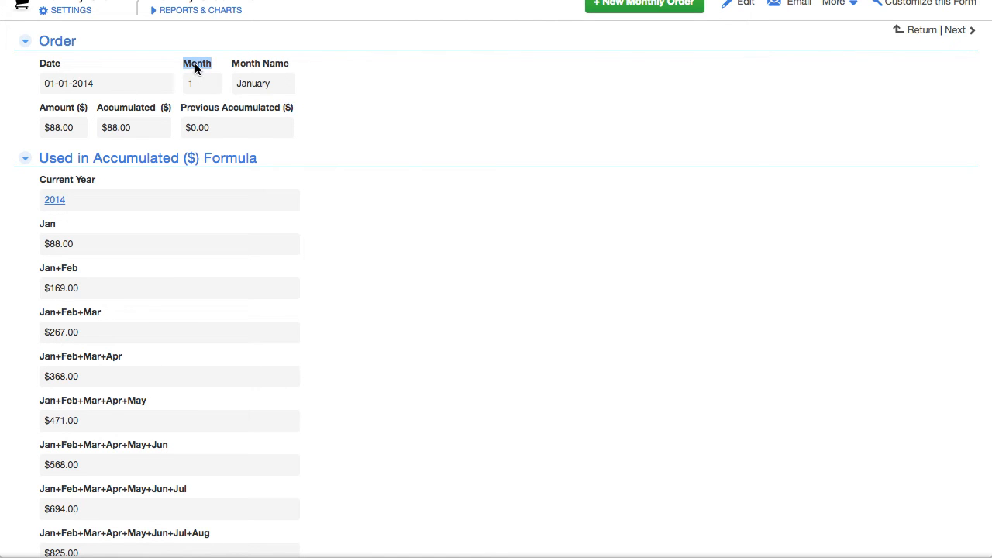
Step: Open the Month field's properties showing the formula Month([Date])
left_click(197, 64)
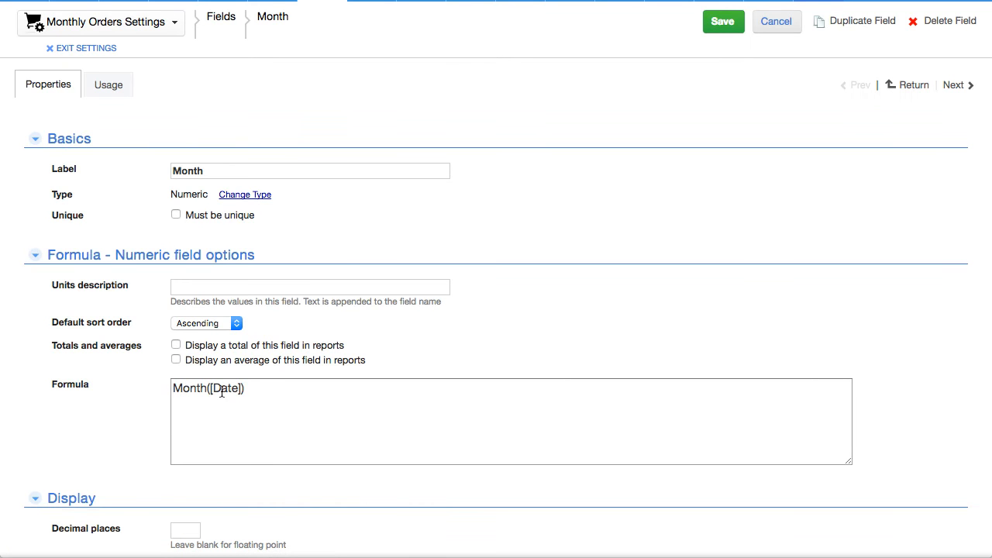
mouse_move(706, 42)
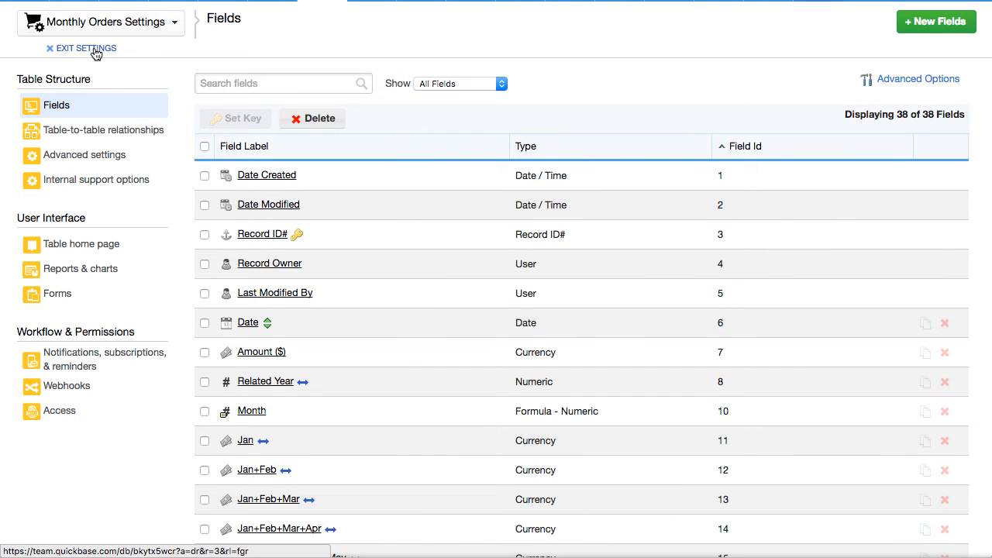
Step: From Monthly Order #25, open Current Year's properties: numeric reference to Years, Year([Date])
left_click(85, 48)
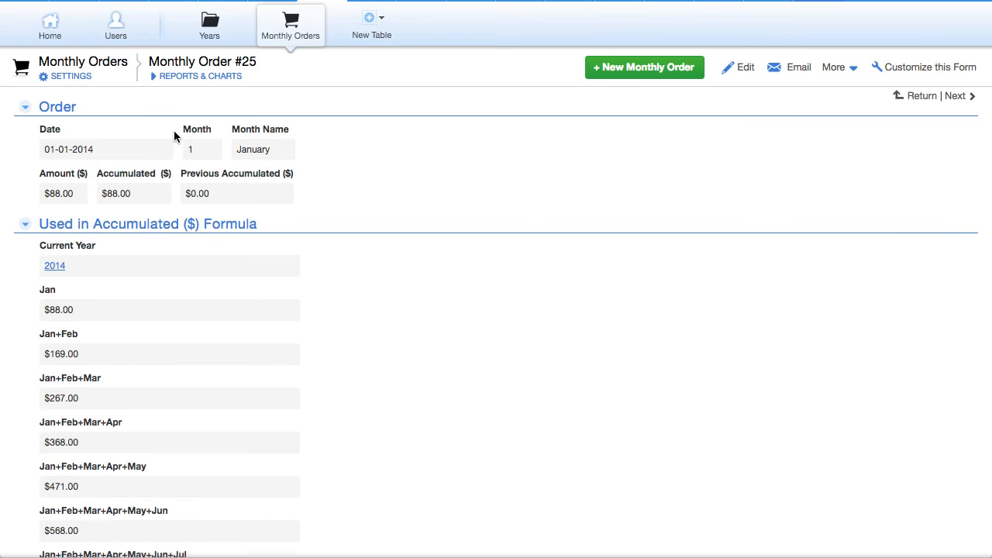
scroll("down", 3)
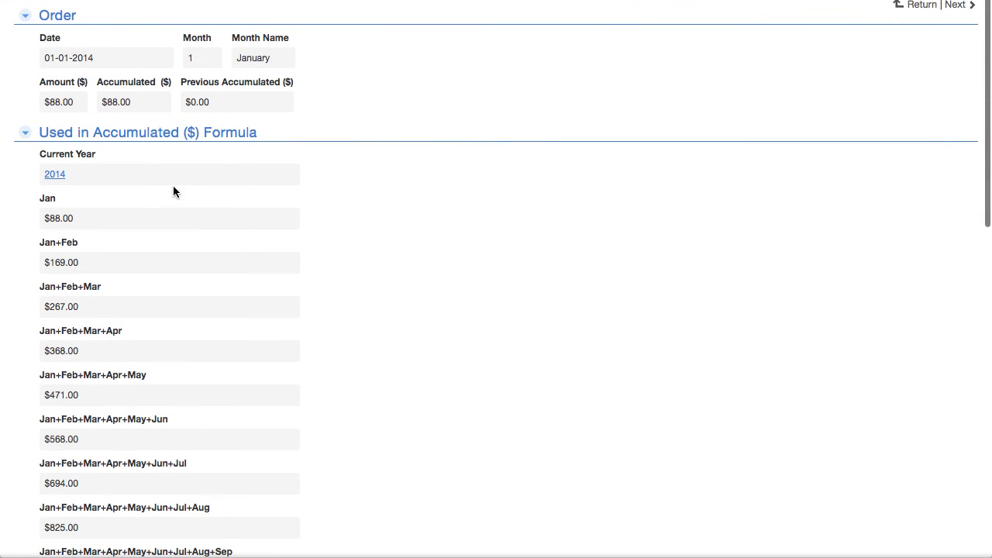
right_click(67, 154)
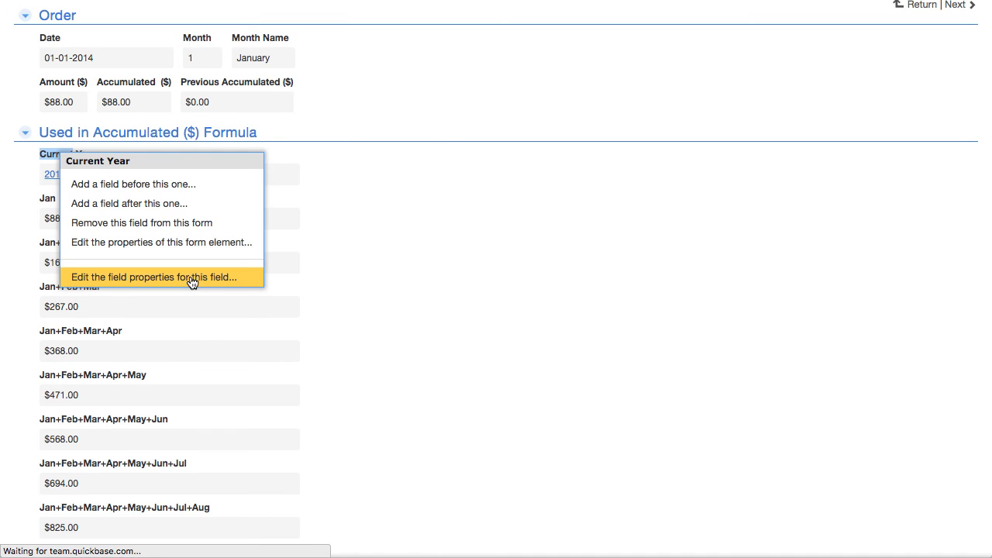
left_click(154, 276)
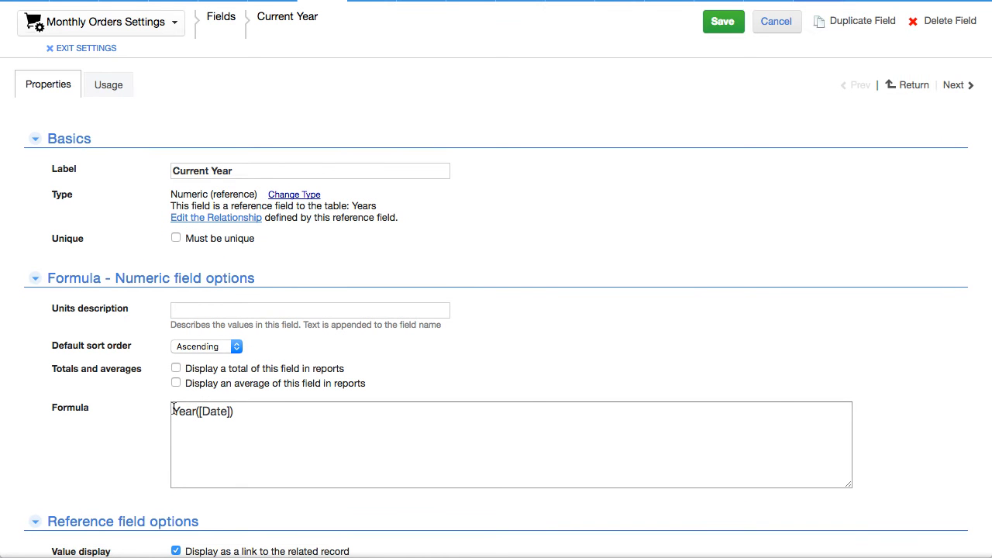
mouse_move(300, 415)
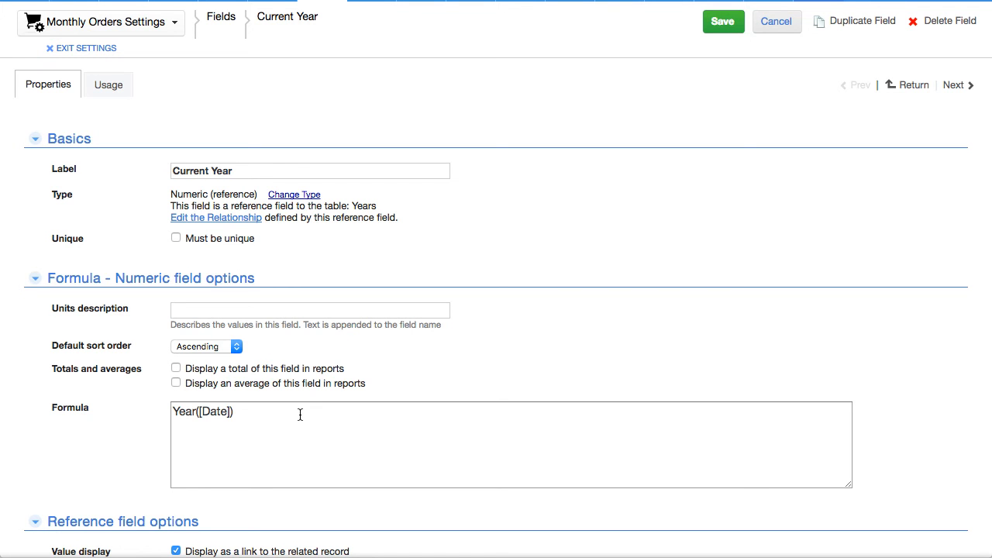
mouse_move(298, 414)
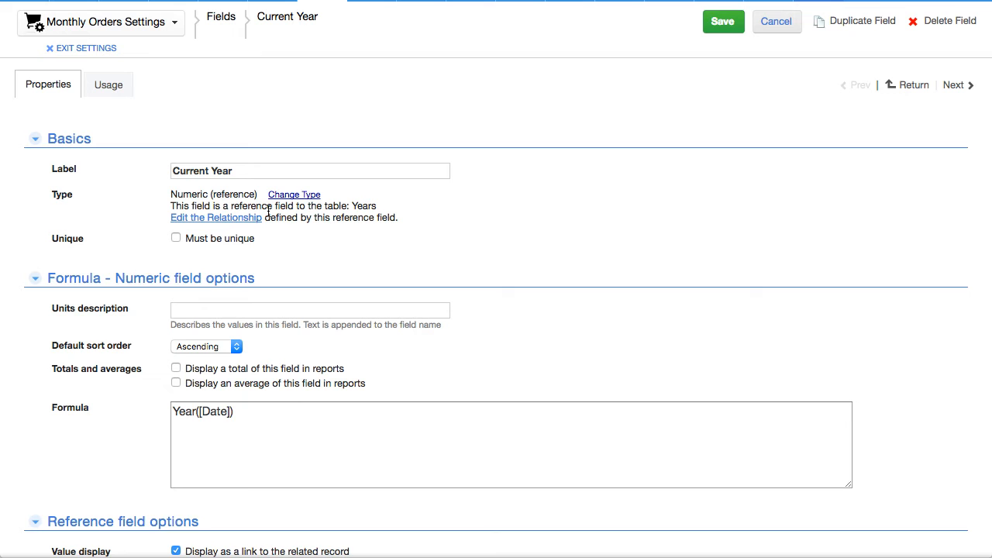
double_click(232, 194)
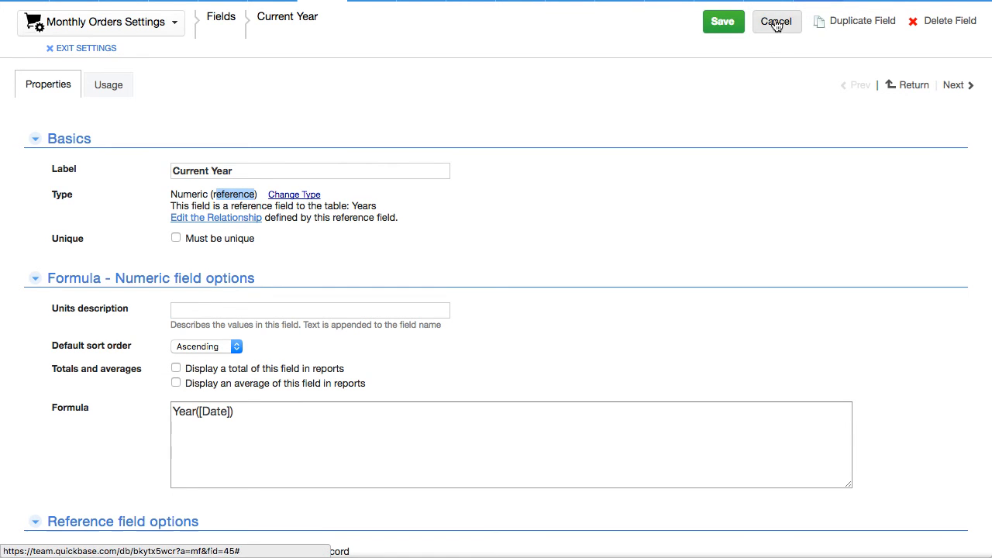
Step: Close the field properties and open the Accumulated ($) field's options menu
left_click(777, 20)
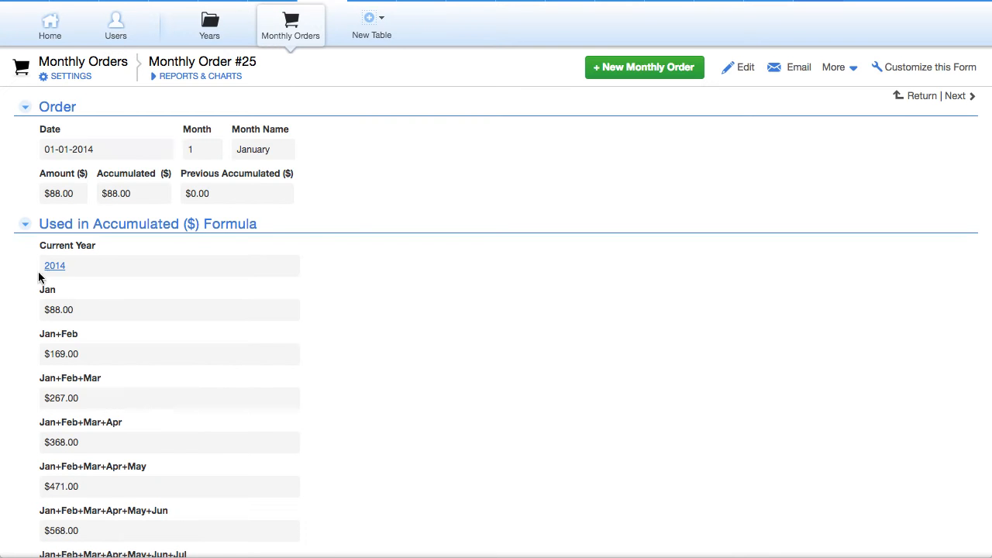
mouse_move(130, 199)
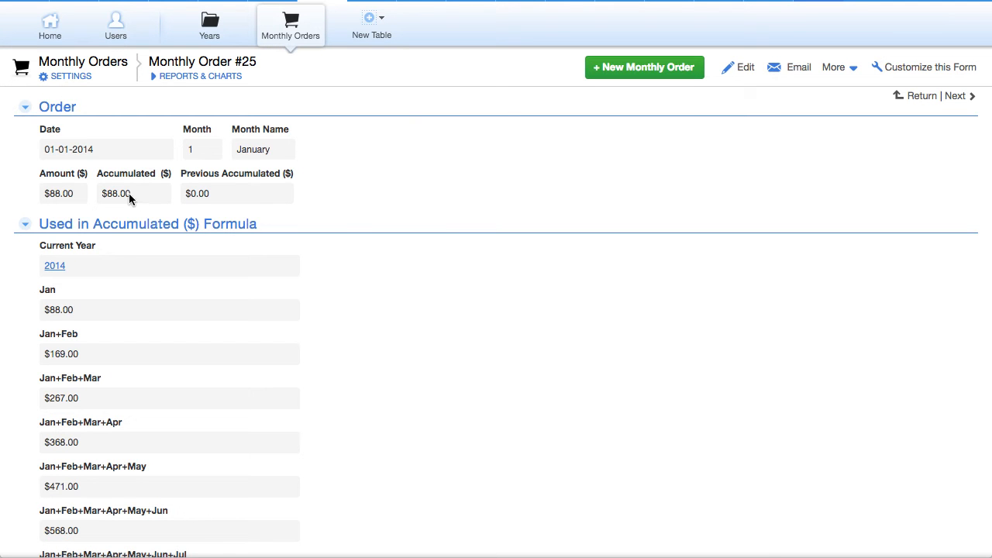
double_click(56, 173)
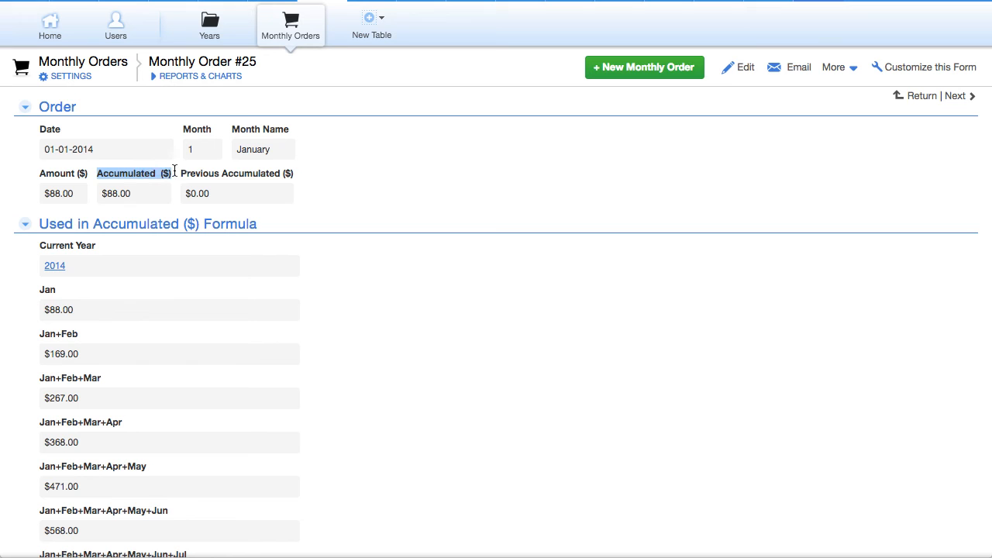
mouse_move(68, 506)
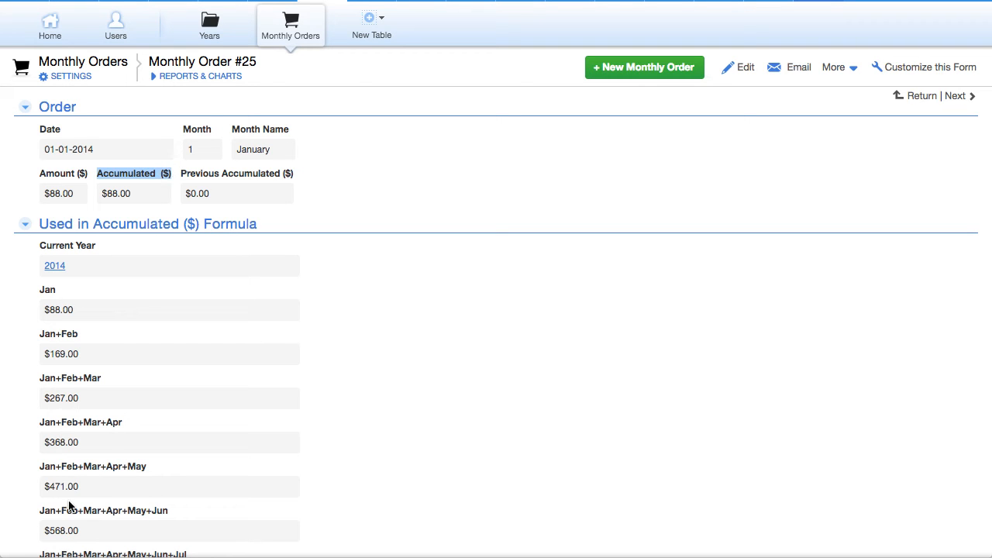
left_click(126, 172)
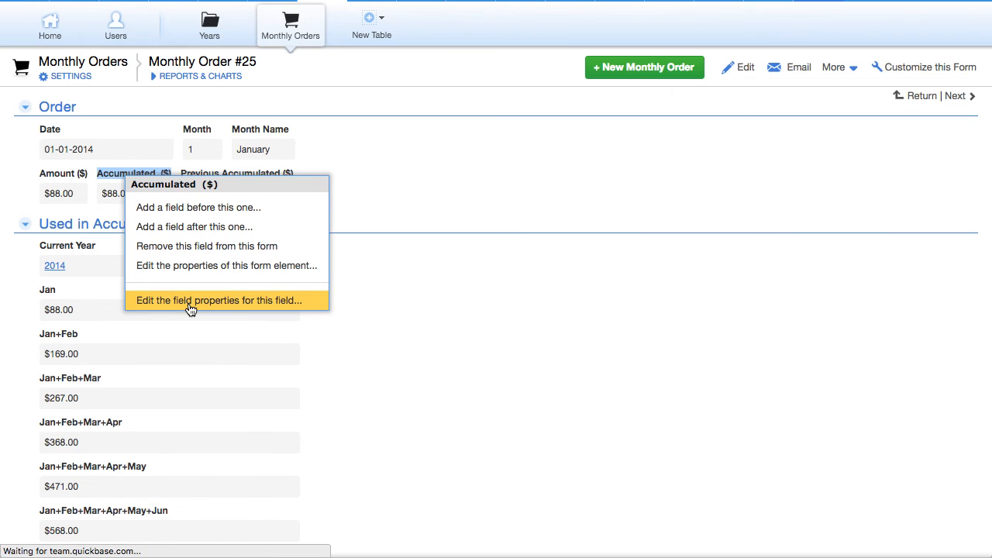
left_click(217, 300)
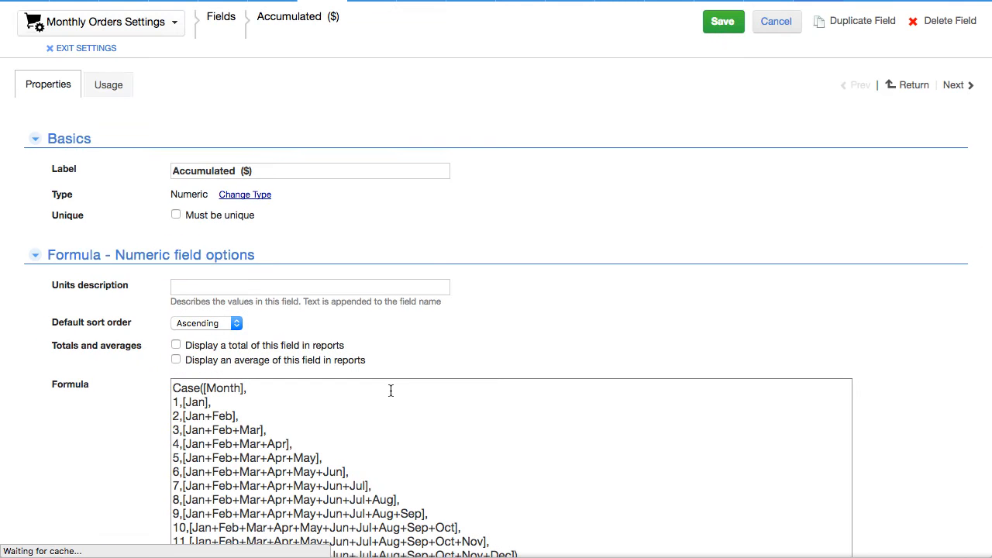
scroll("down", 3)
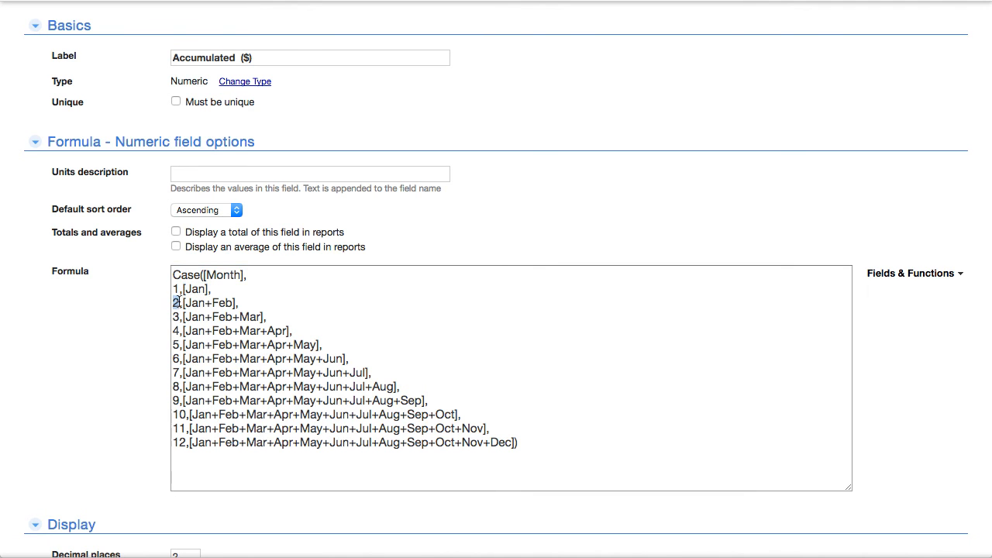
double_click(195, 303)
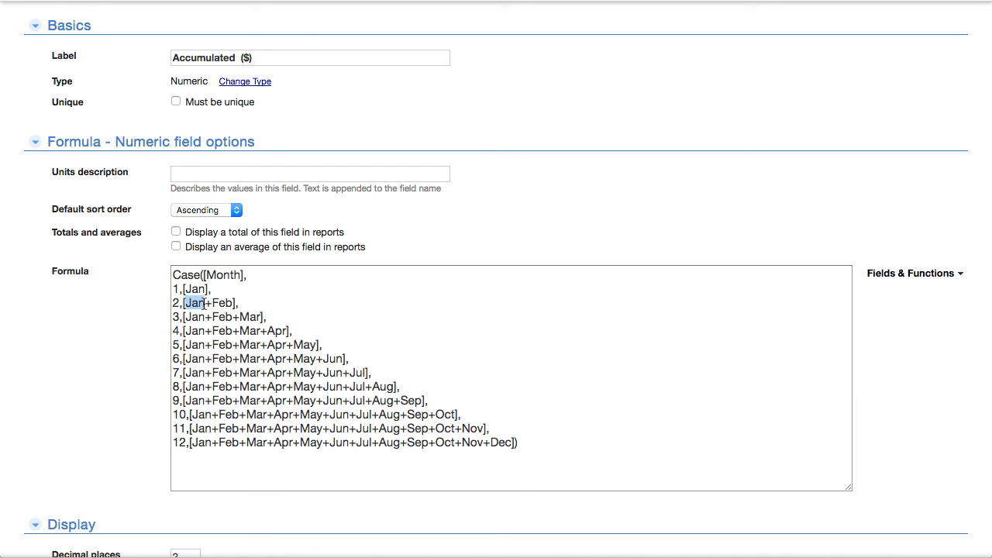
left_click(223, 322)
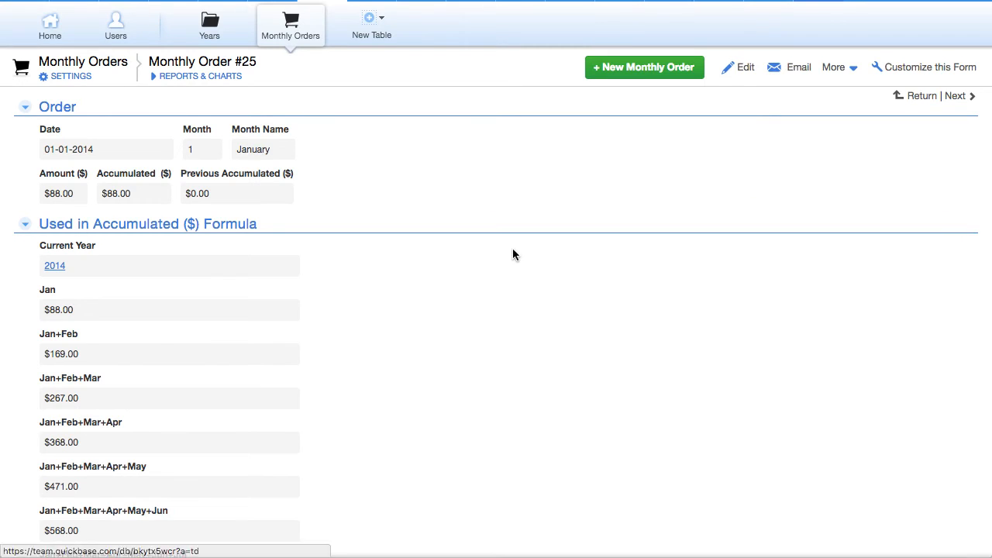
Step: Highlight the record's Month value and open the Monthly Orders table settings
scroll("down", 3)
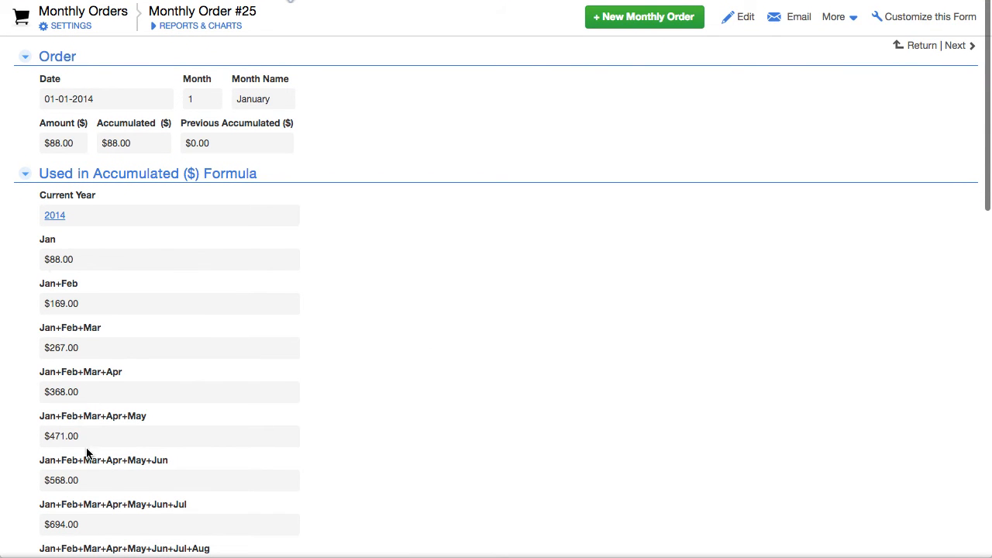
mouse_move(482, 294)
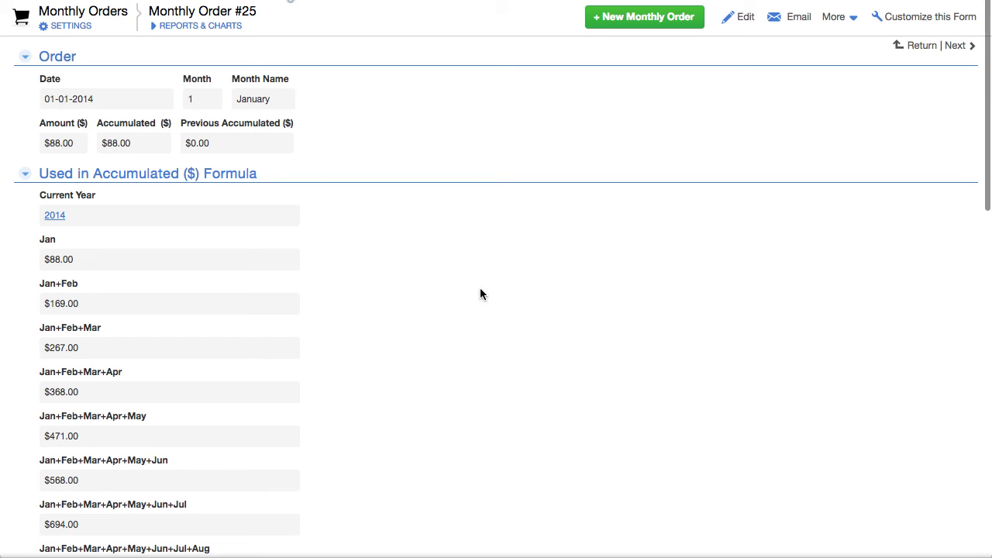
mouse_move(53, 99)
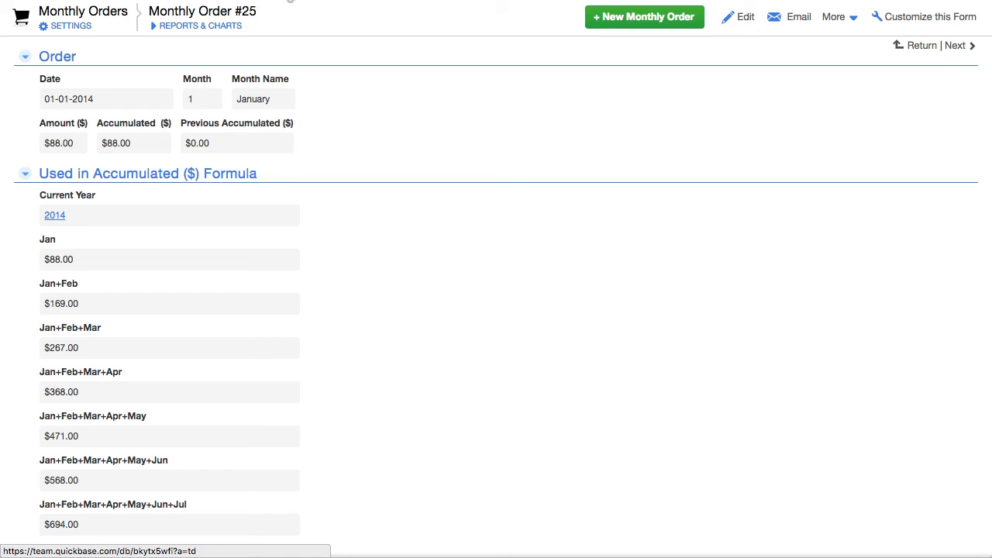
mouse_move(225, 10)
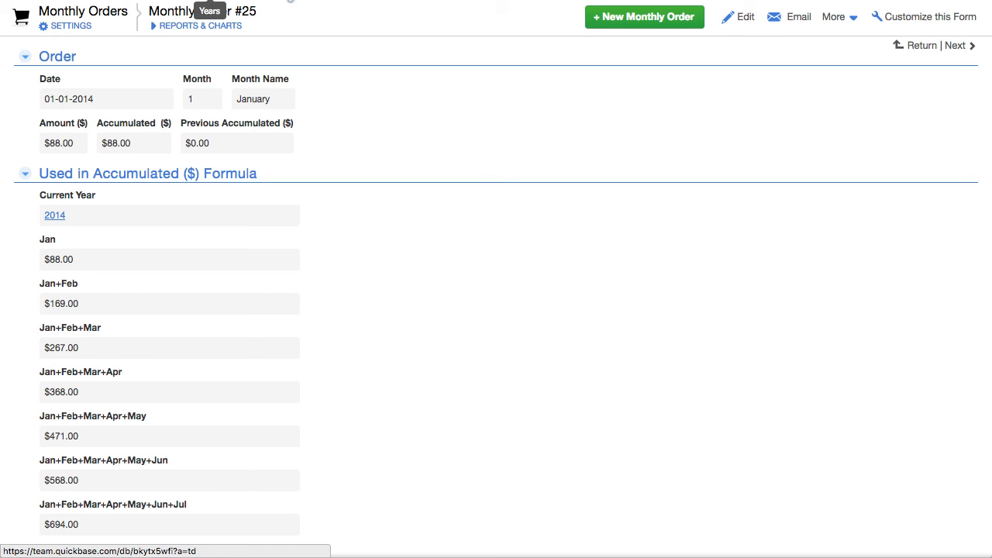
left_click(200, 99)
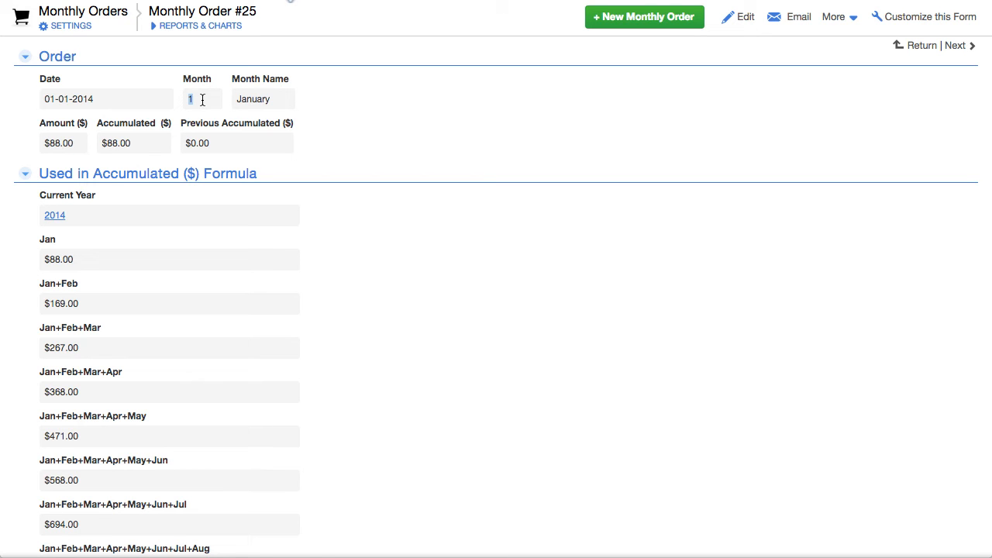
mouse_move(71, 28)
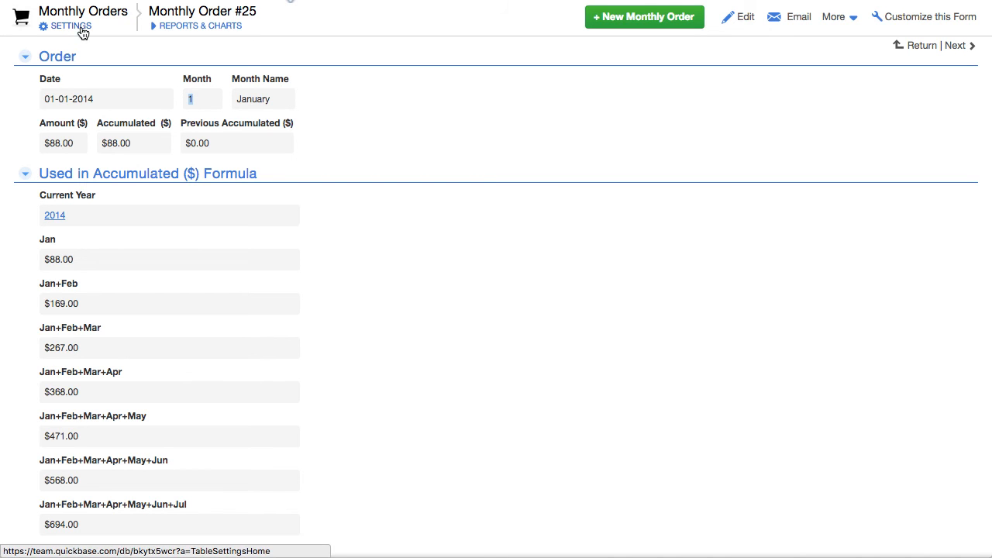
left_click(64, 29)
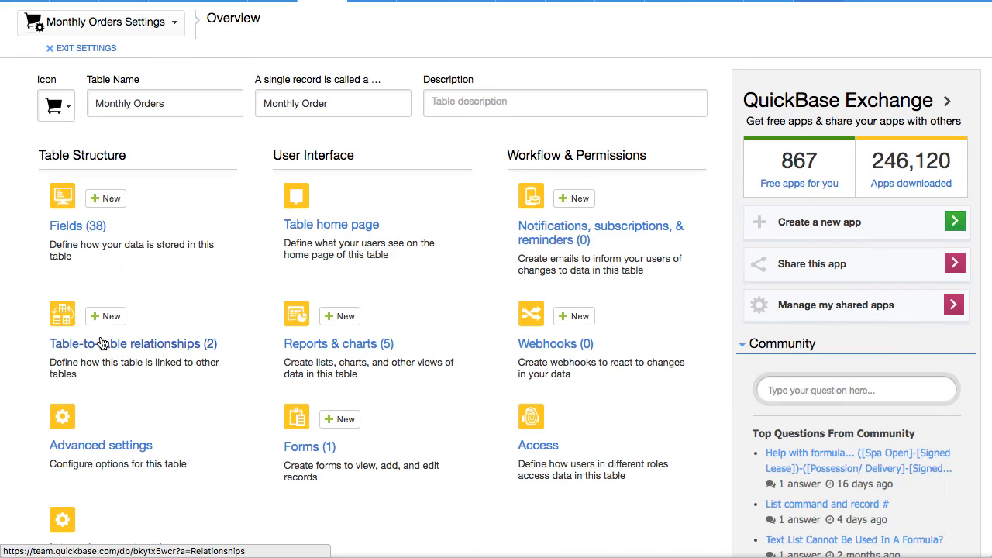
Step: Show the Current Year relationship page from the table-to-table relationships list
left_click(133, 344)
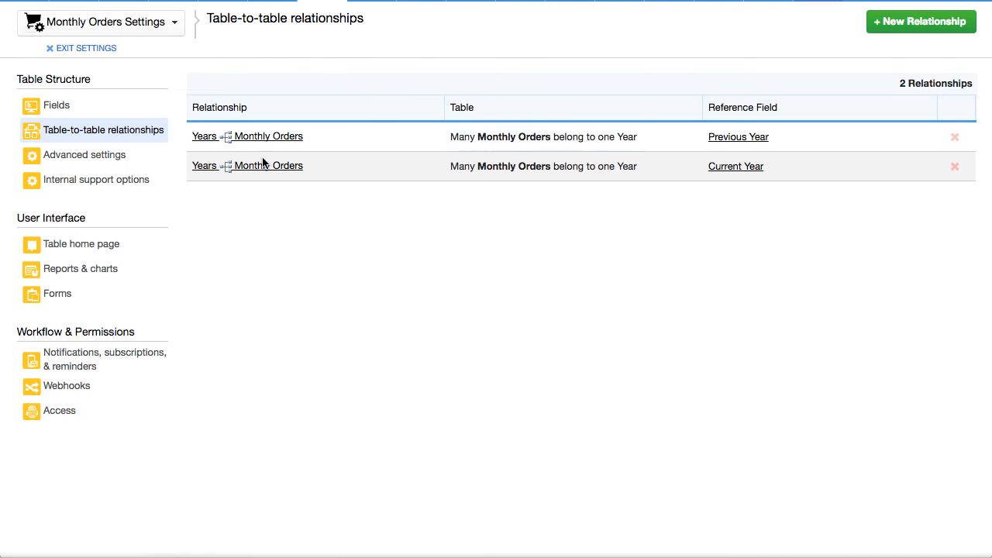
mouse_move(250, 171)
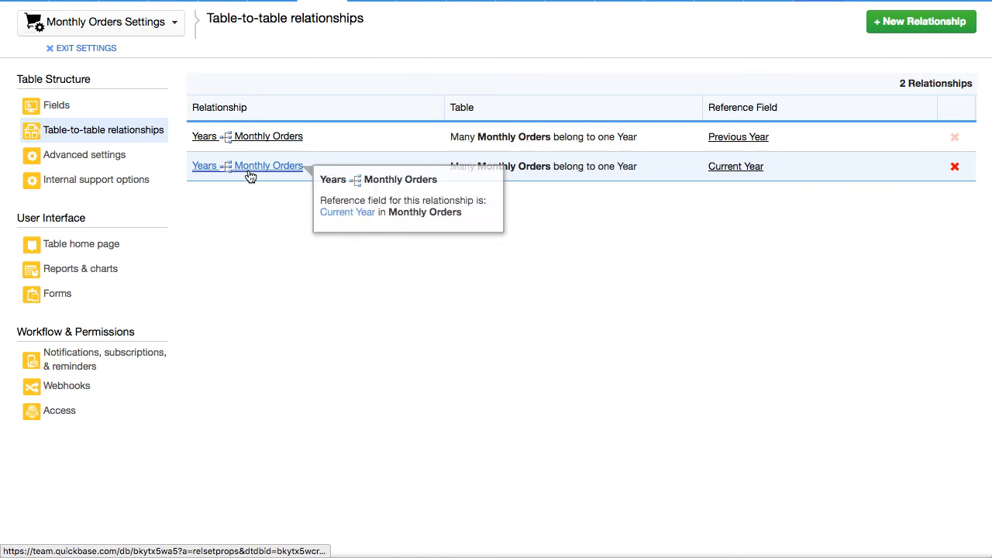
left_click(247, 165)
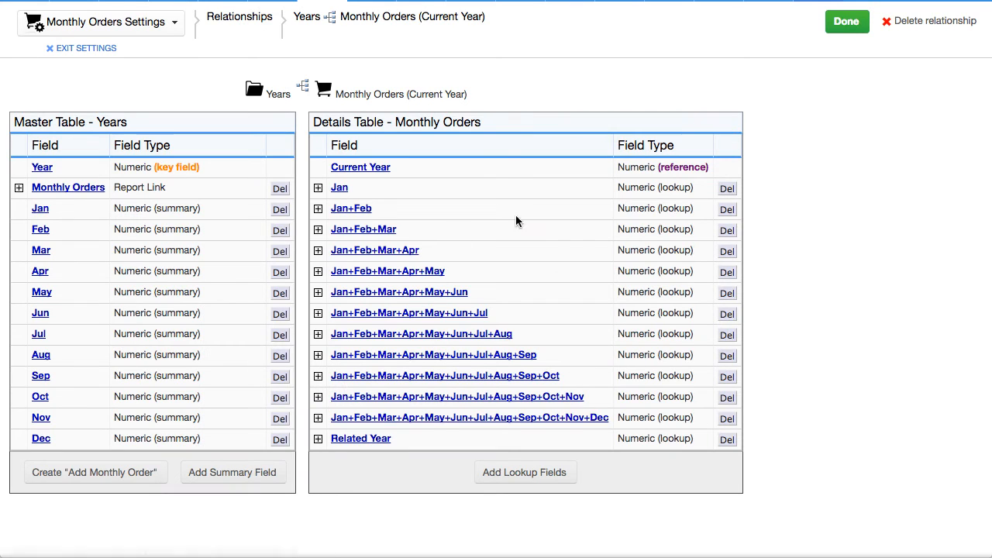
mouse_move(279, 507)
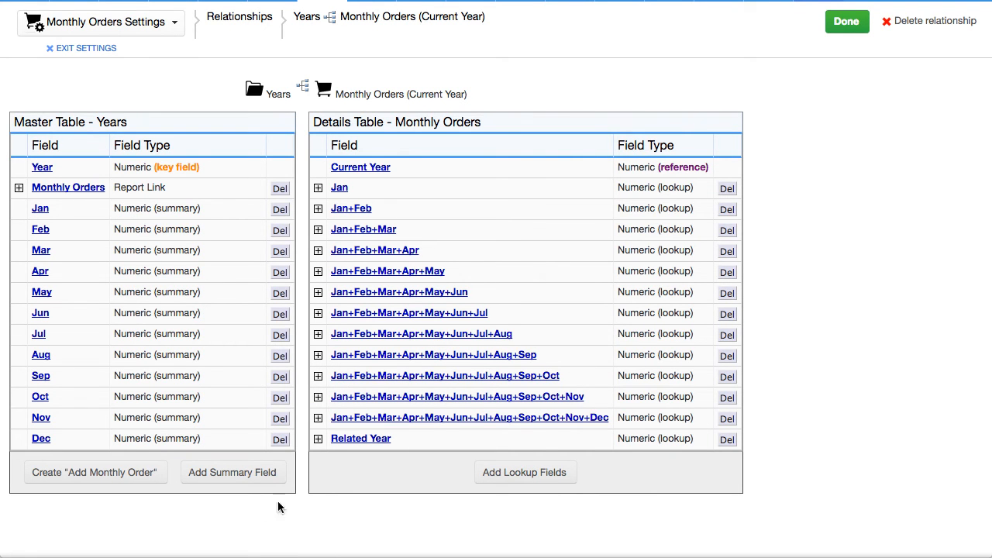
mouse_move(108, 307)
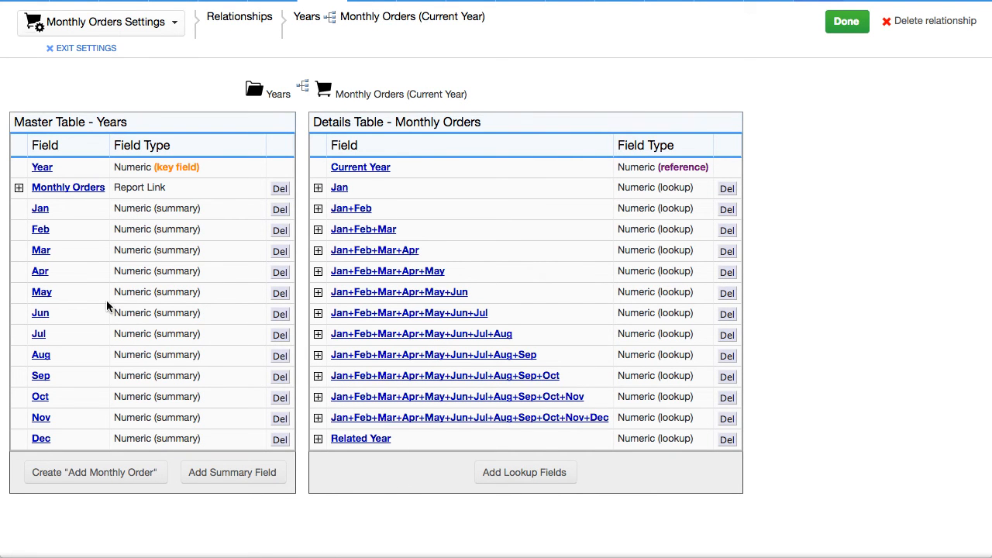
mouse_move(41, 229)
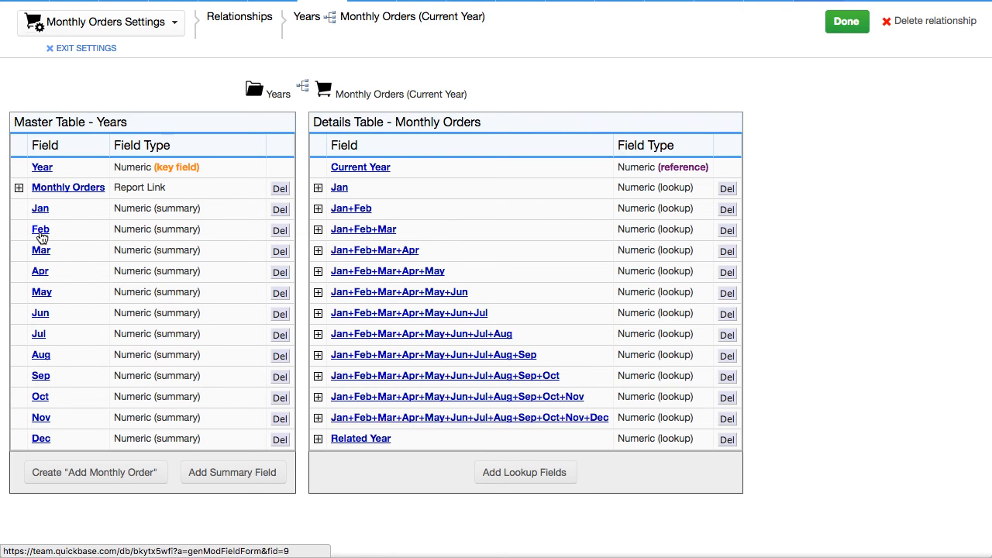
mouse_move(40, 251)
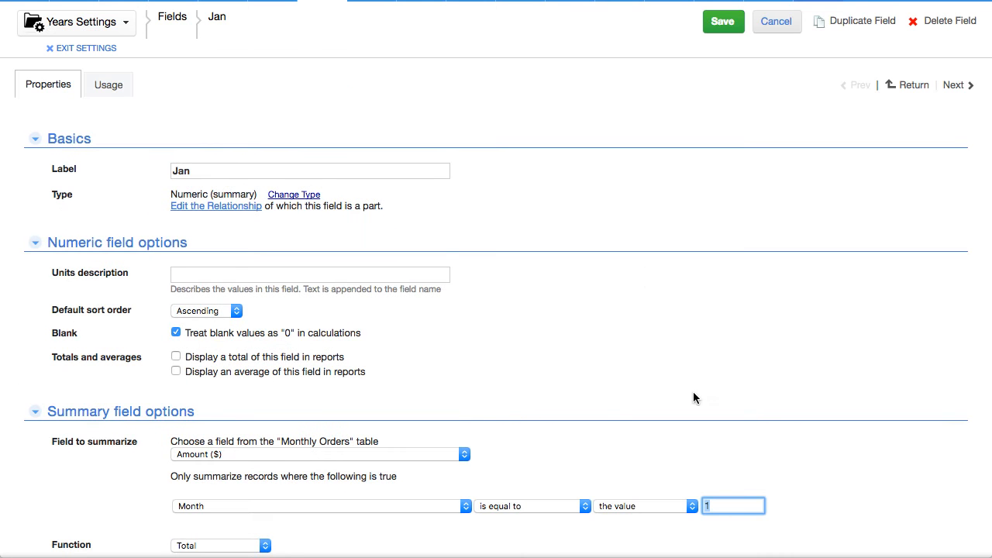
Step: Scroll the Jan summary field settings to review its Month-equals-1 filter on Amount ($)
scroll("down", 3)
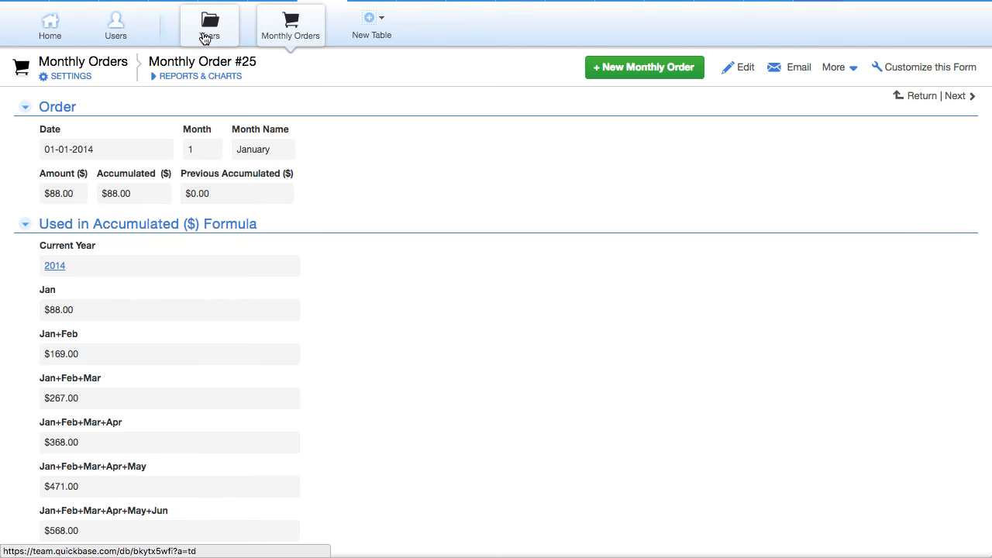
mouse_move(206, 23)
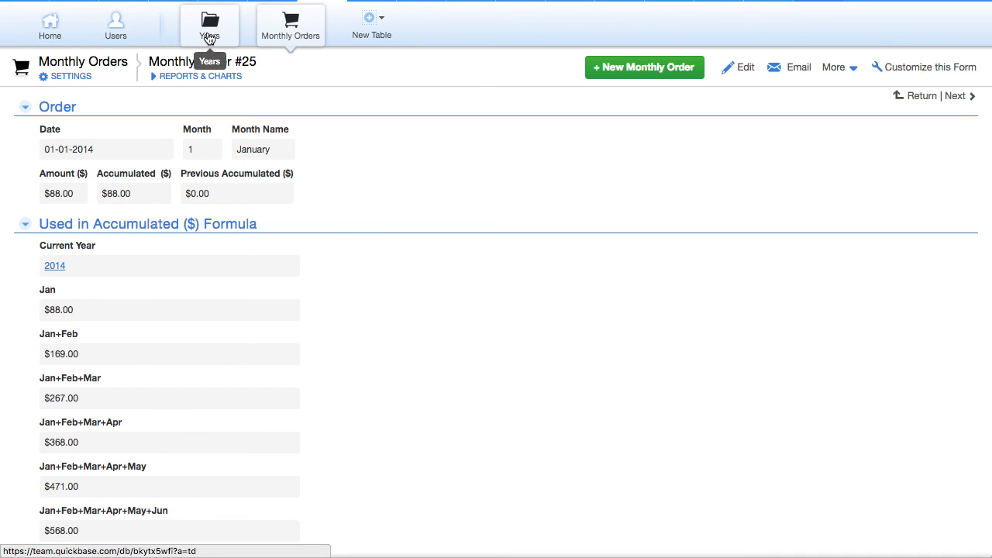
Step: Switch to the Year 2014 record and scroll through its monthly and cumulative totals
left_click(209, 23)
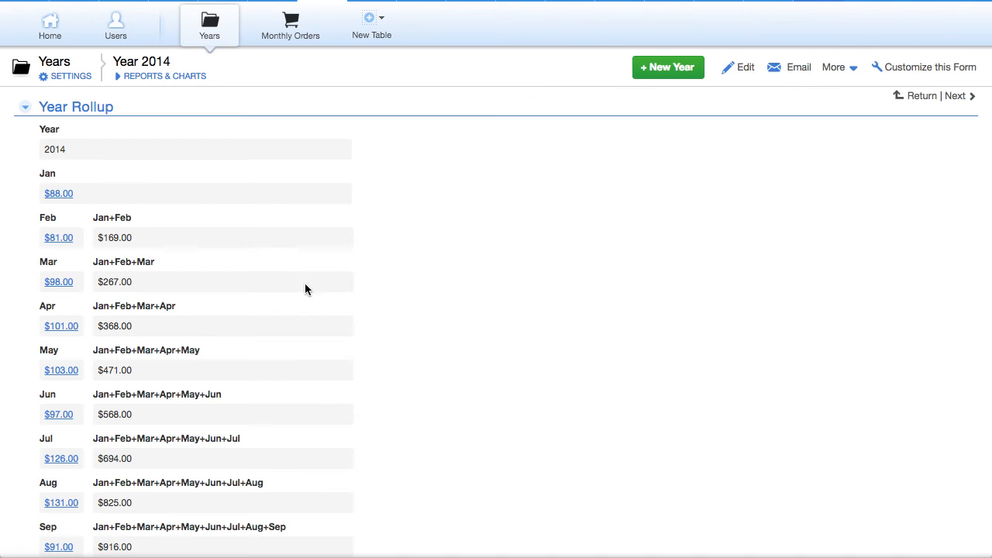
scroll("down", 3)
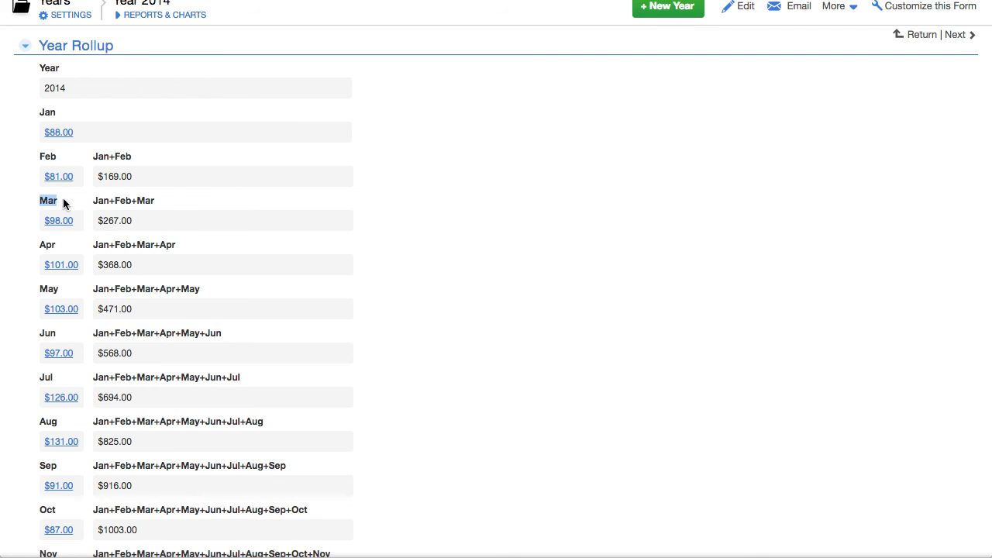
mouse_move(119, 155)
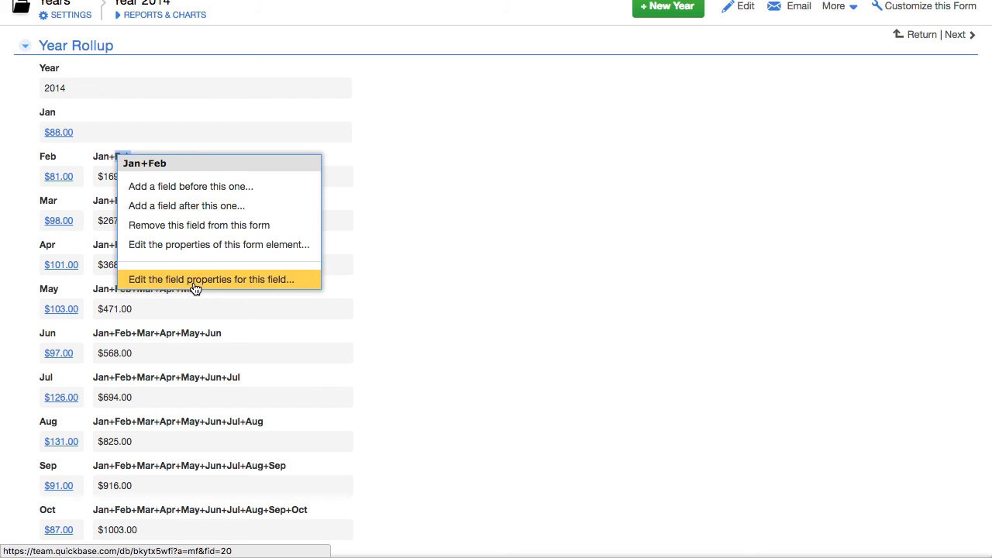
Step: Review the Jan+Feb field's [Jan]+[Feb] formula and cancel without changes
left_click(211, 279)
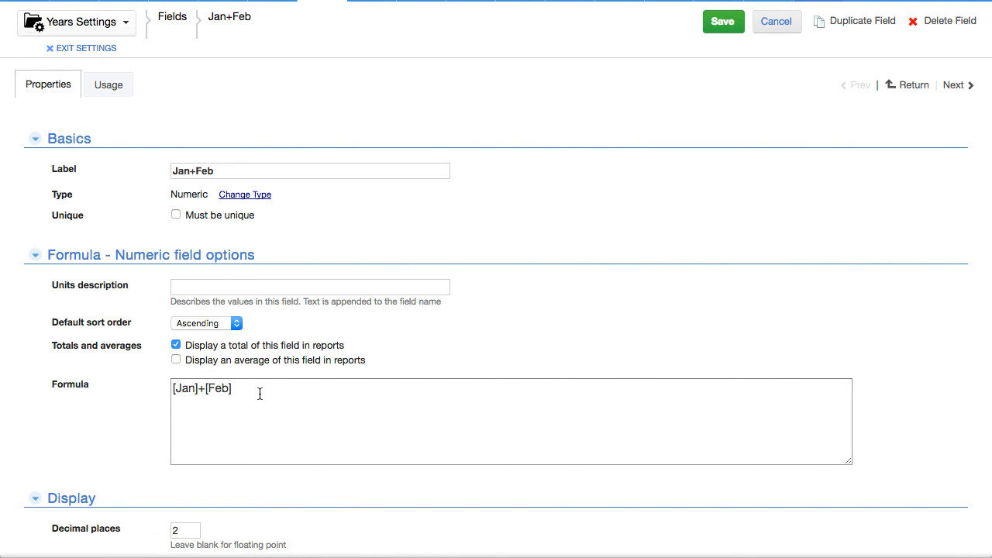
mouse_move(325, 460)
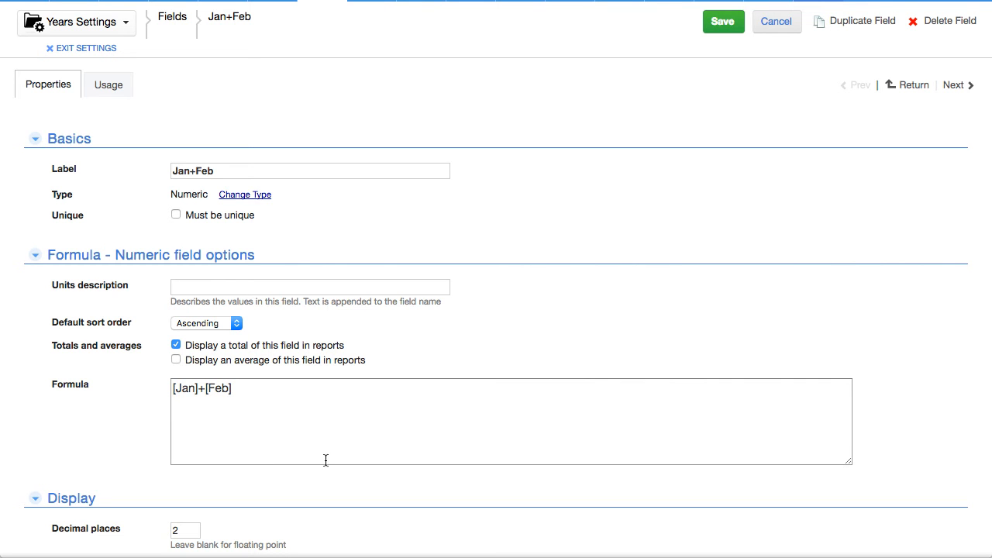
mouse_move(774, 24)
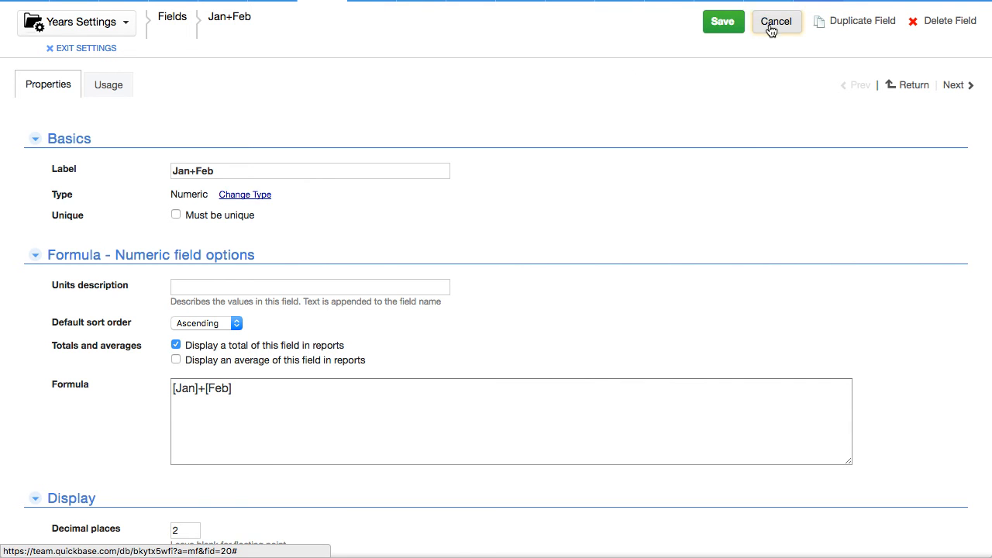
left_click(776, 20)
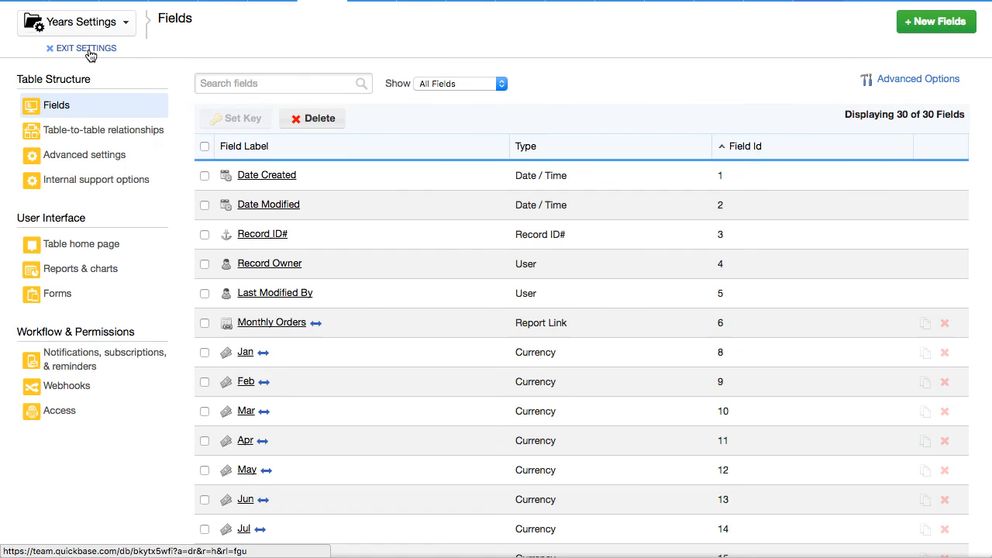
Step: Return to the Year 2014 record and scroll down to the $1218.00 December total
left_click(81, 47)
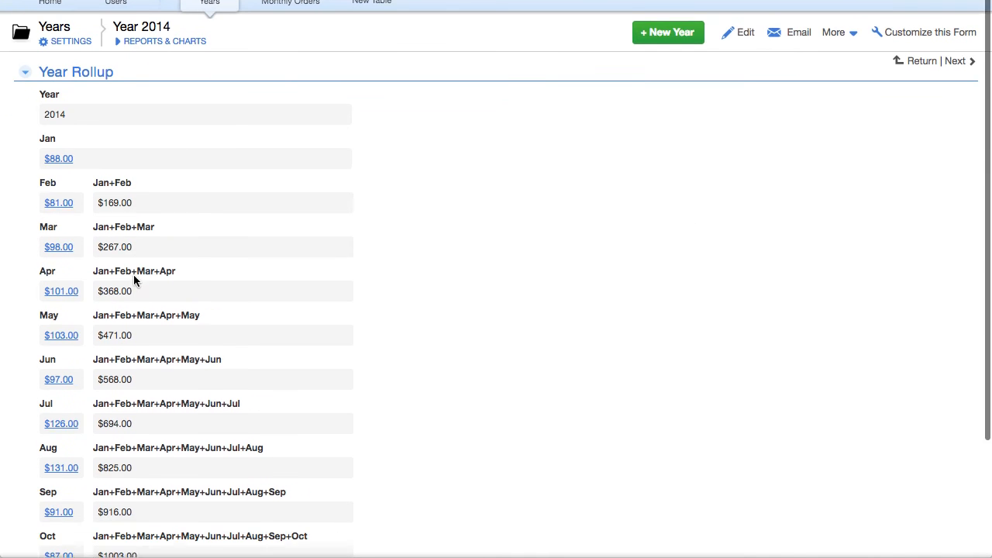
scroll("down", 3)
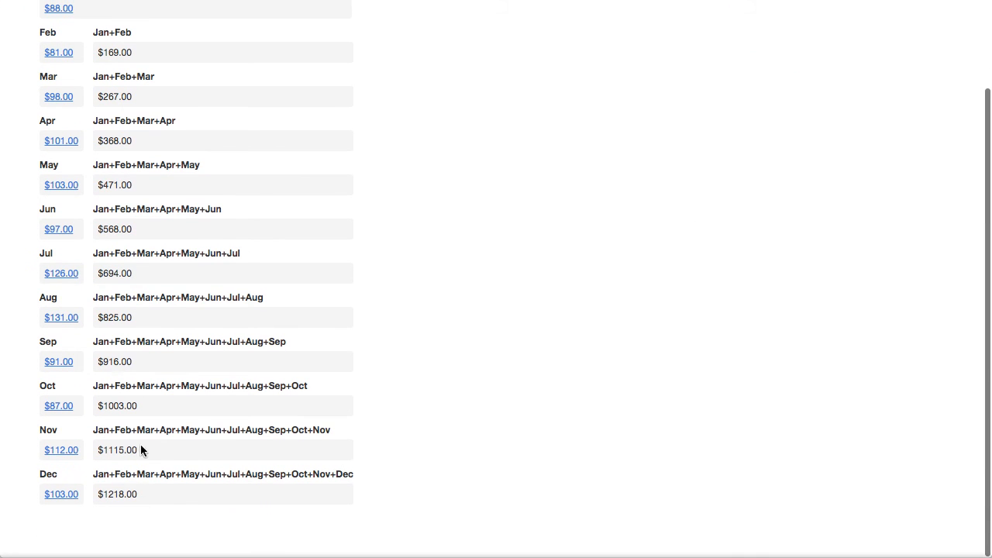
mouse_move(106, 25)
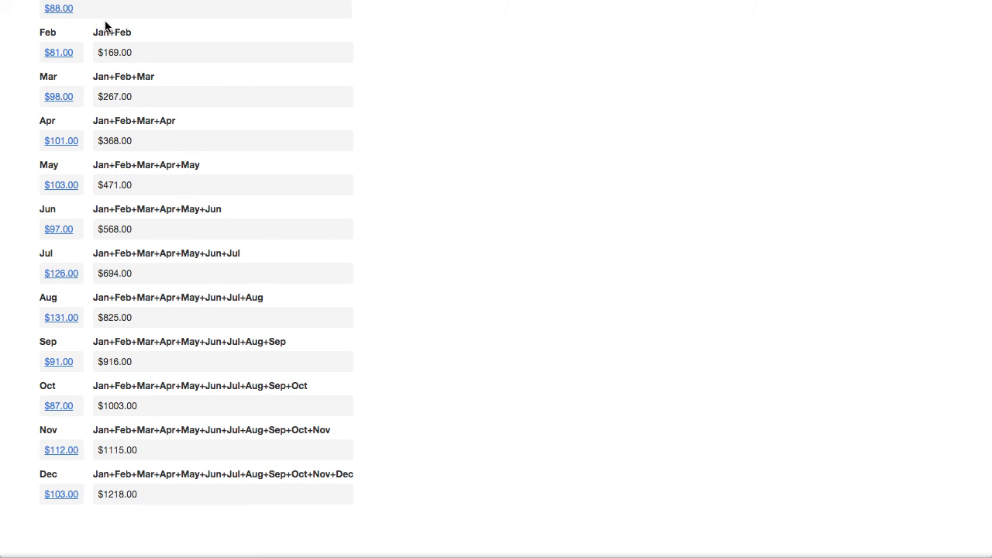
mouse_move(103, 321)
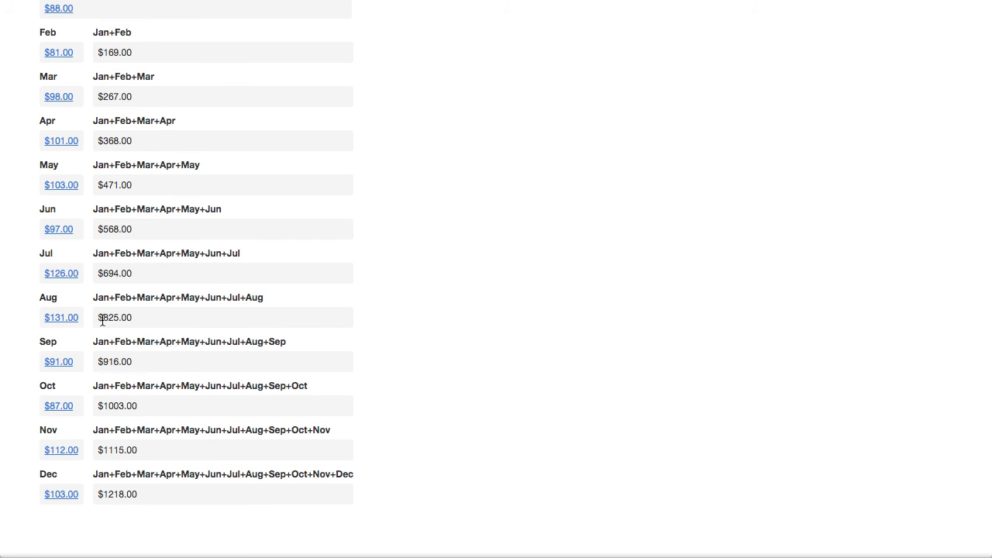
mouse_move(105, 494)
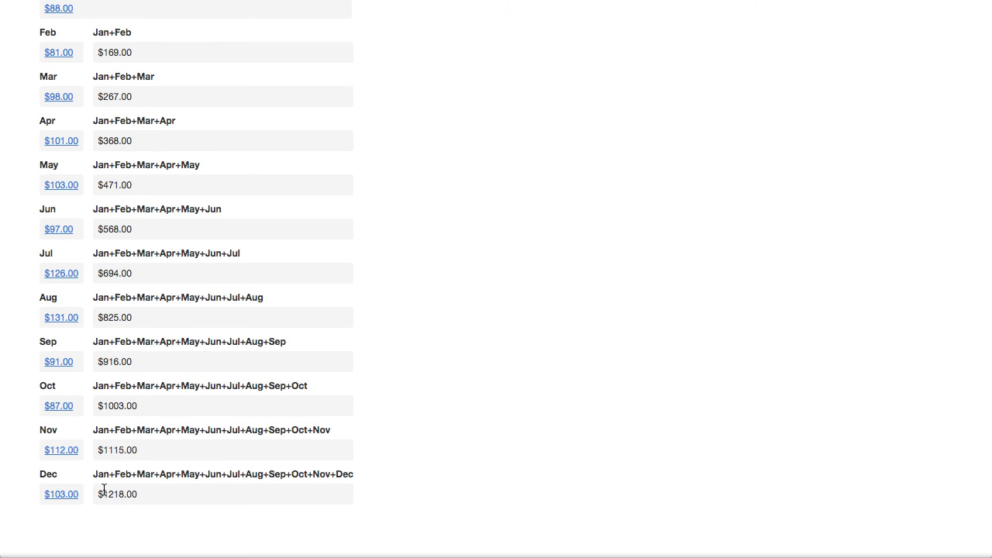
mouse_move(118, 463)
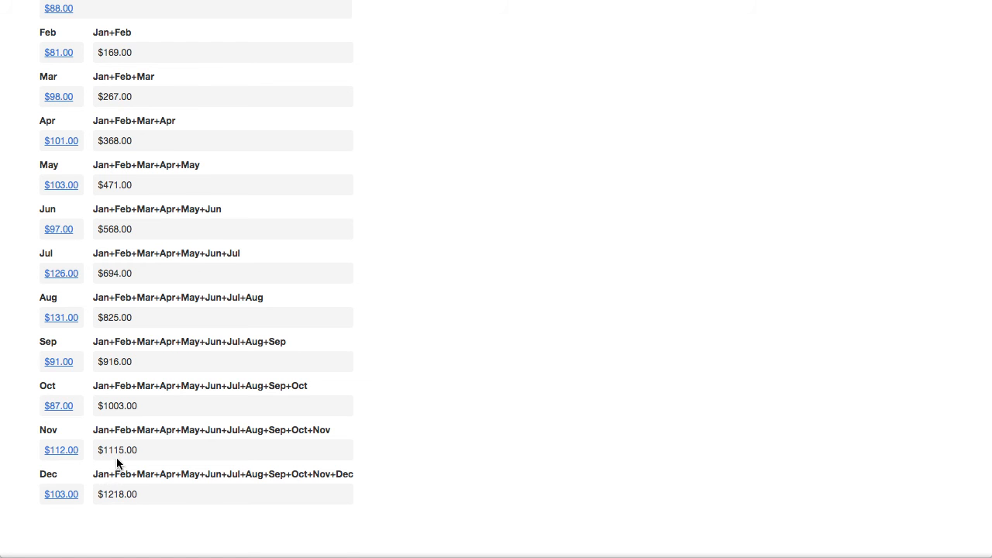
Step: Inspect the Years table's Monthly Orders relationship, with its summary and lookup fields, then exit settings
scroll("up", 3)
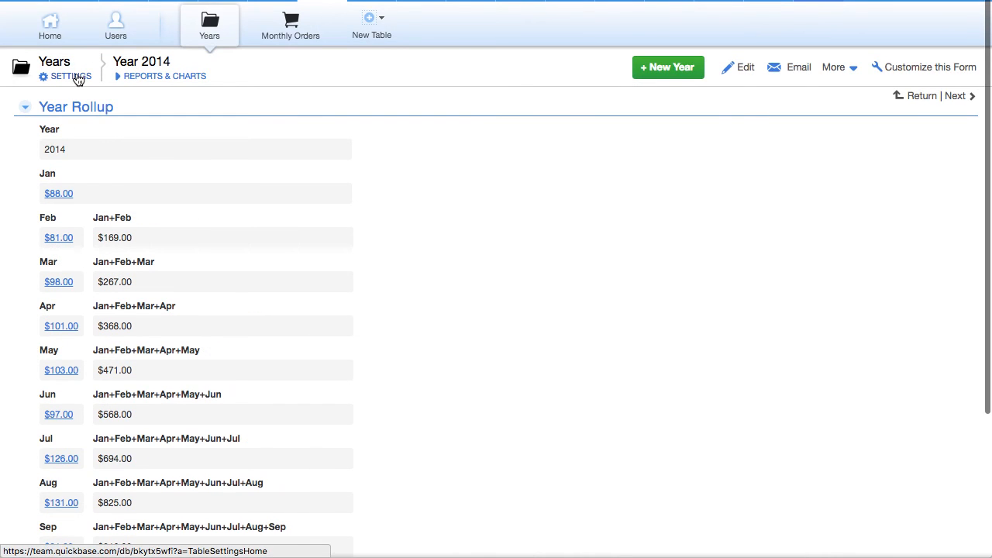
left_click(68, 76)
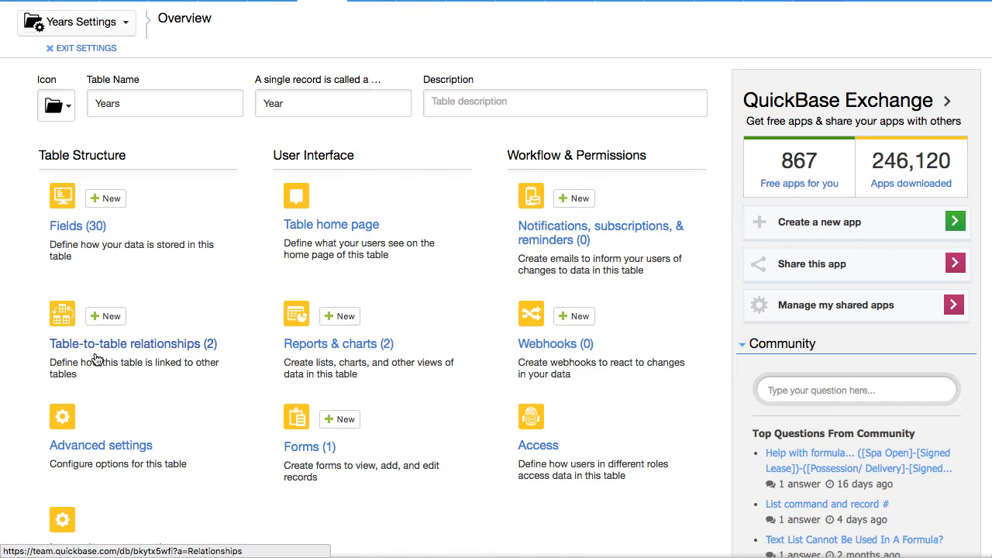
left_click(132, 344)
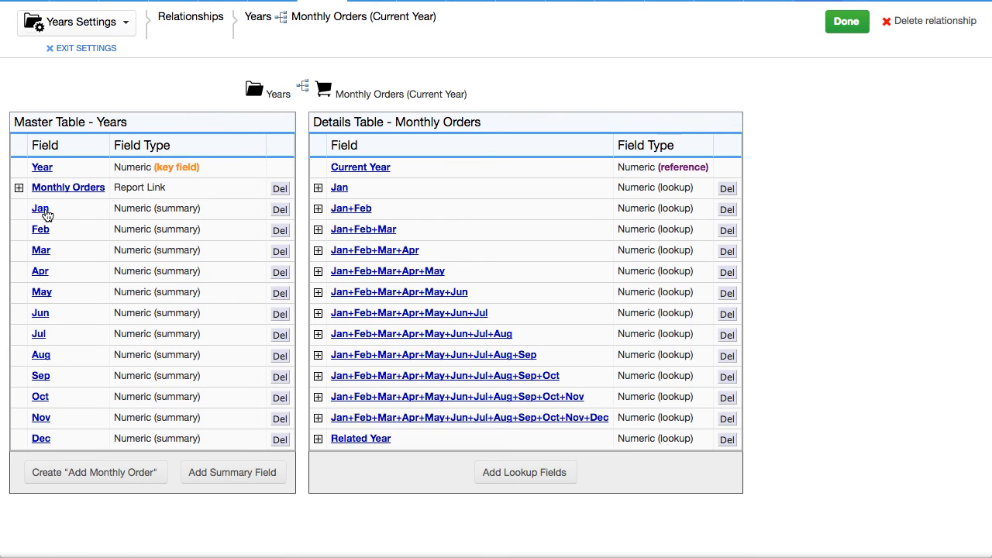
mouse_move(40, 417)
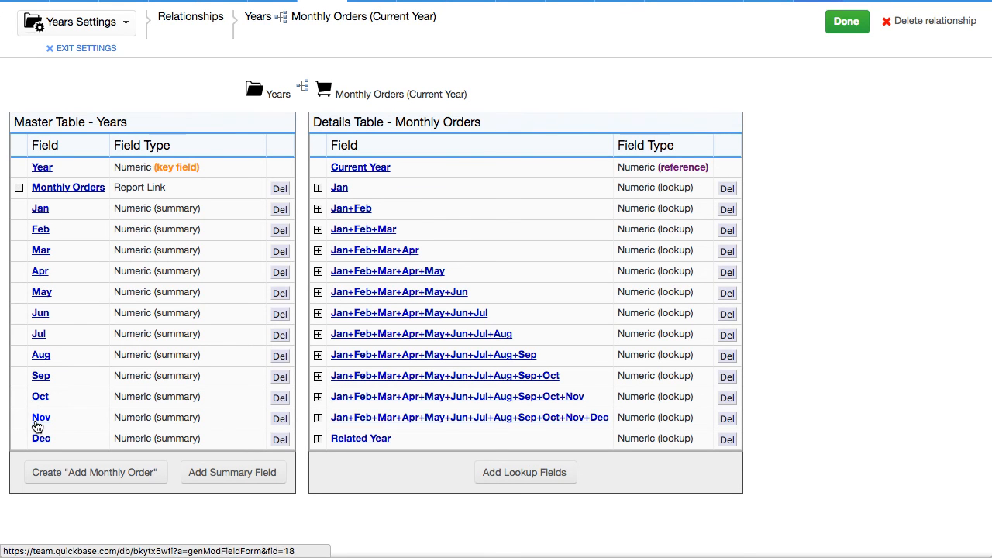
mouse_move(209, 86)
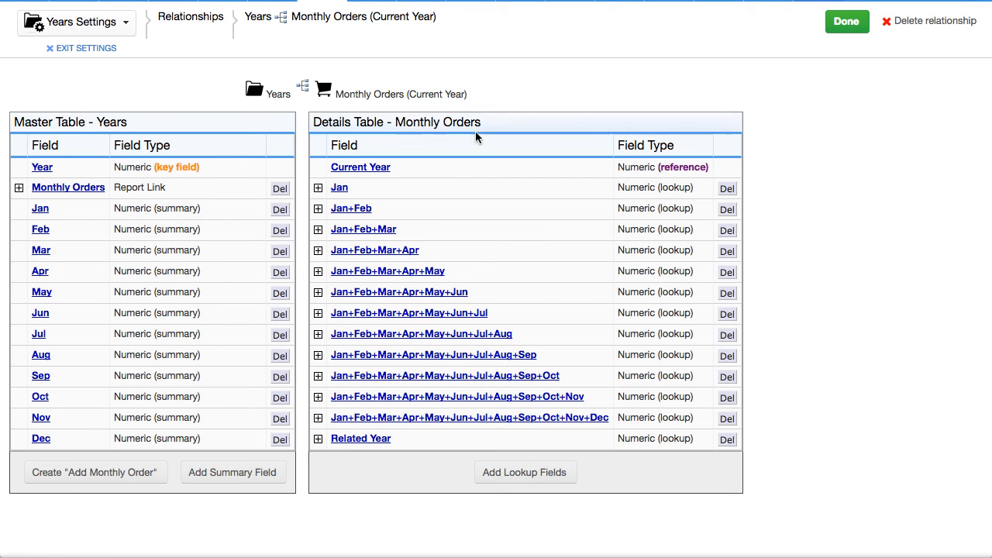
mouse_move(352, 221)
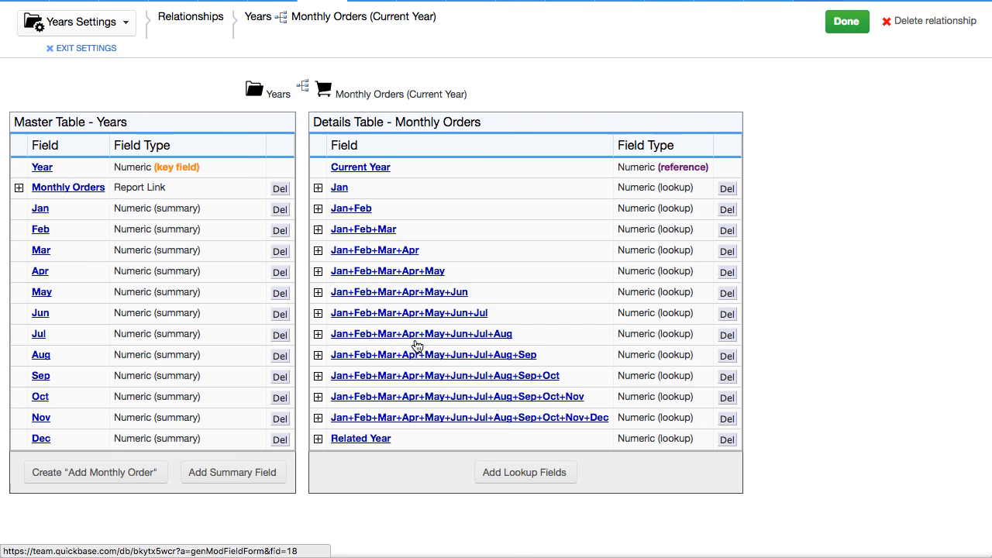
mouse_move(329, 192)
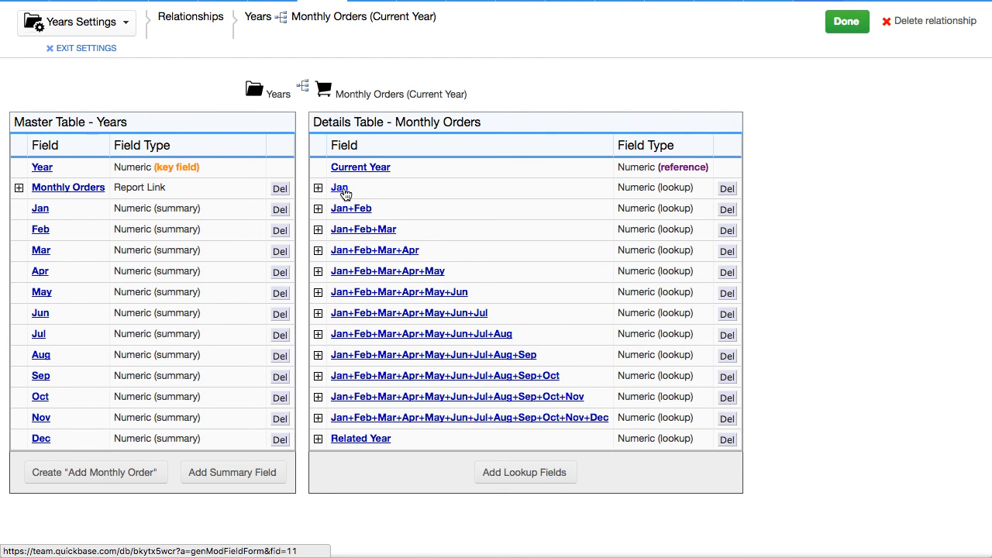
mouse_move(340, 194)
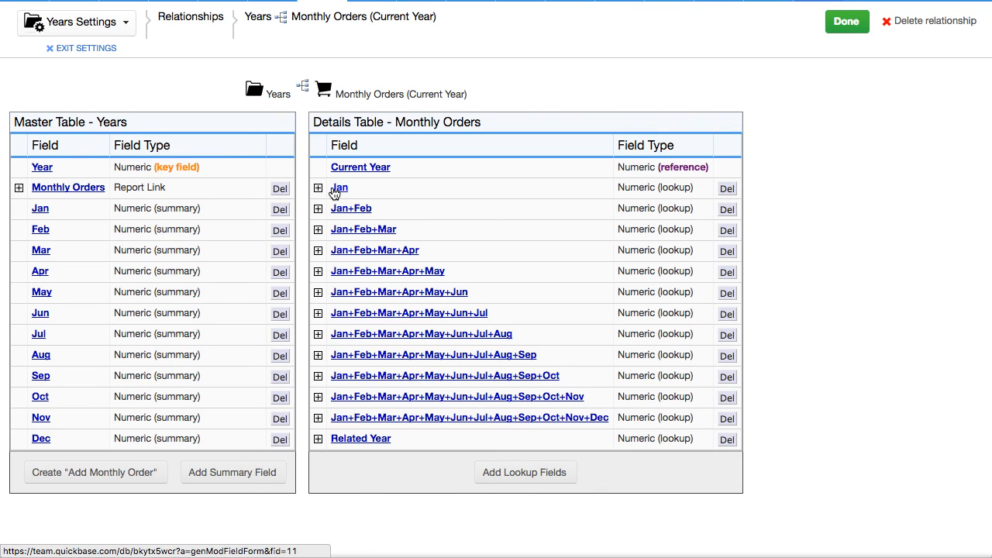
mouse_move(345, 192)
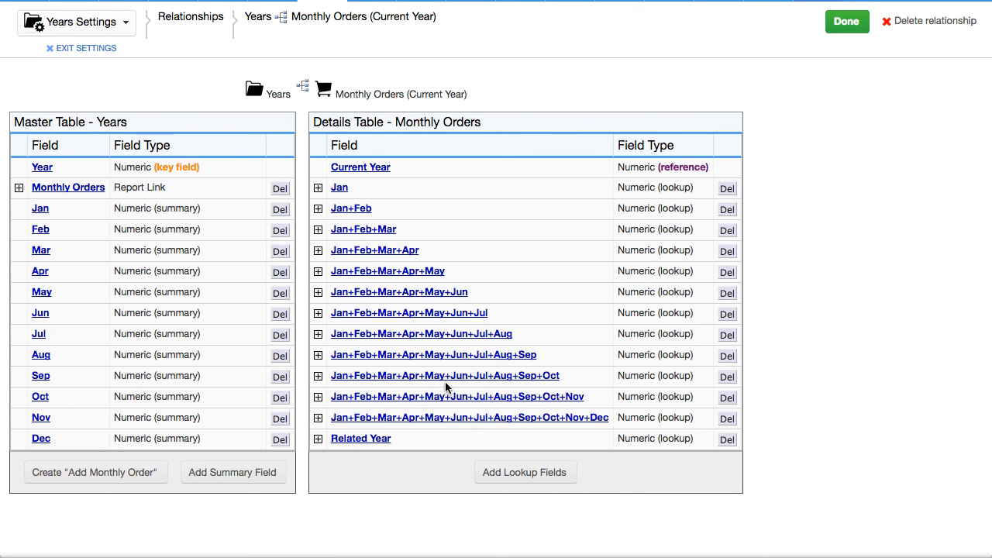
mouse_move(87, 52)
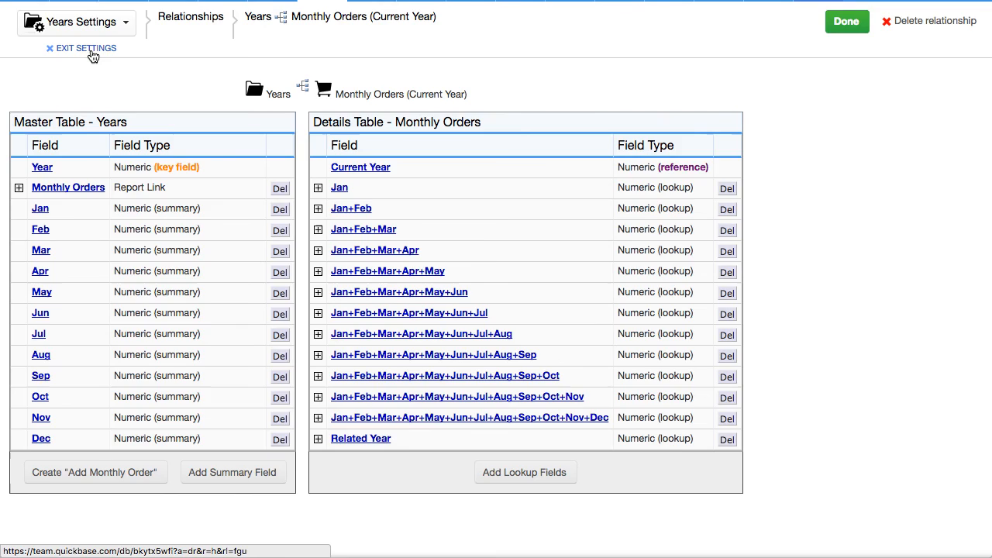
left_click(85, 48)
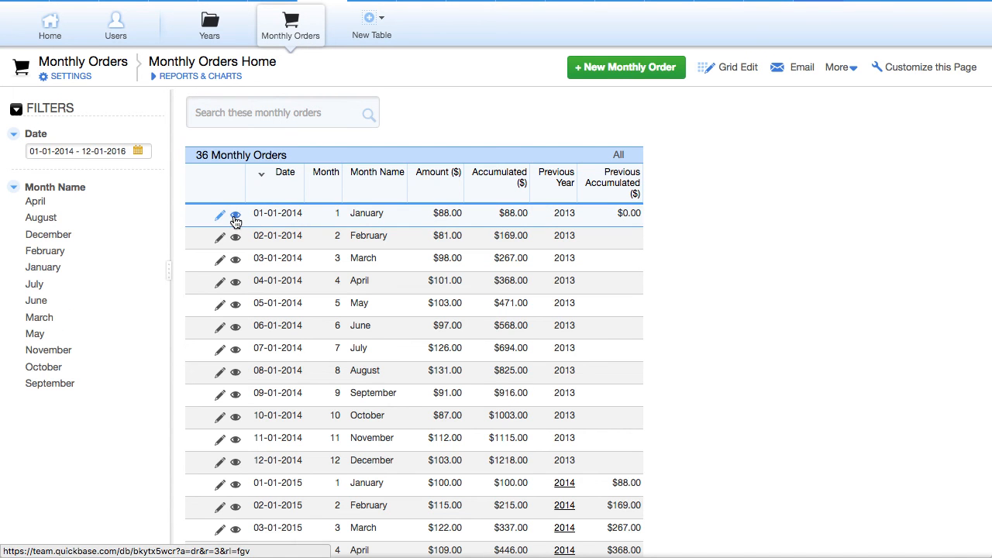
Step: Step from the January 2014 order to April 2014 and open the Accumulated ($) field's options
left_click(236, 220)
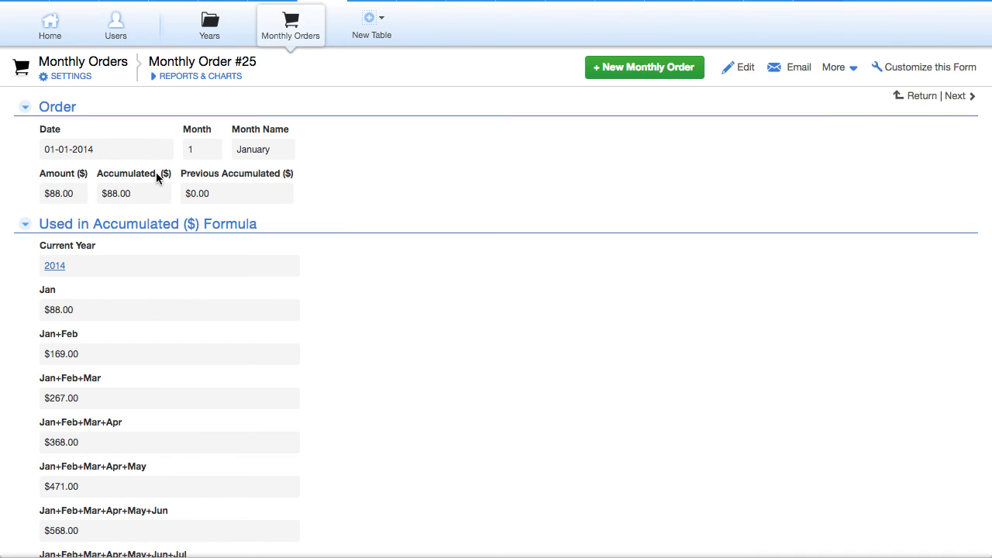
mouse_move(955, 96)
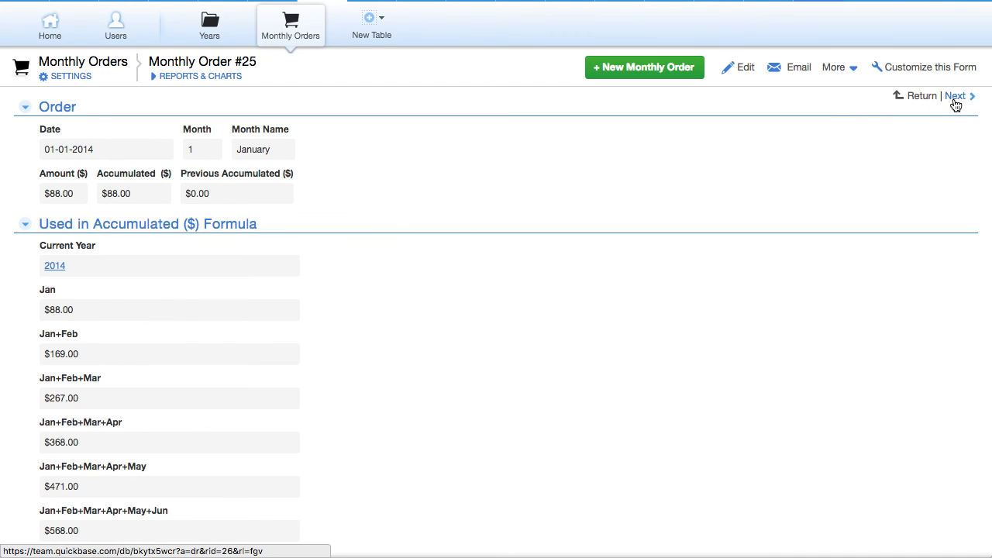
left_click(956, 97)
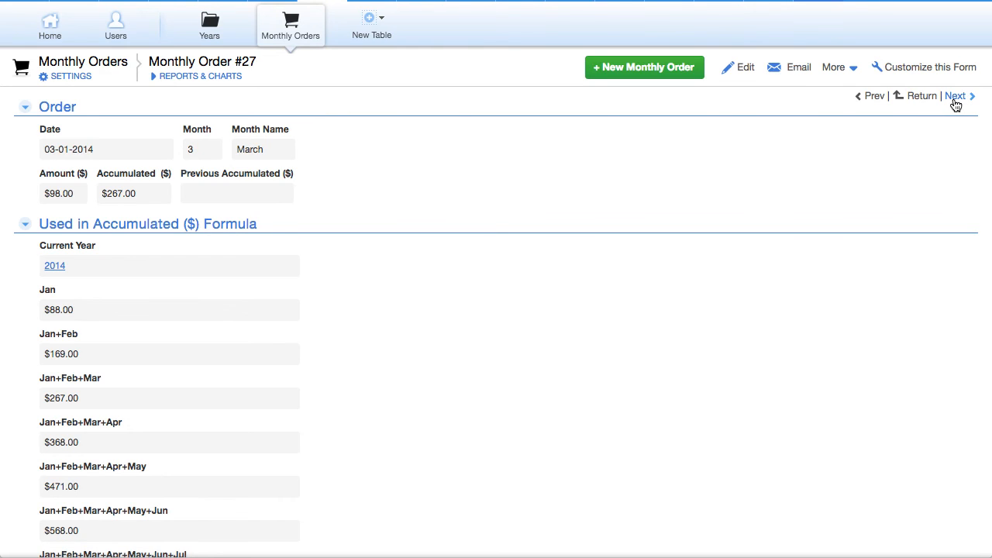
left_click(954, 95)
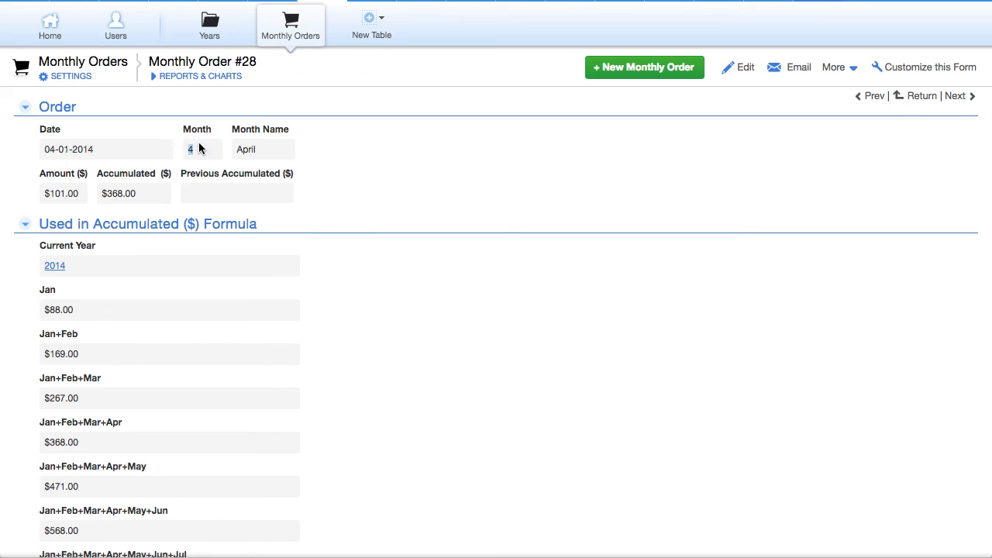
mouse_move(124, 177)
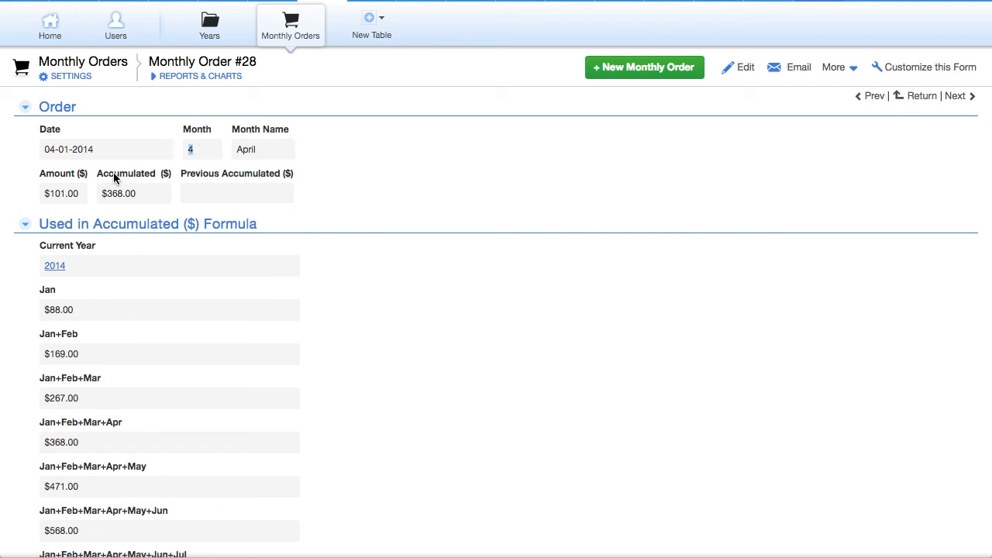
double_click(125, 173)
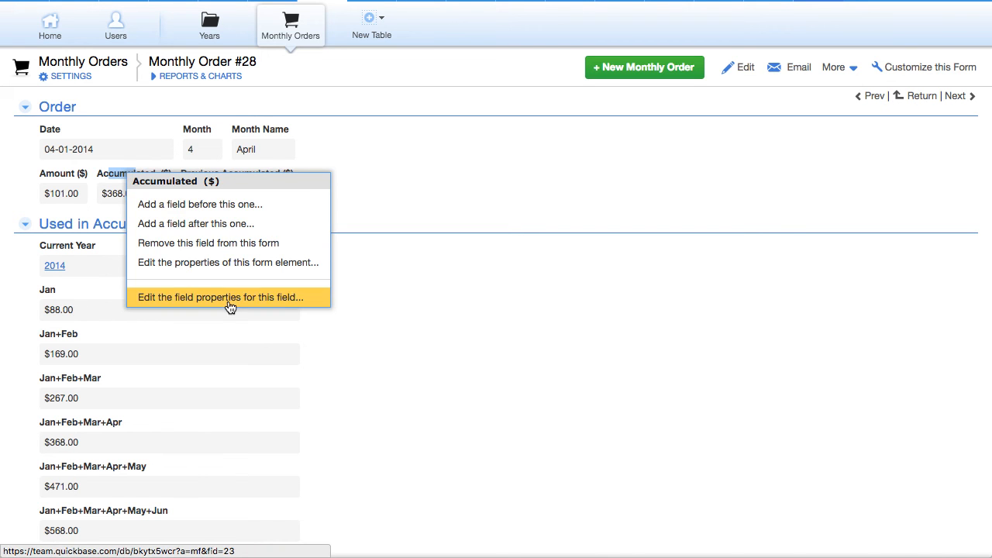
left_click(221, 297)
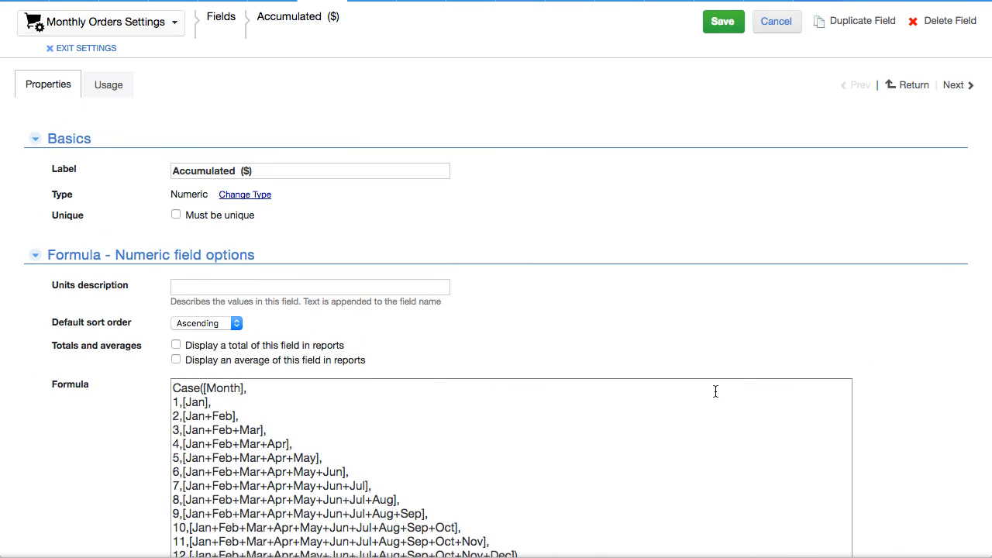
scroll("down", 3)
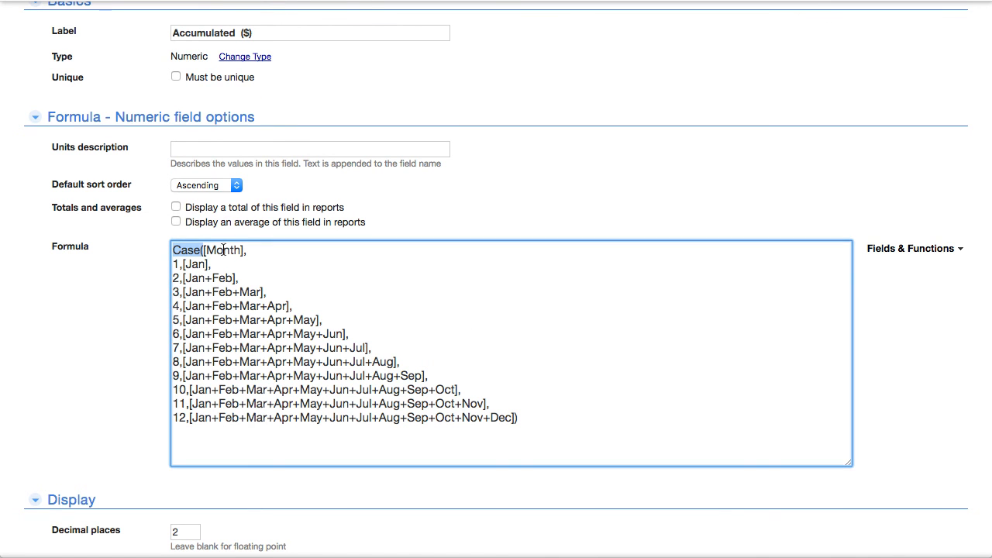
double_click(223, 250)
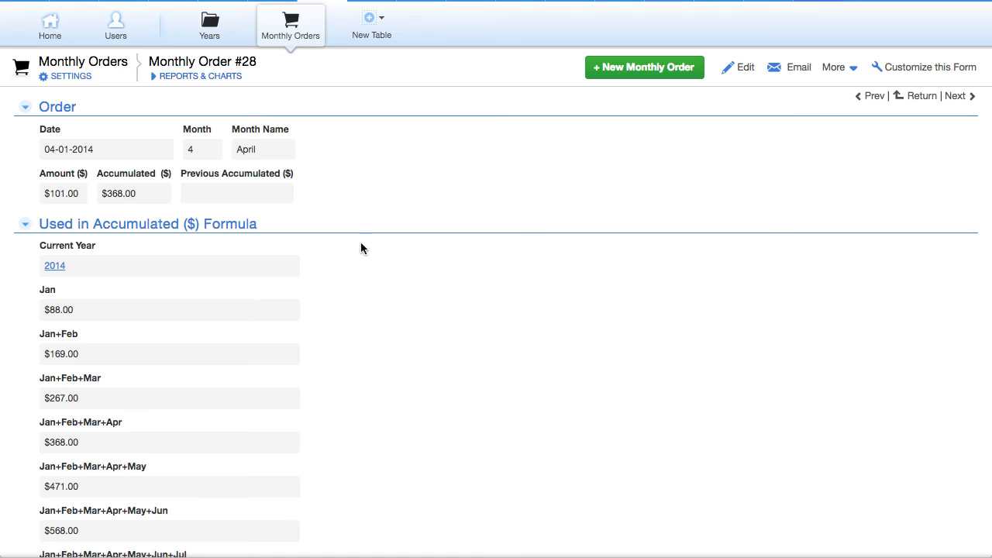
mouse_move(291, 26)
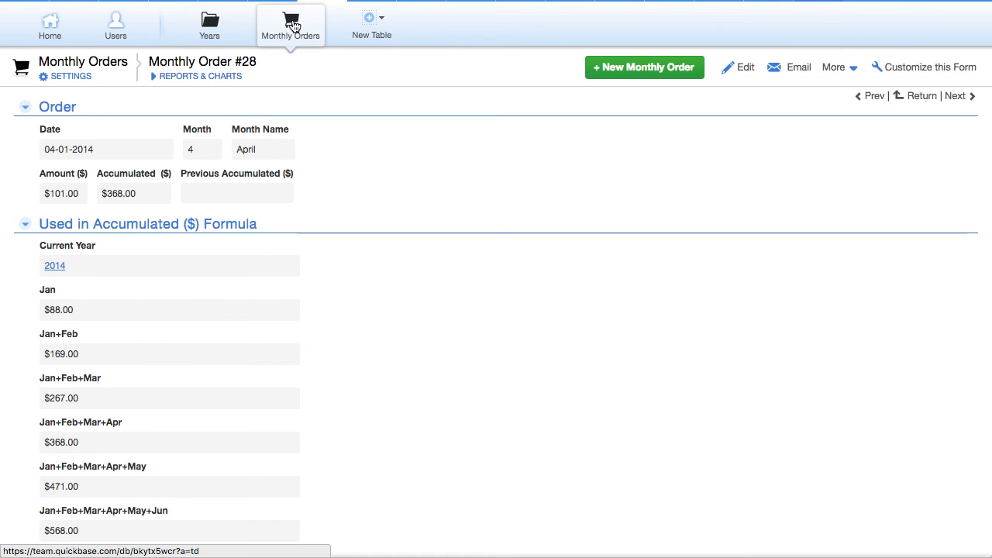
Step: Show the Monthly Orders Home report of all 36 orders and scroll through it
left_click(290, 22)
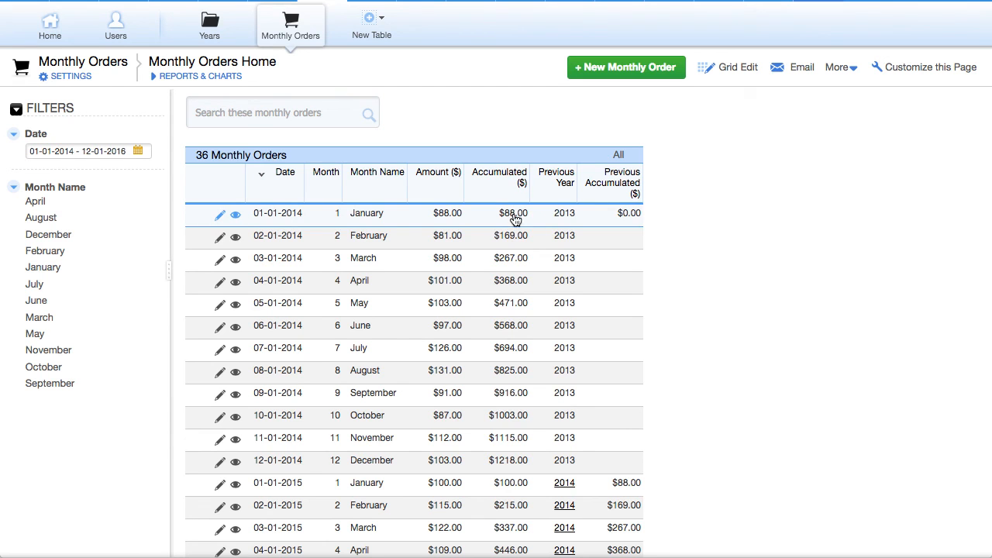
mouse_move(527, 241)
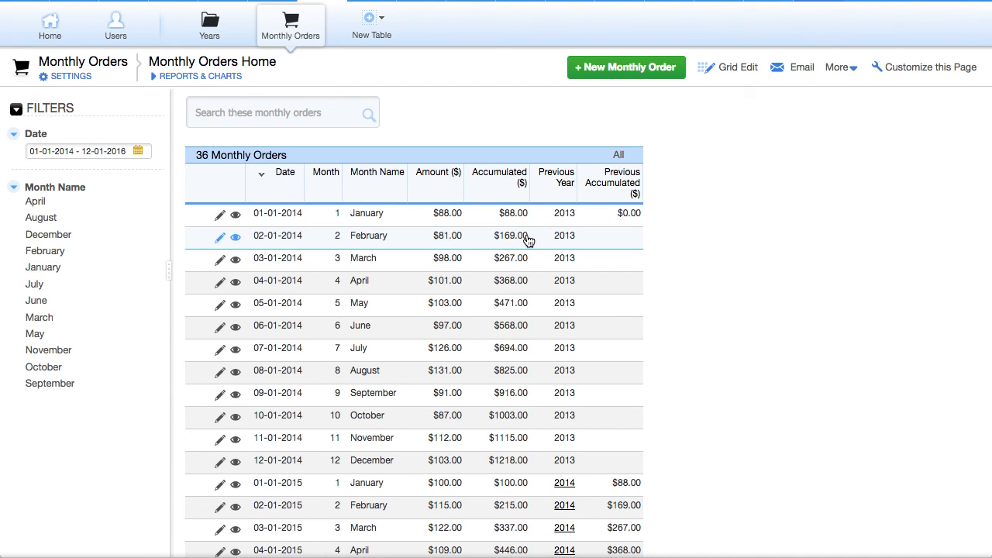
mouse_move(527, 265)
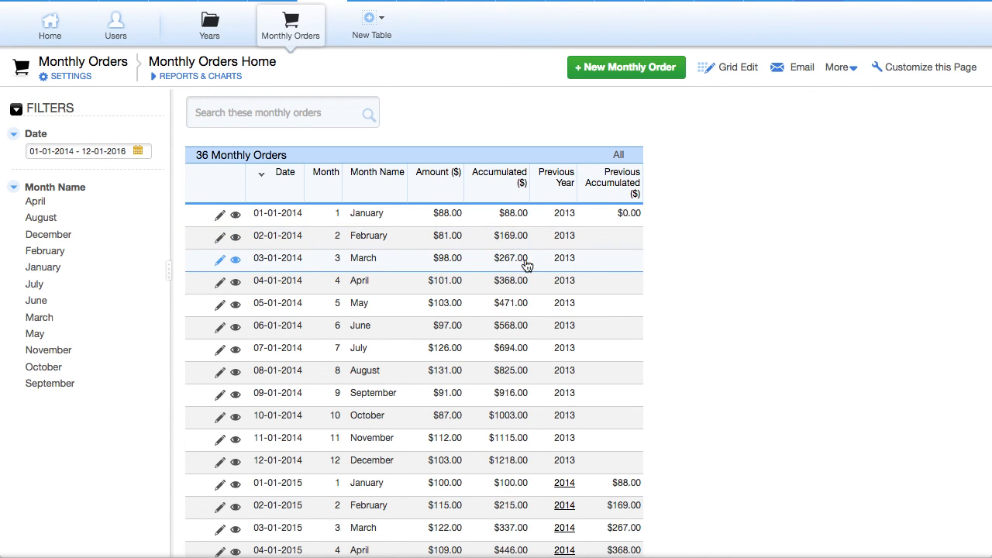
mouse_move(531, 265)
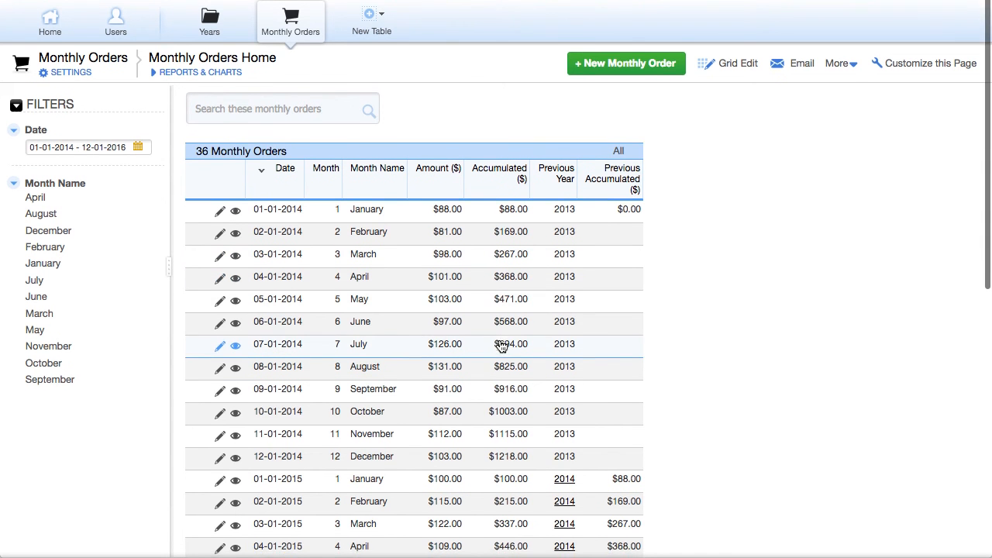
scroll("down", 3)
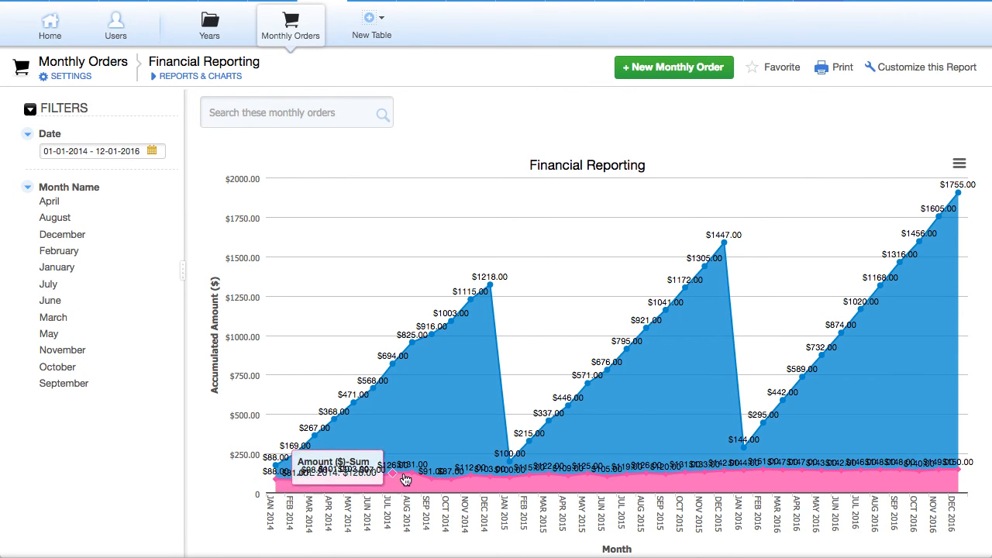
mouse_move(483, 489)
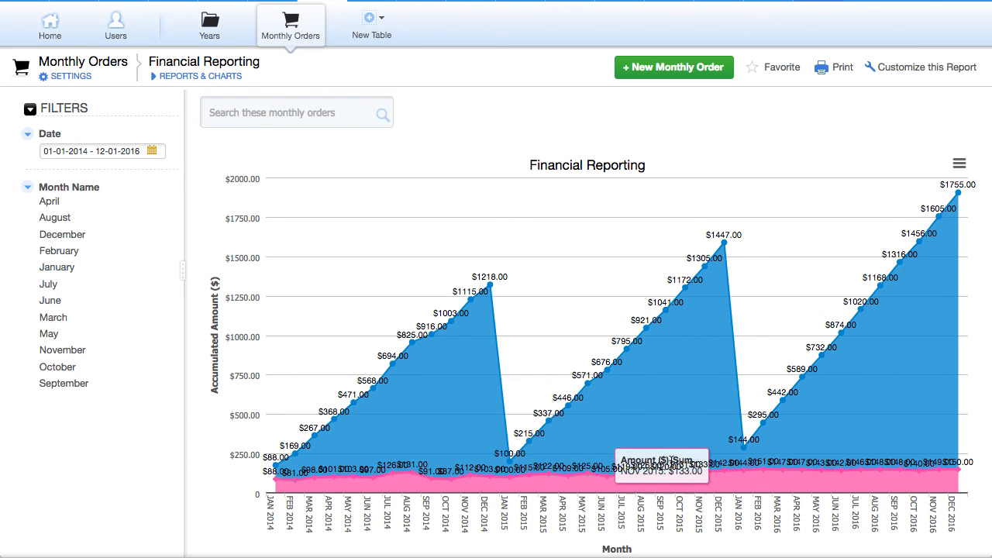
mouse_move(918, 73)
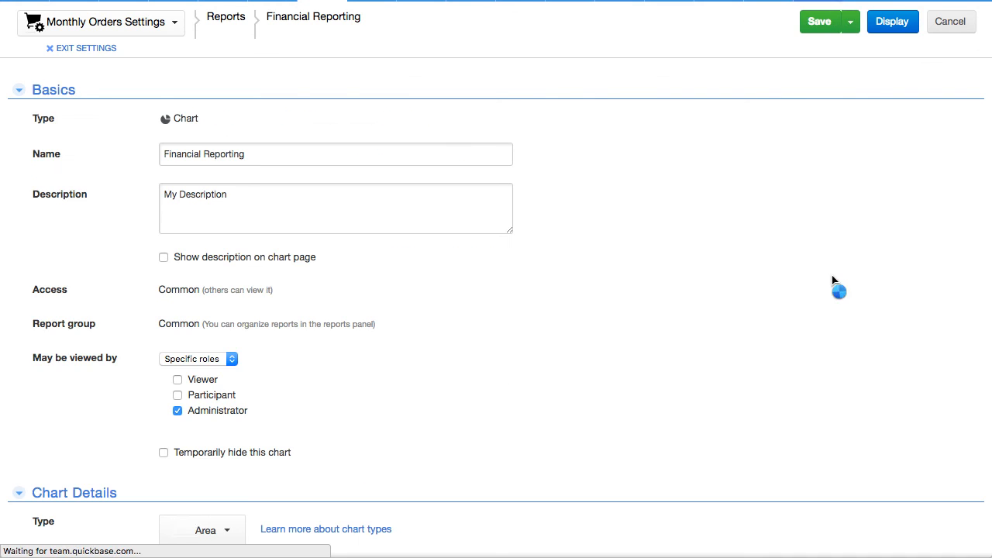
Step: Keep the area chart grouping Date by Month and review the summed Accumulated ($) and Amount ($)
scroll("down", 3)
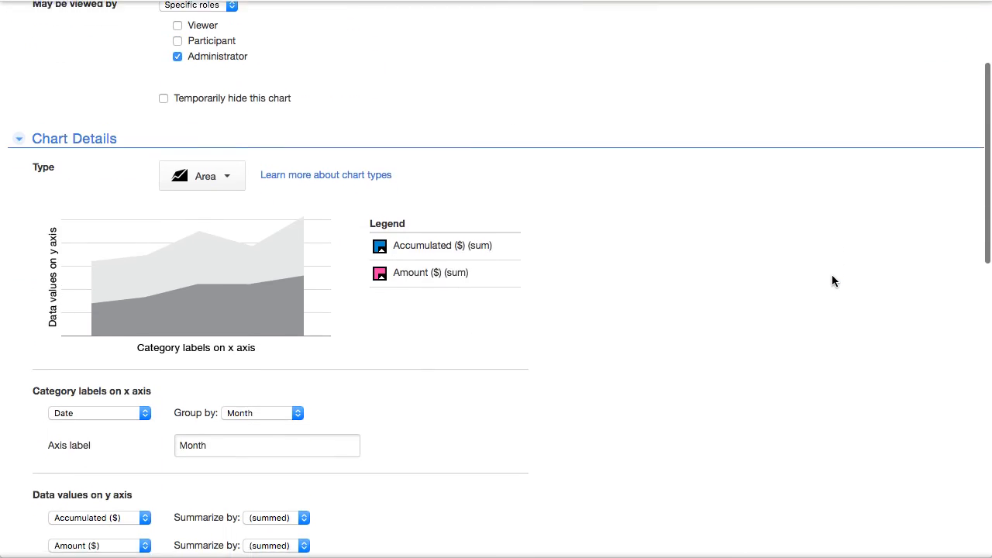
scroll("down", 3)
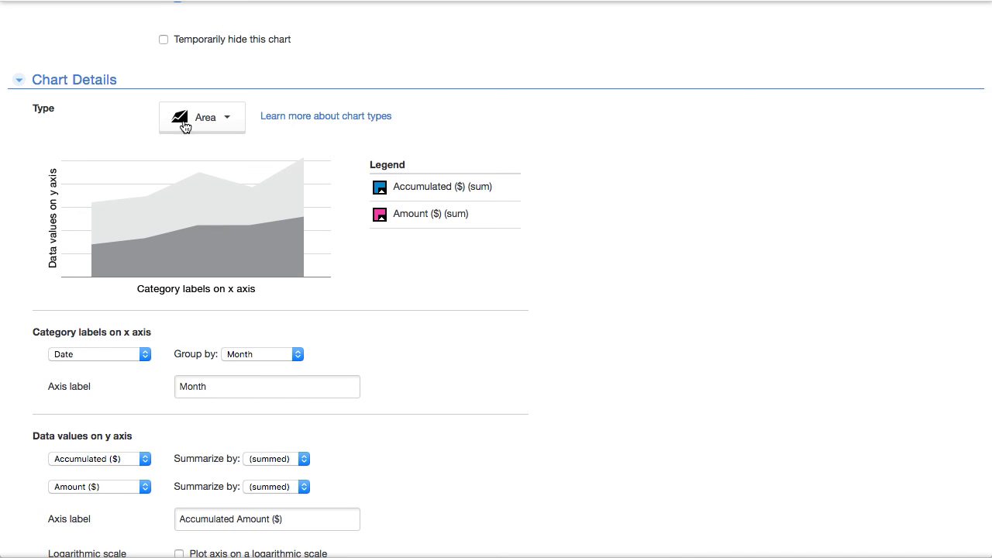
mouse_move(220, 127)
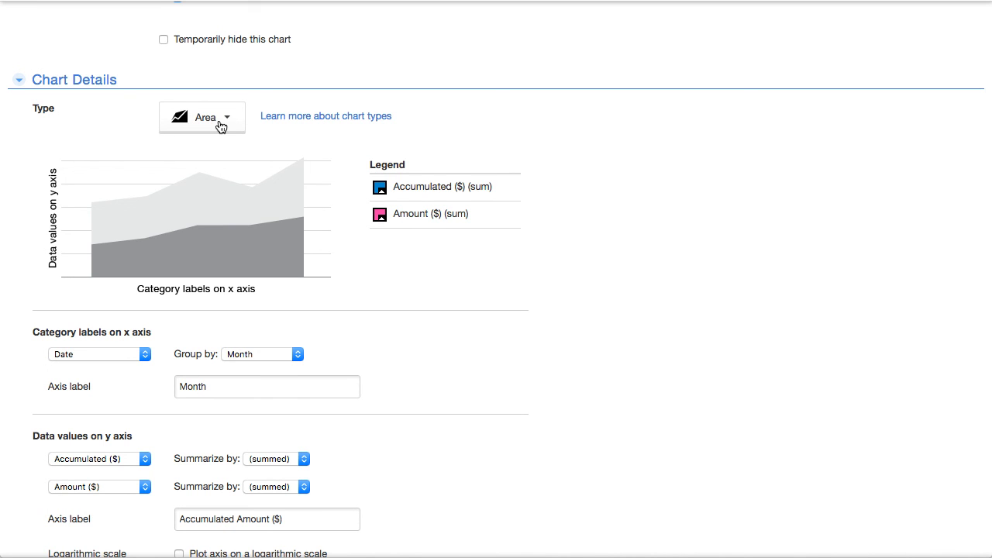
mouse_move(437, 203)
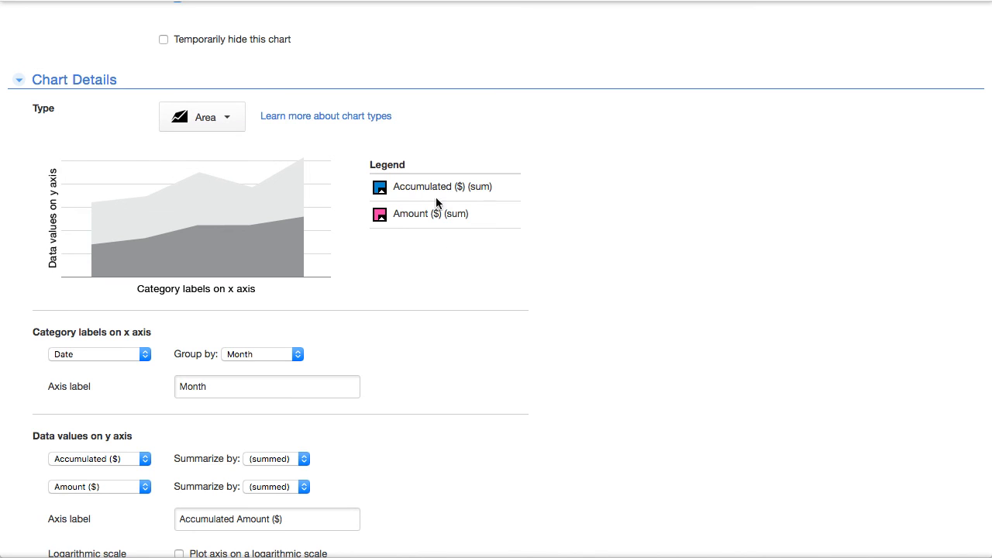
scroll("down", 3)
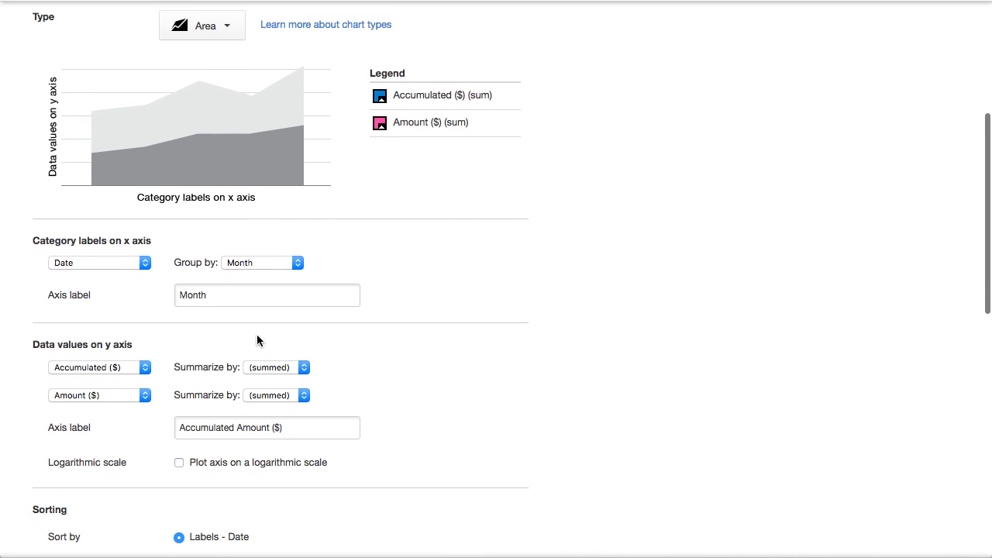
scroll("down", 3)
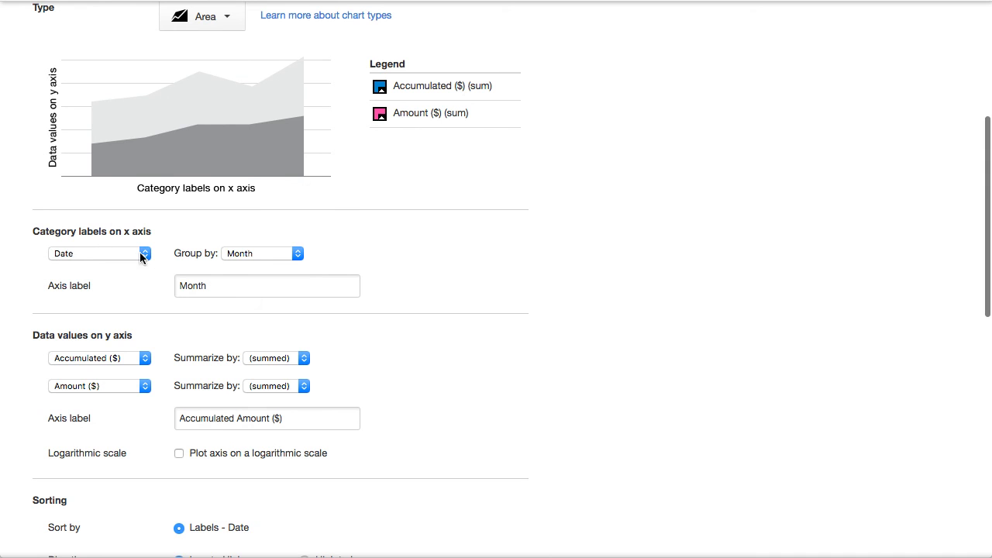
left_click(262, 253)
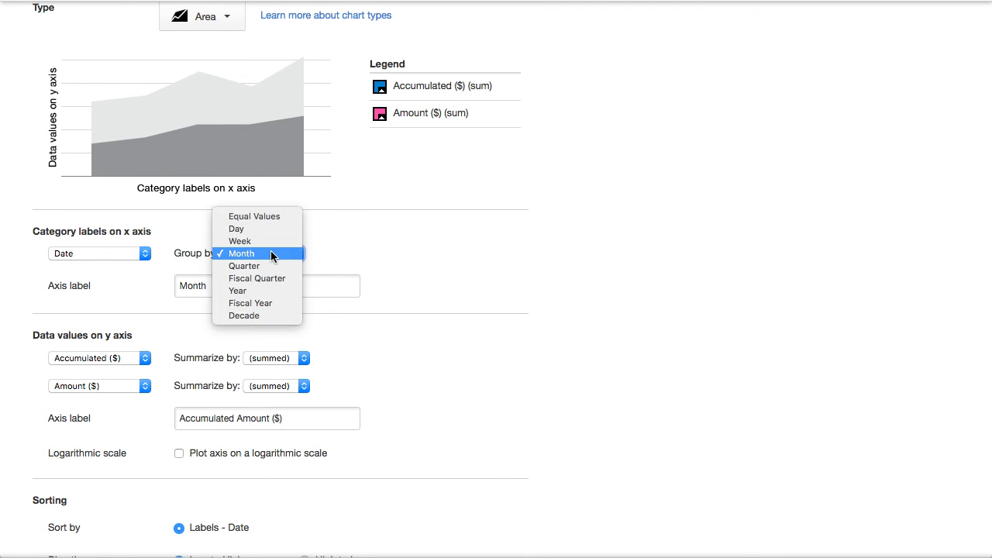
left_click(241, 254)
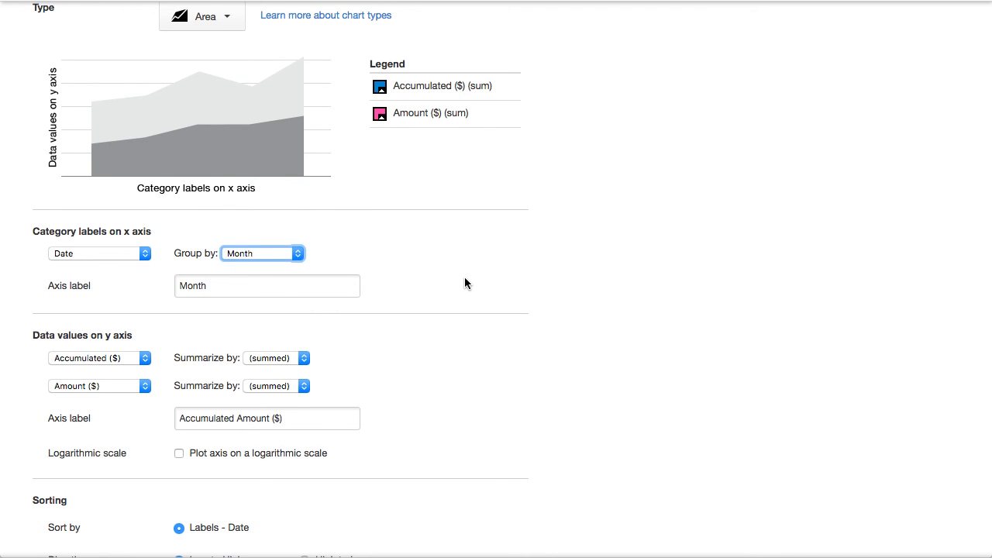
scroll("down", 3)
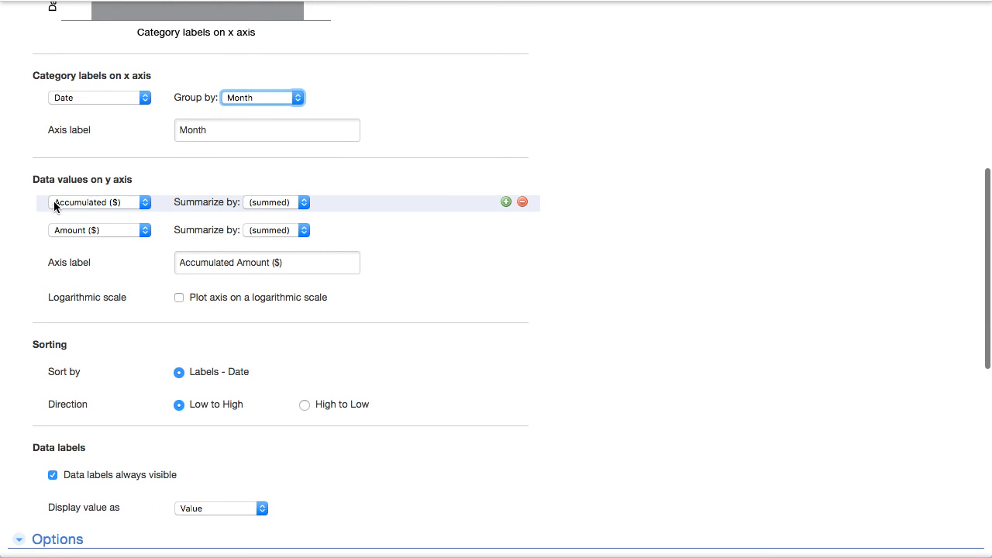
mouse_move(498, 203)
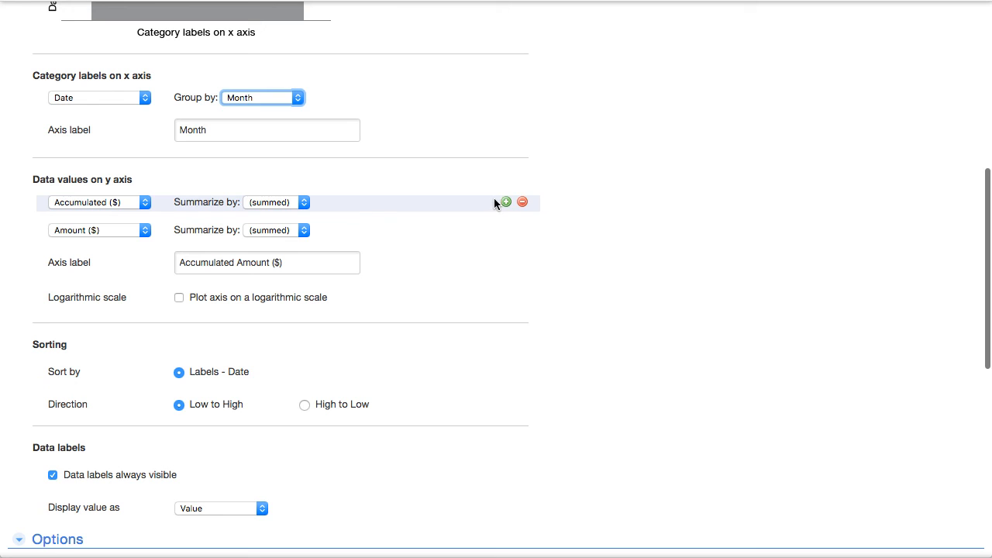
mouse_move(108, 238)
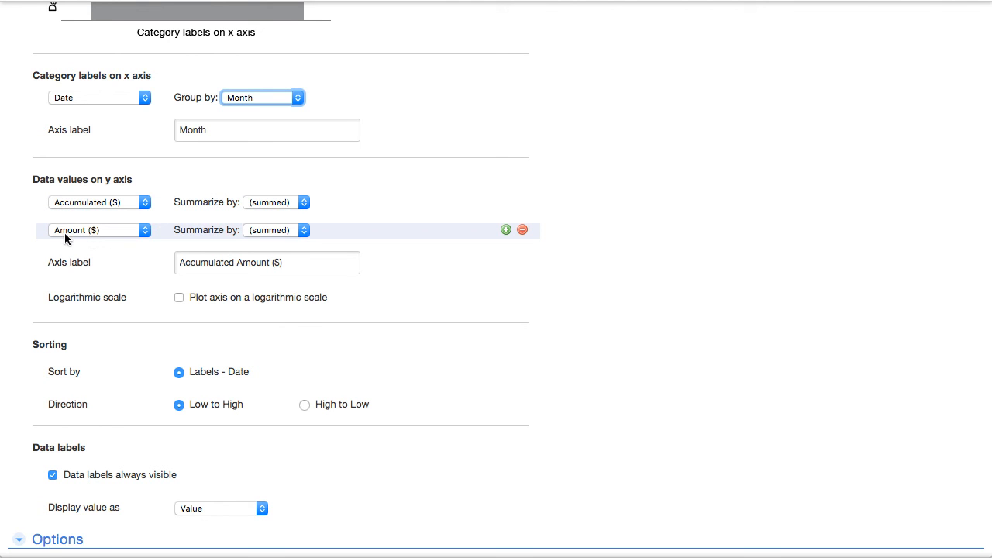
mouse_move(57, 236)
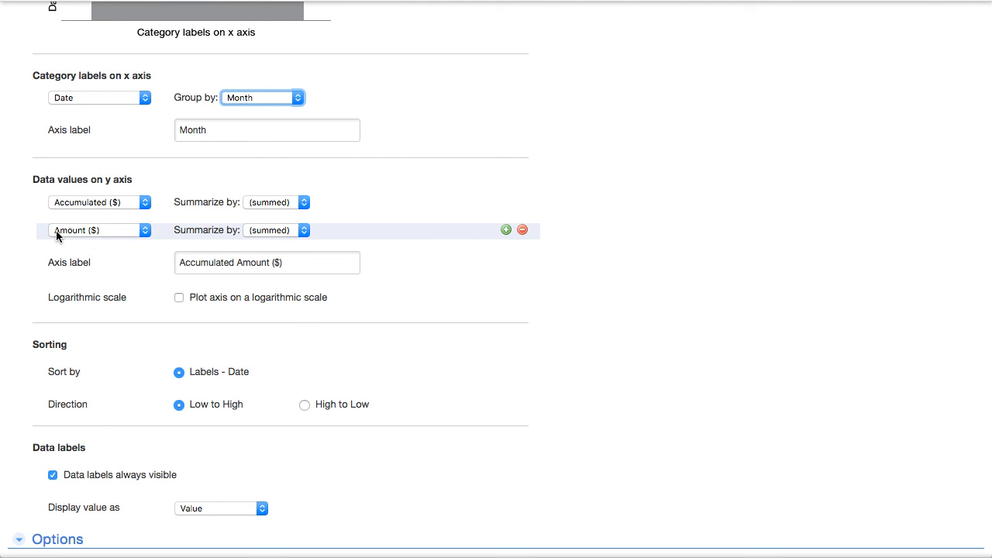
scroll("down", 3)
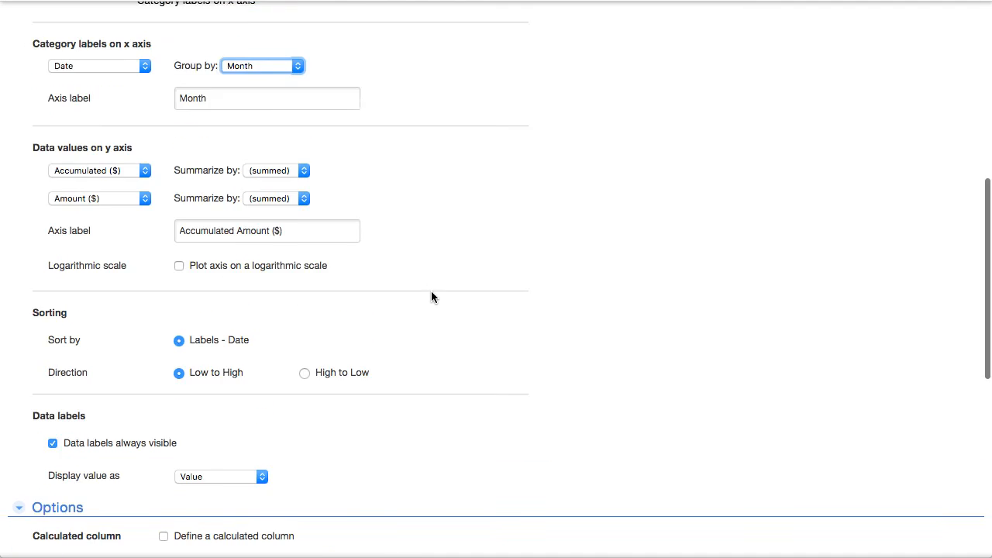